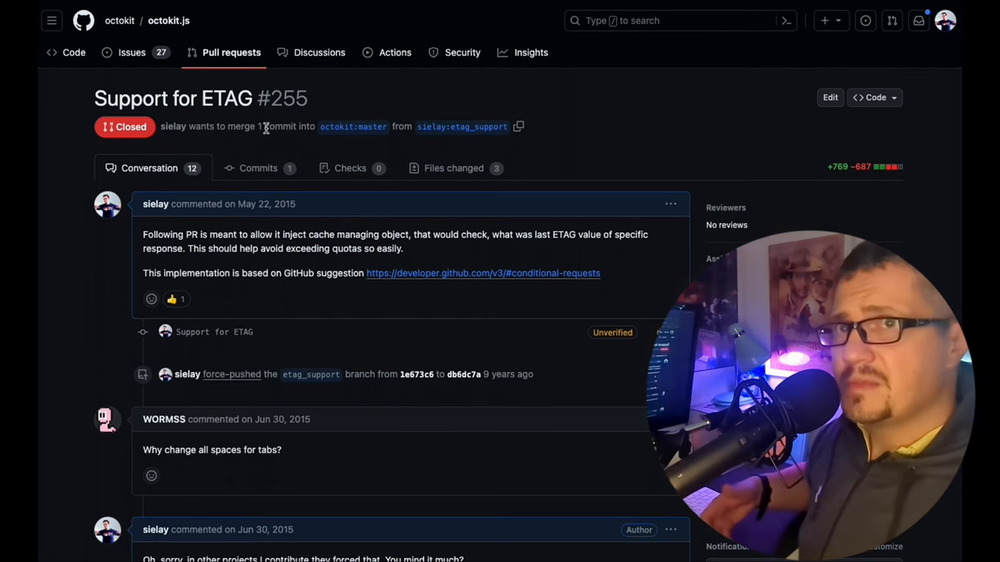
Step: Show the Files changed view of pull request #255 and scroll through the index.js diff
scroll(down, 3)
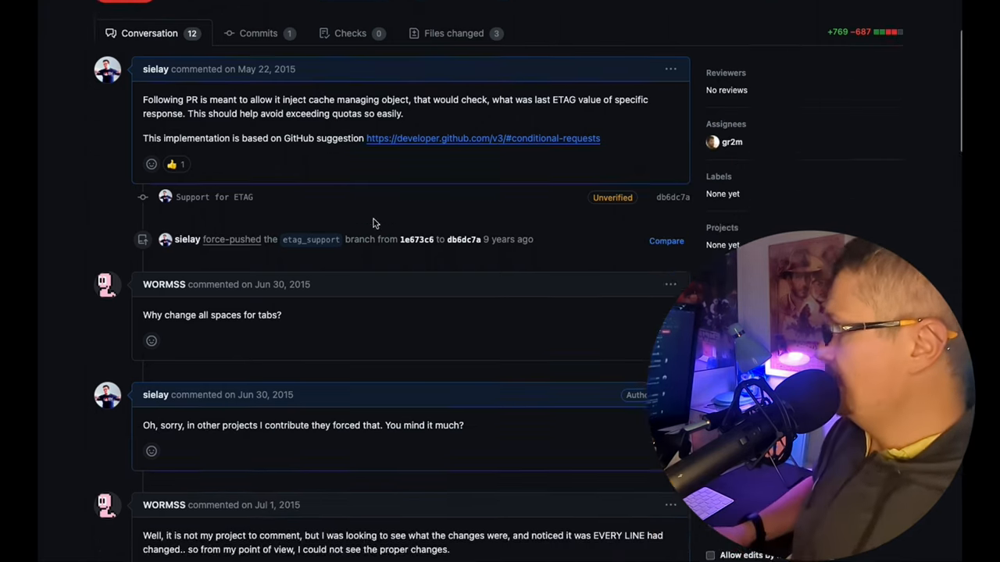
scroll(up, 3)
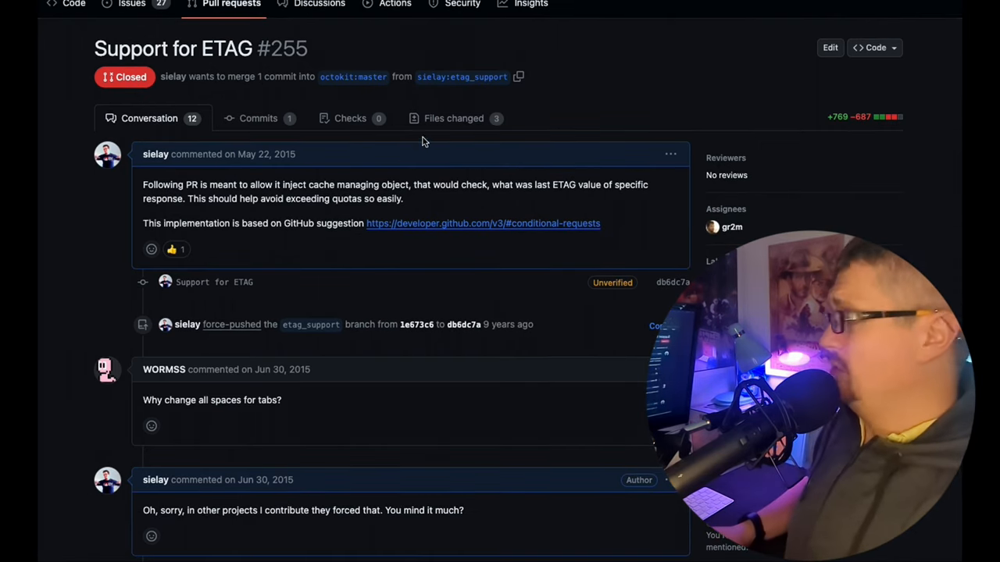
click(453, 119)
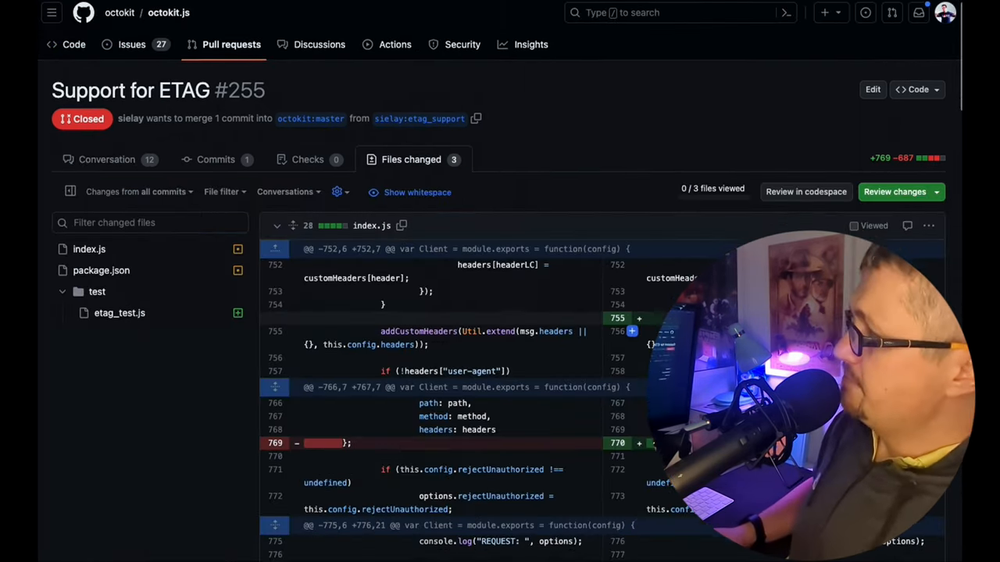
scroll(down, 3)
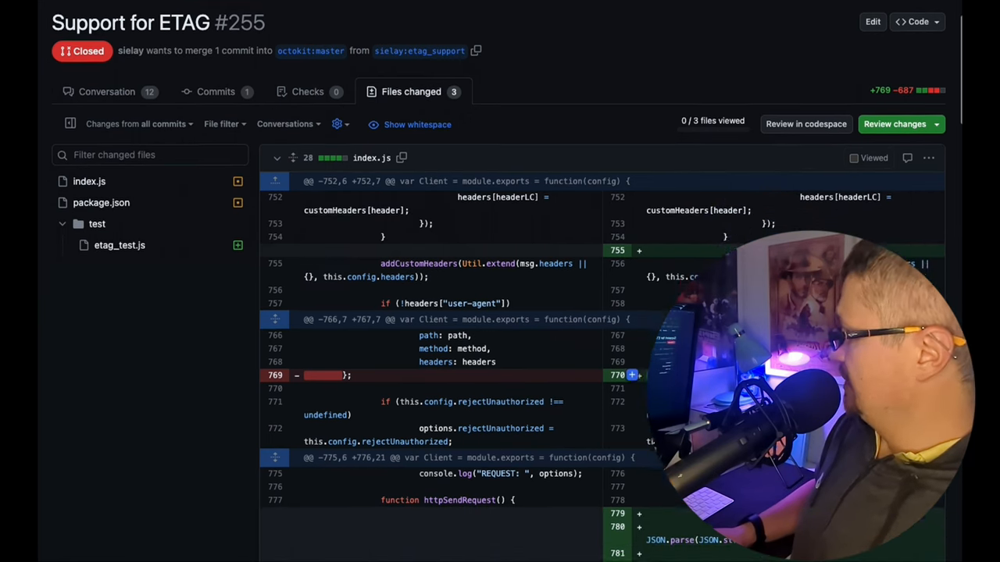
scroll(down, 3)
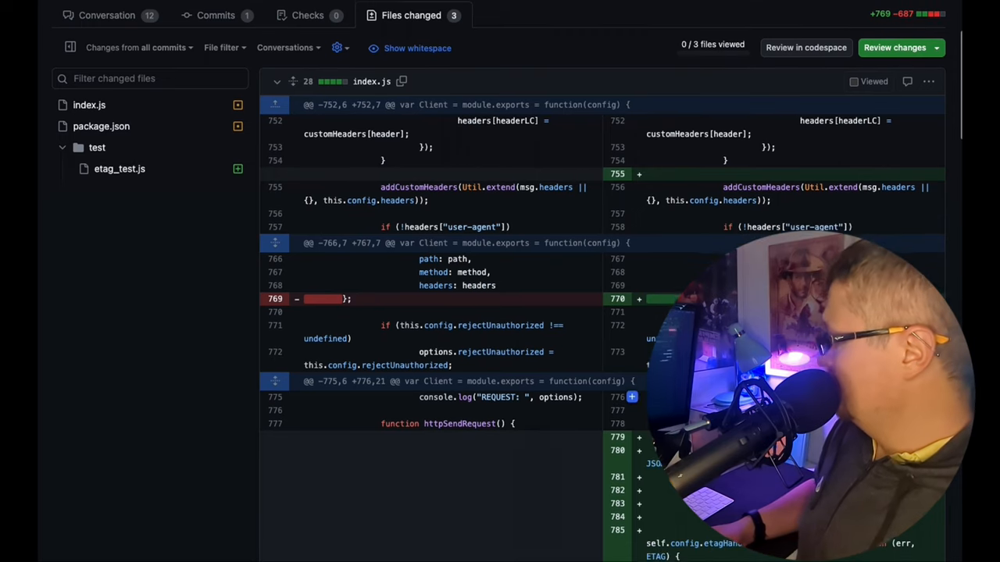
scroll(down, 3)
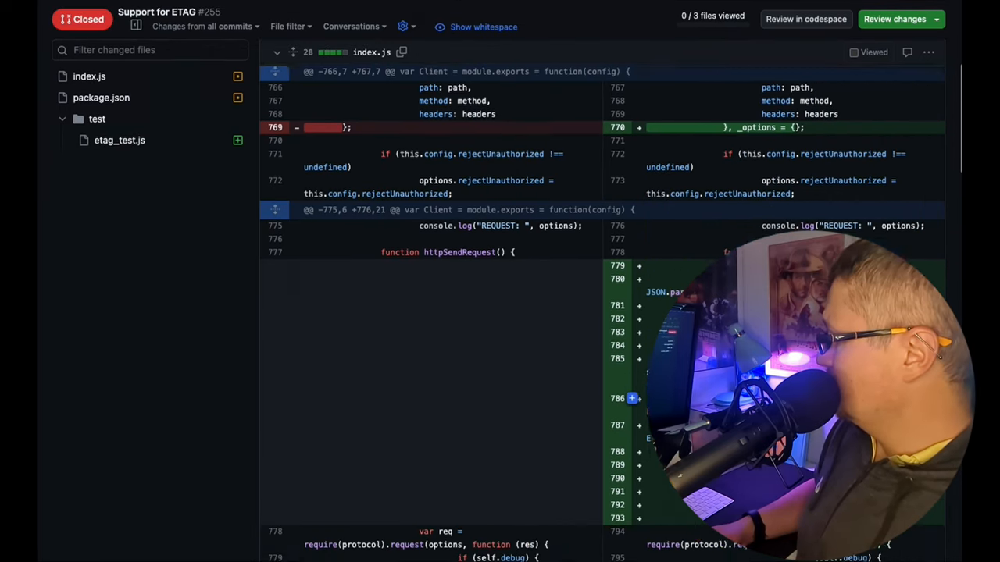
scroll(down, 3)
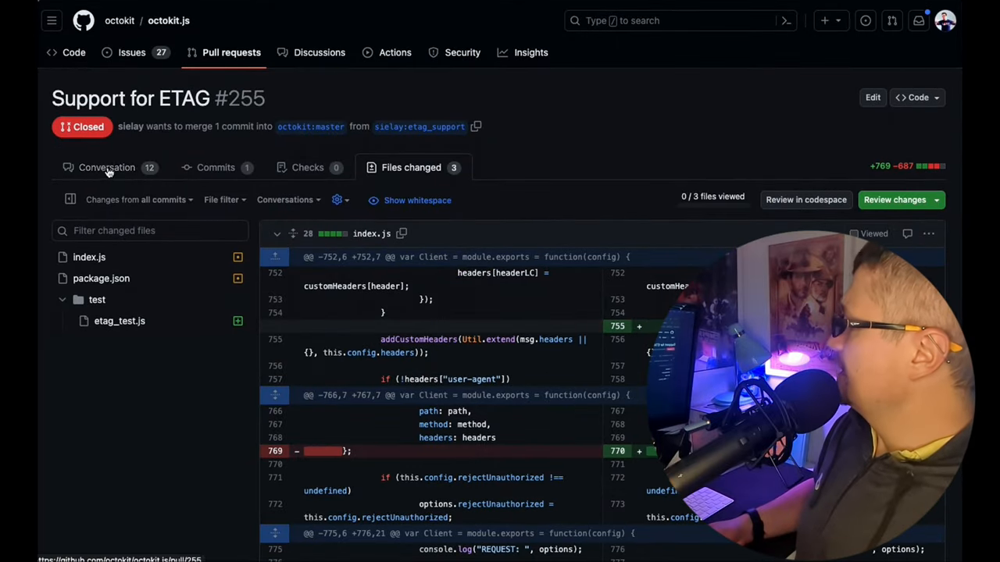
Step: Return to #255's Conversation and read the comments down to the end of the thread
click(107, 168)
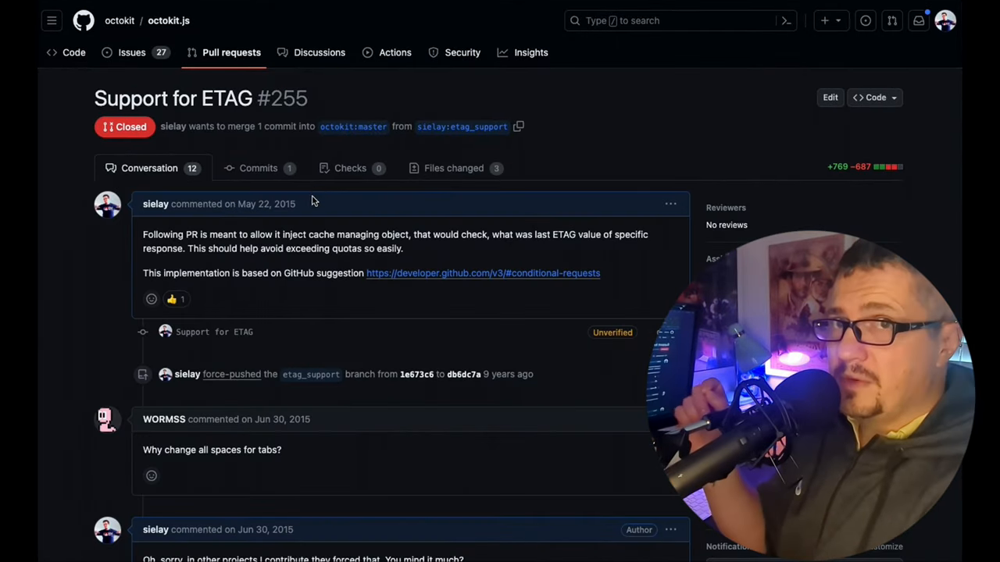
scroll(down, 3)
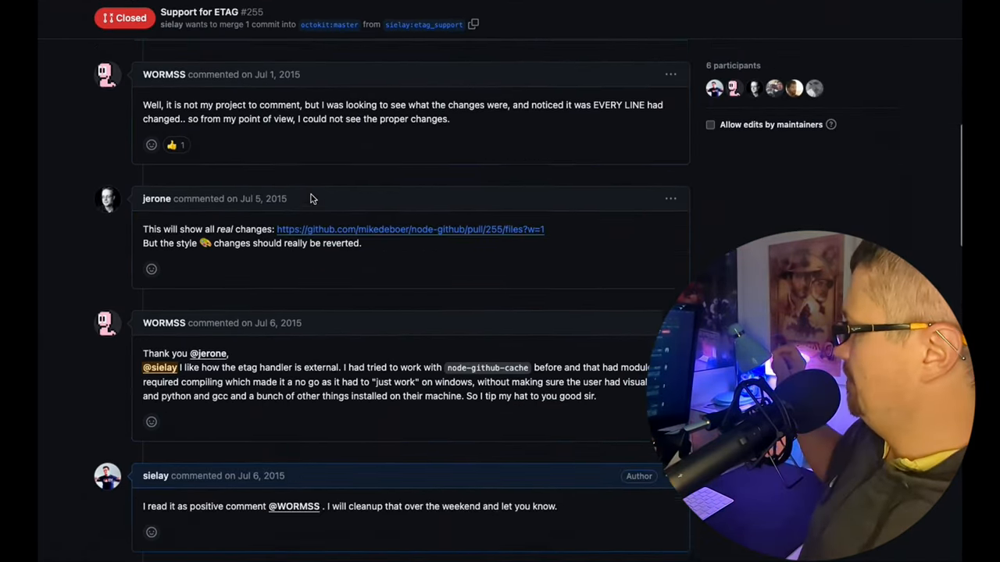
scroll(down, 3)
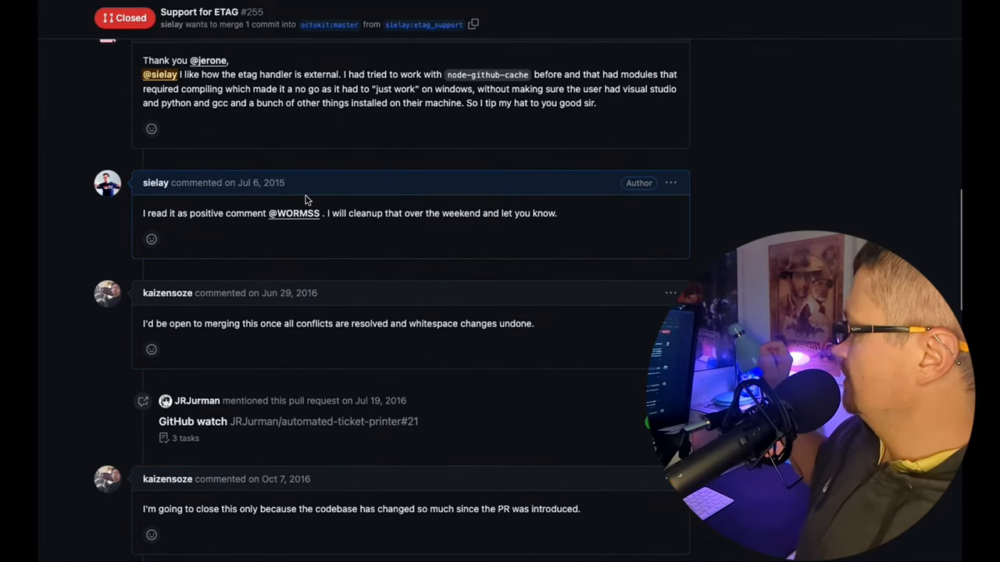
scroll(down, 3)
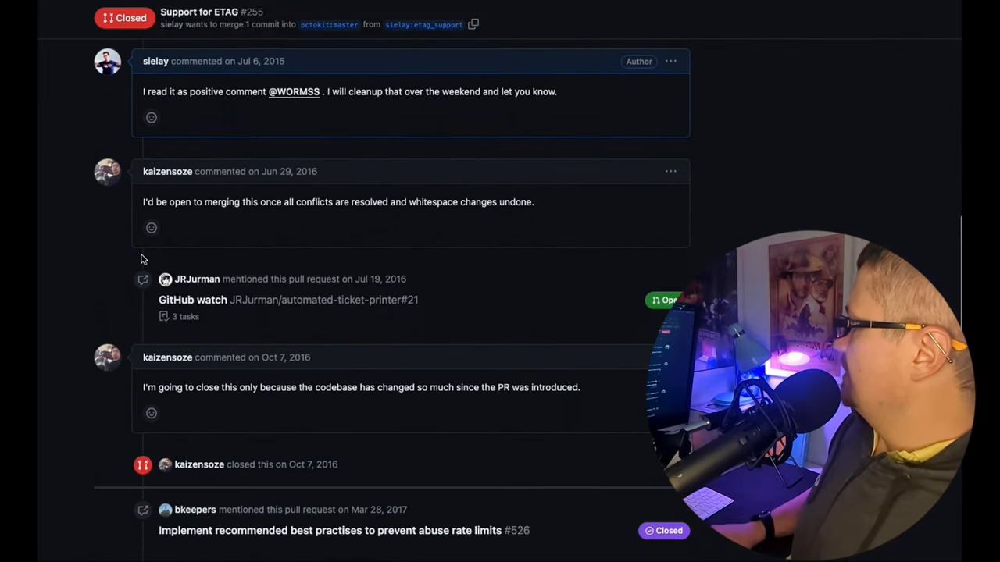
scroll(down, 3)
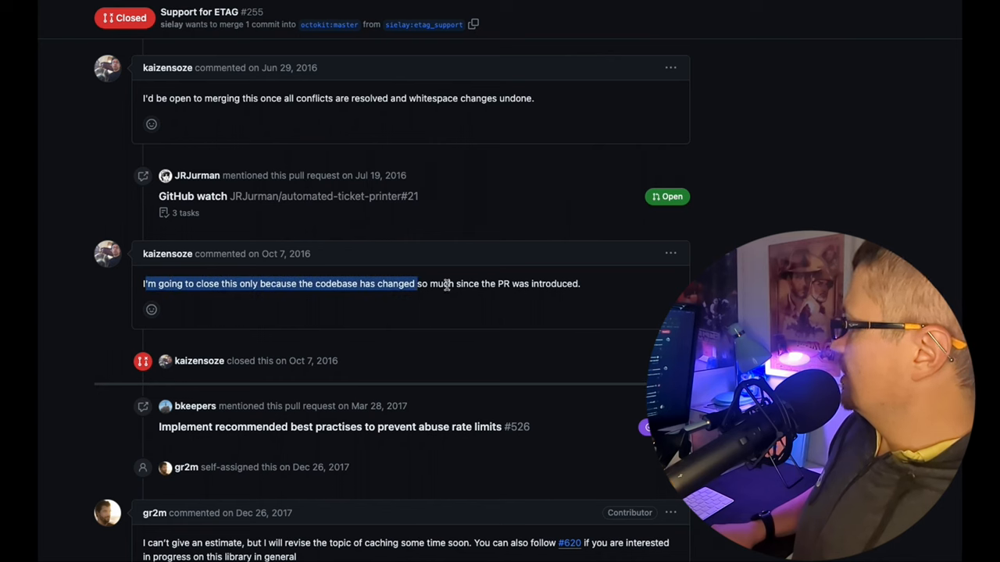
scroll(down, 3)
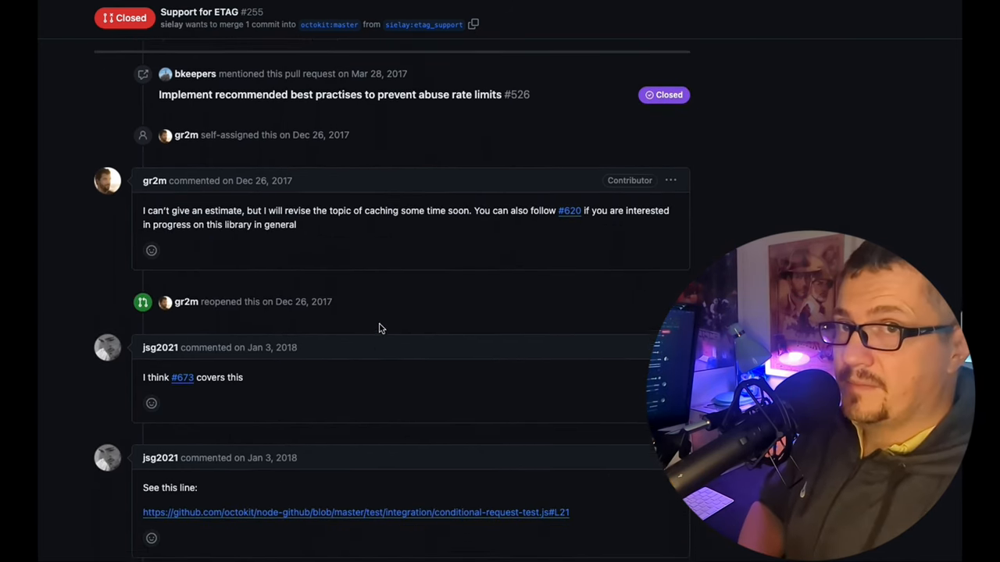
scroll(down, 3)
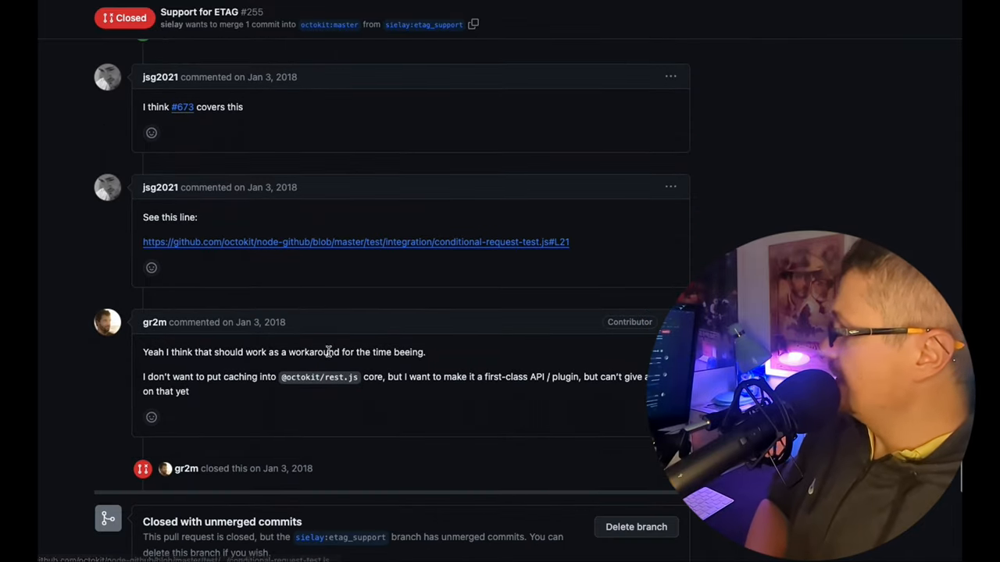
scroll(down, 3)
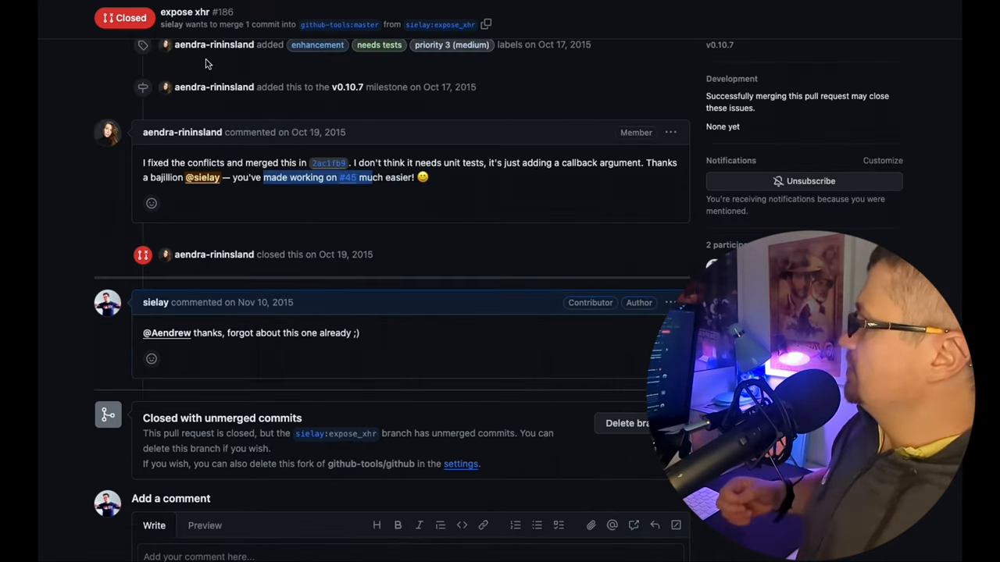
scroll(up, 3)
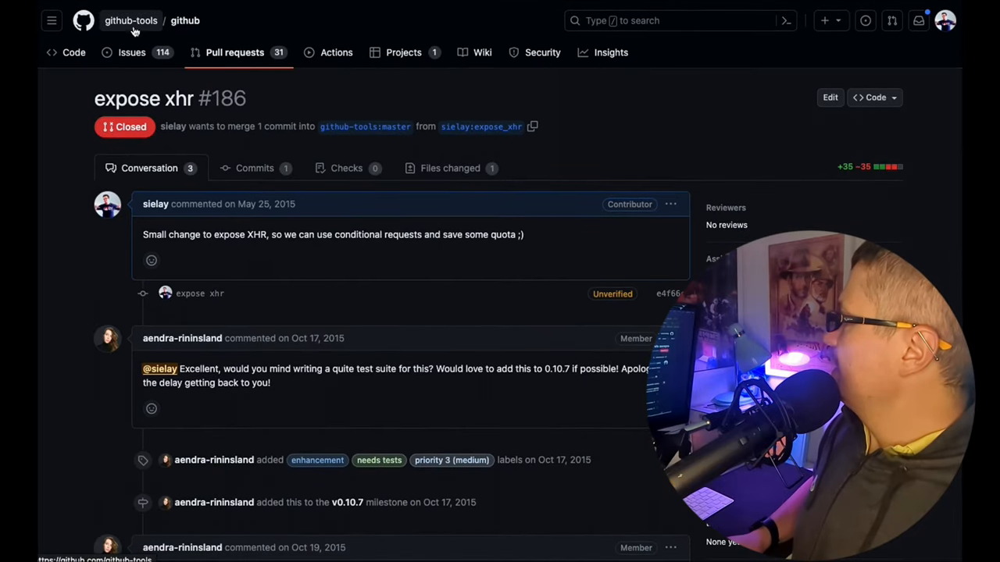
mouse_move(131, 20)
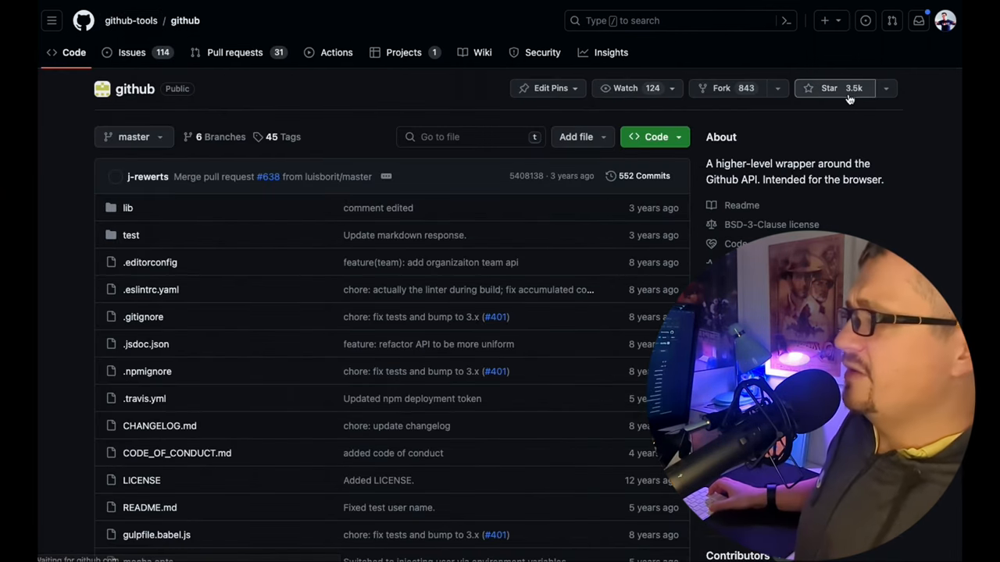
mouse_move(542, 53)
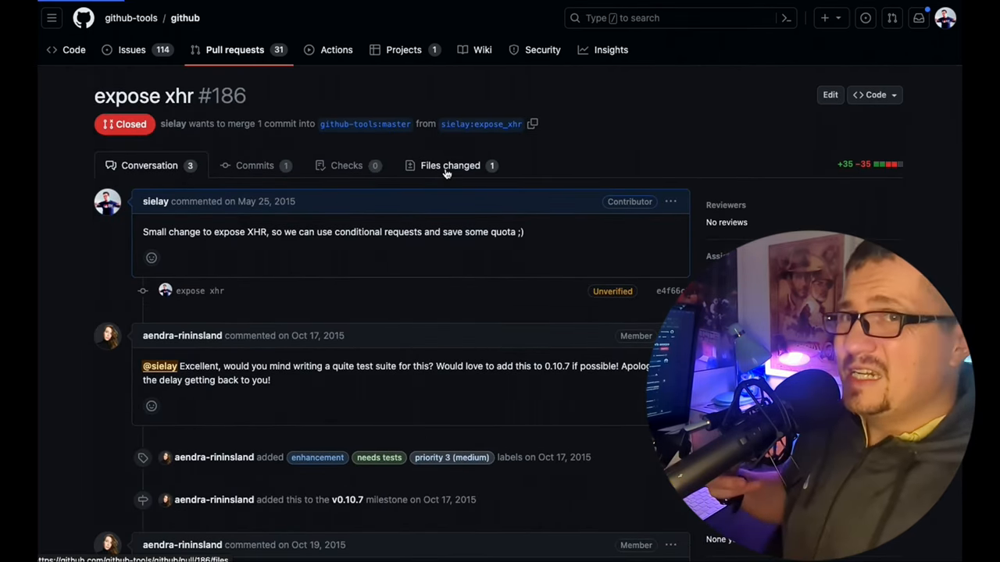
click(450, 165)
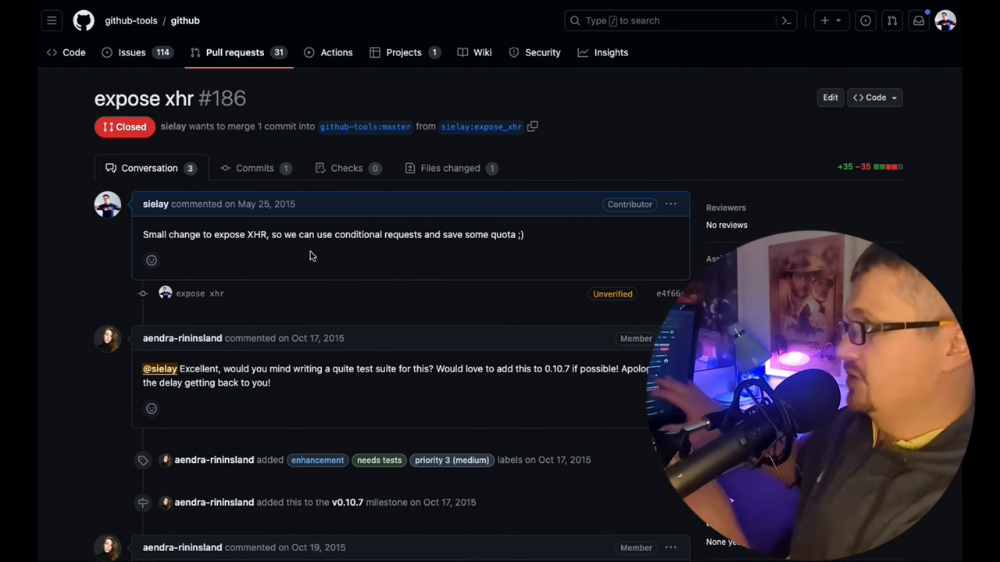
scroll(down, 3)
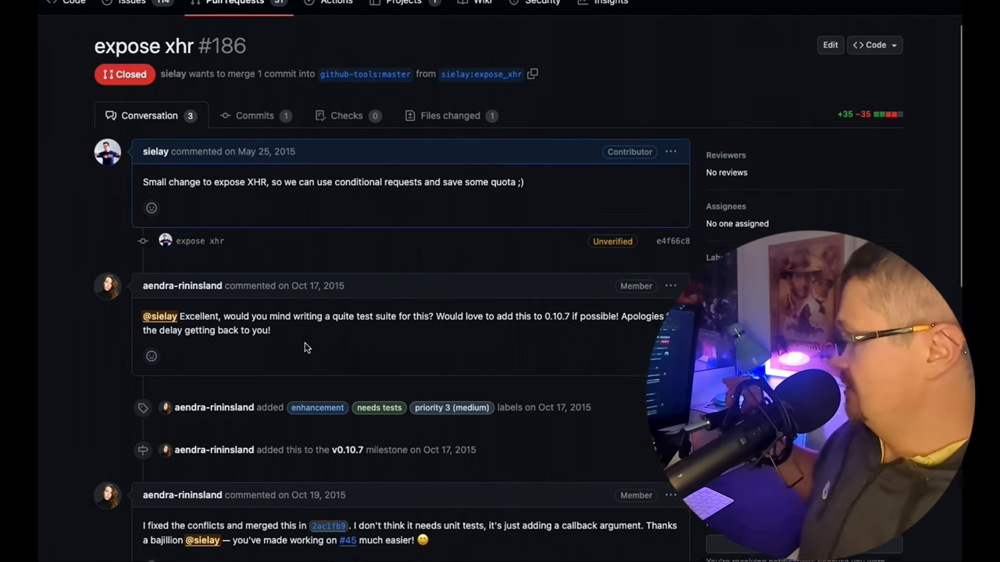
scroll(up, 3)
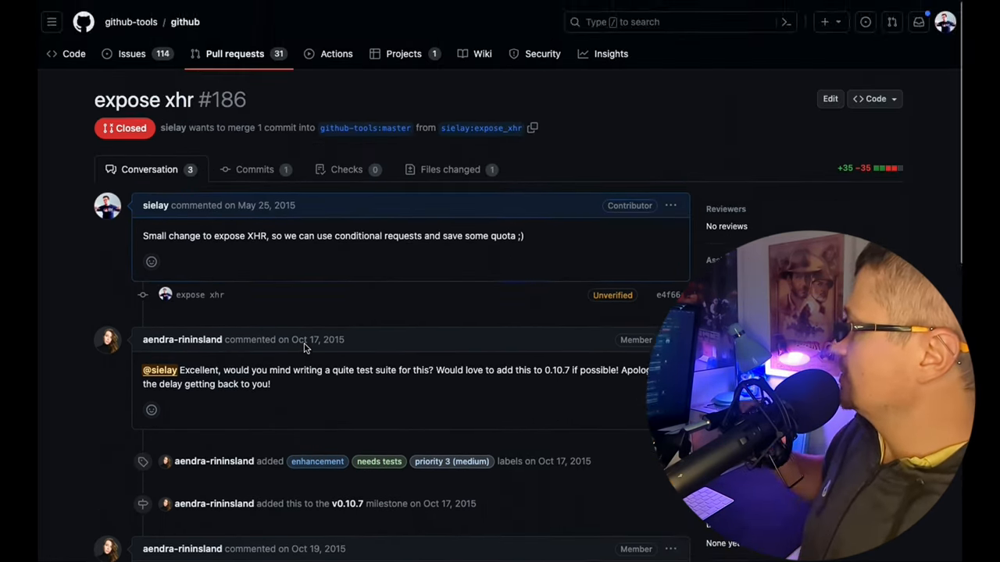
scroll(down, 3)
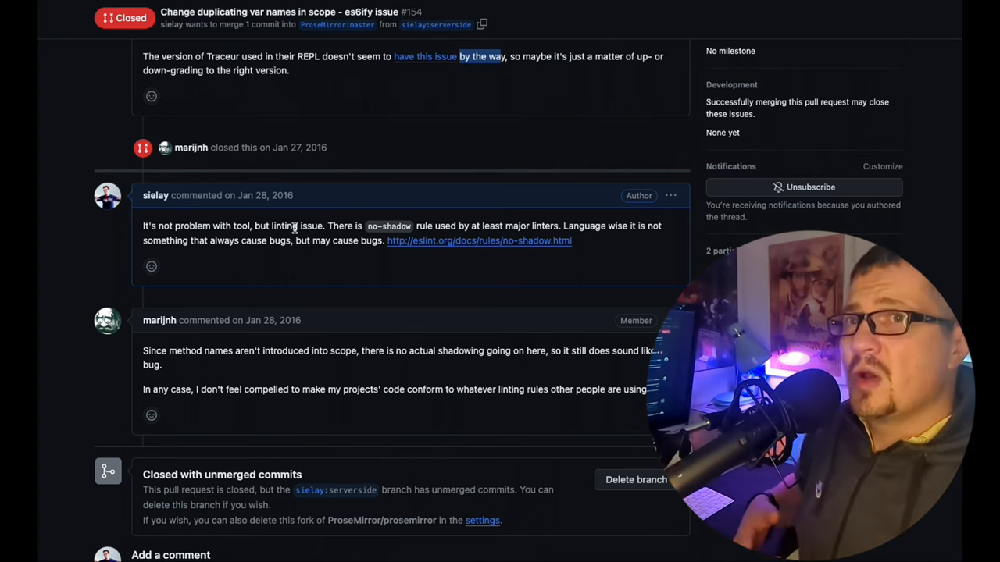
Step: Scroll PR #154's conversation down to marijnh's reply and the closed-with-unmerged-commits notice
scroll(down, 3)
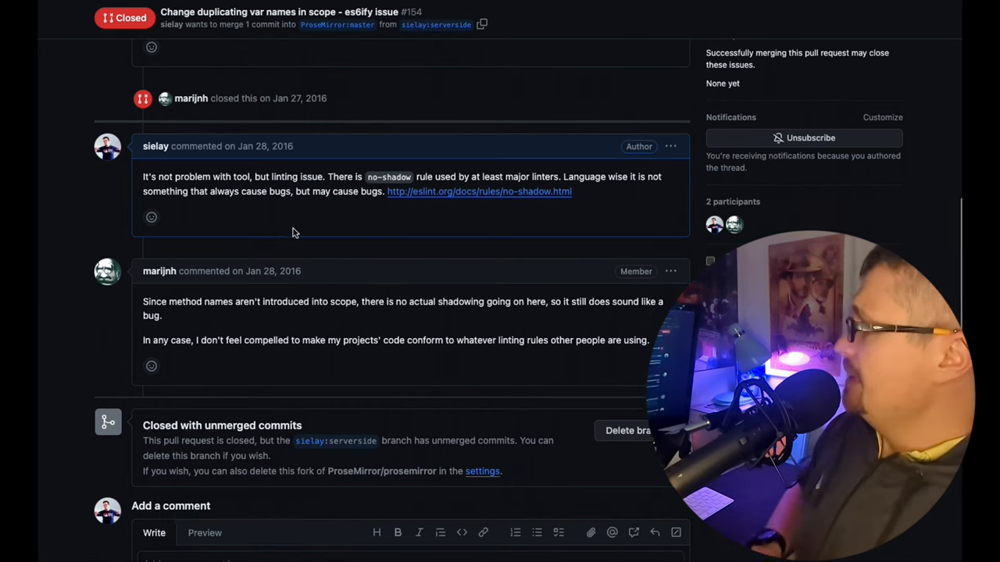
scroll(down, 3)
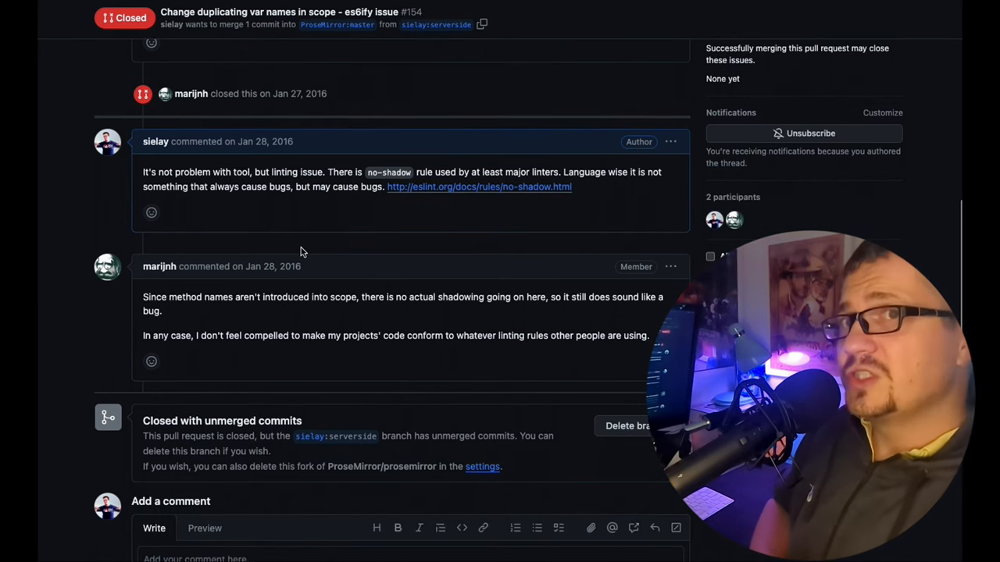
mouse_move(175, 359)
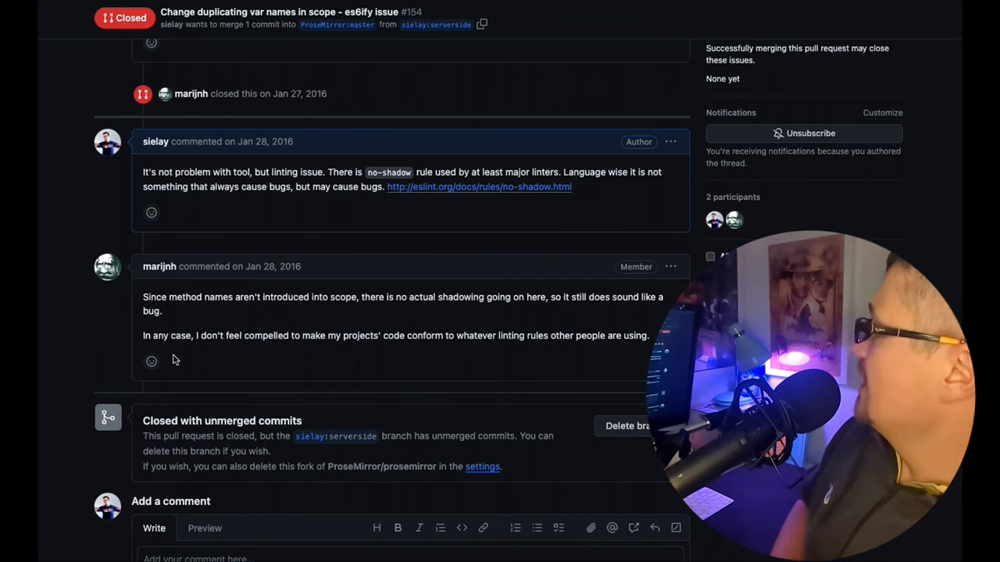
mouse_move(206, 346)
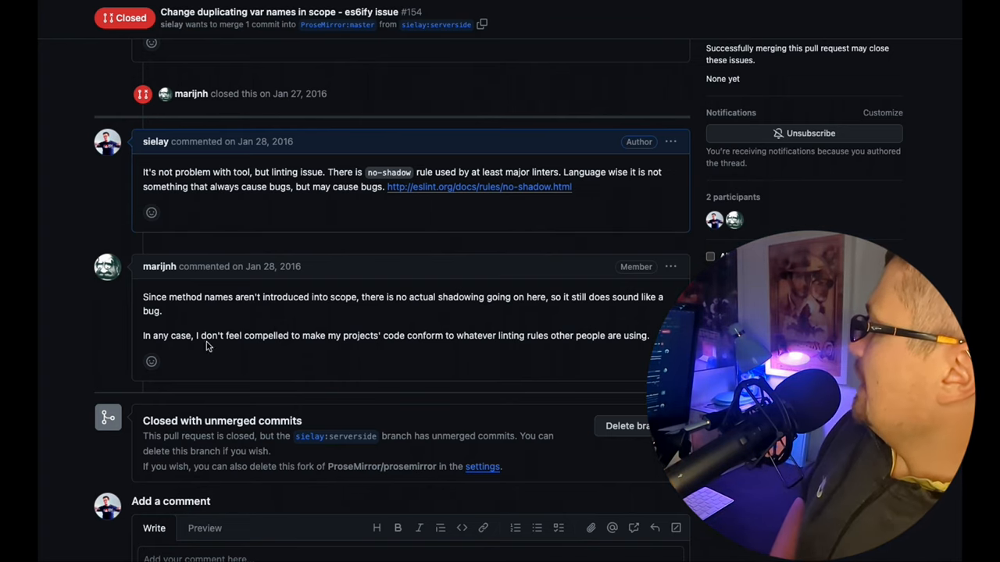
mouse_move(362, 369)
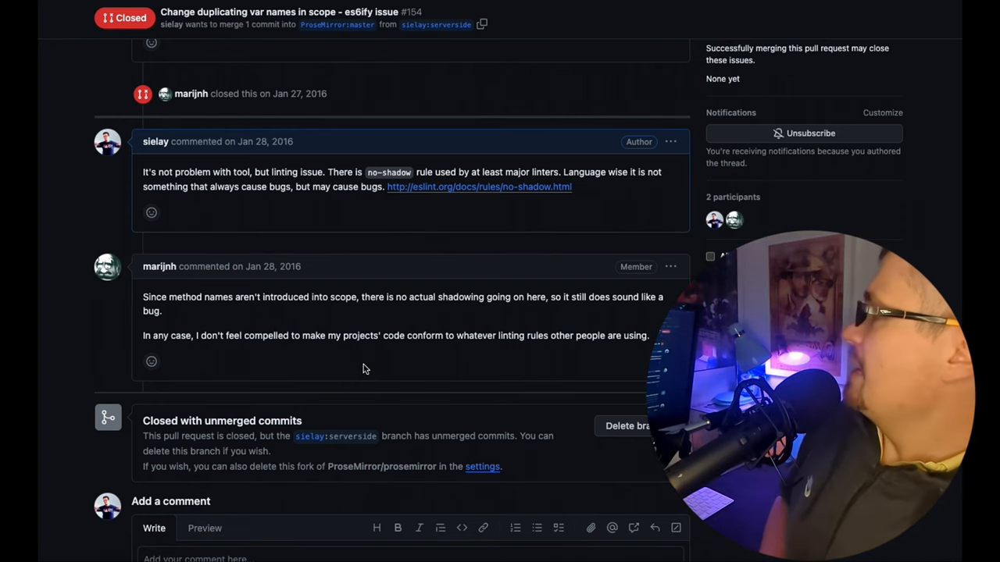
mouse_move(383, 368)
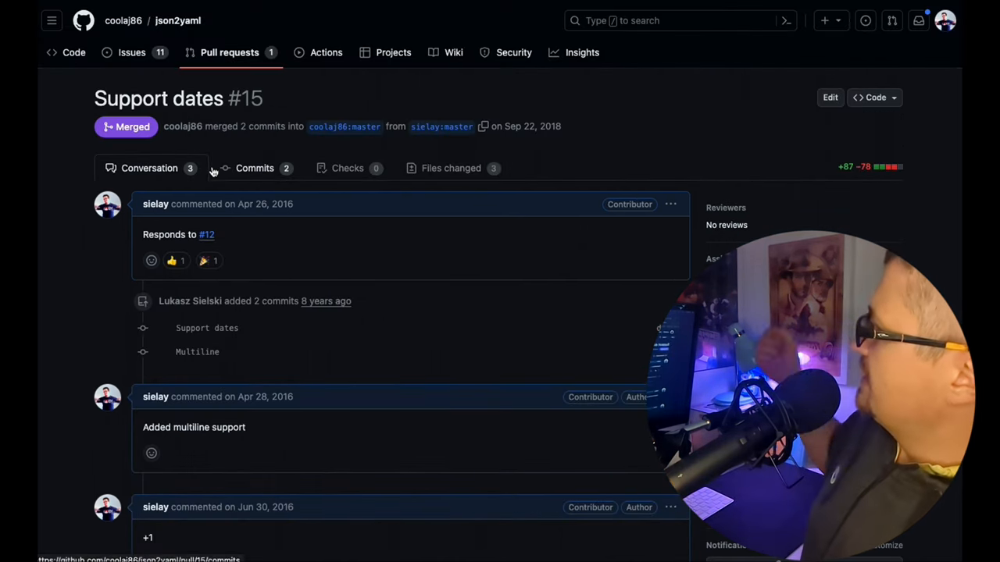
mouse_move(178, 20)
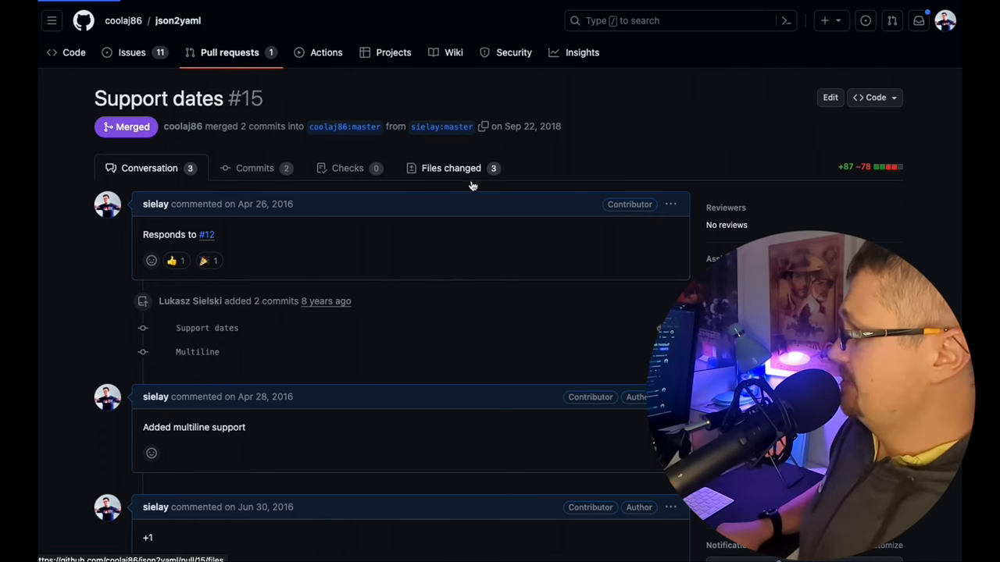
Step: Show the Files changed diff of the Support dates pull request #15
click(450, 169)
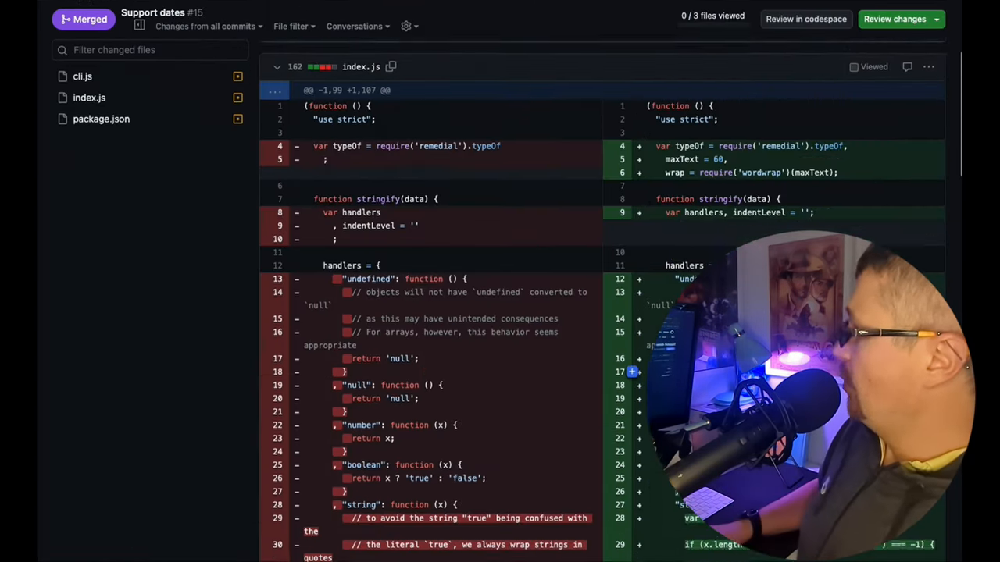
scroll(down, 3)
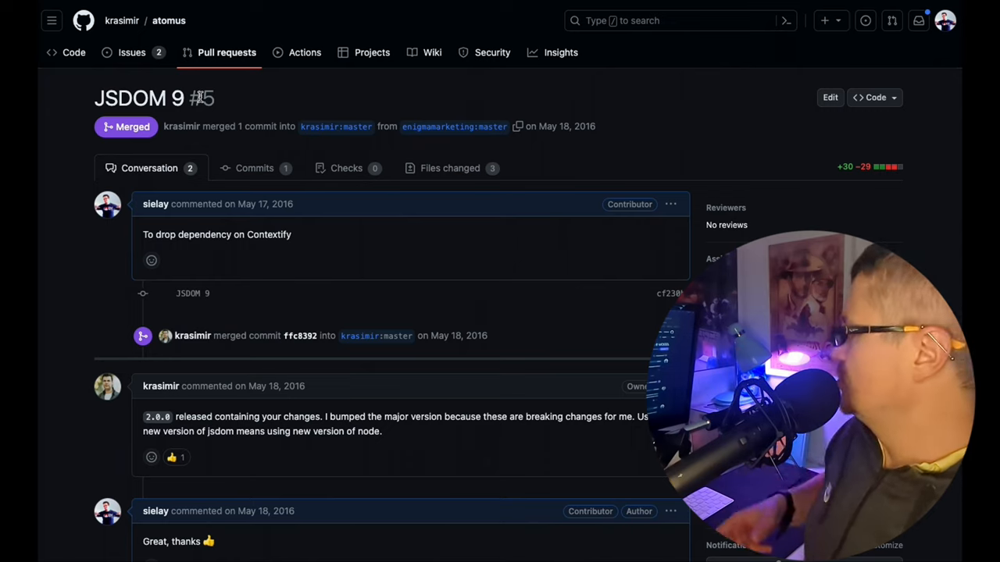
mouse_move(450, 172)
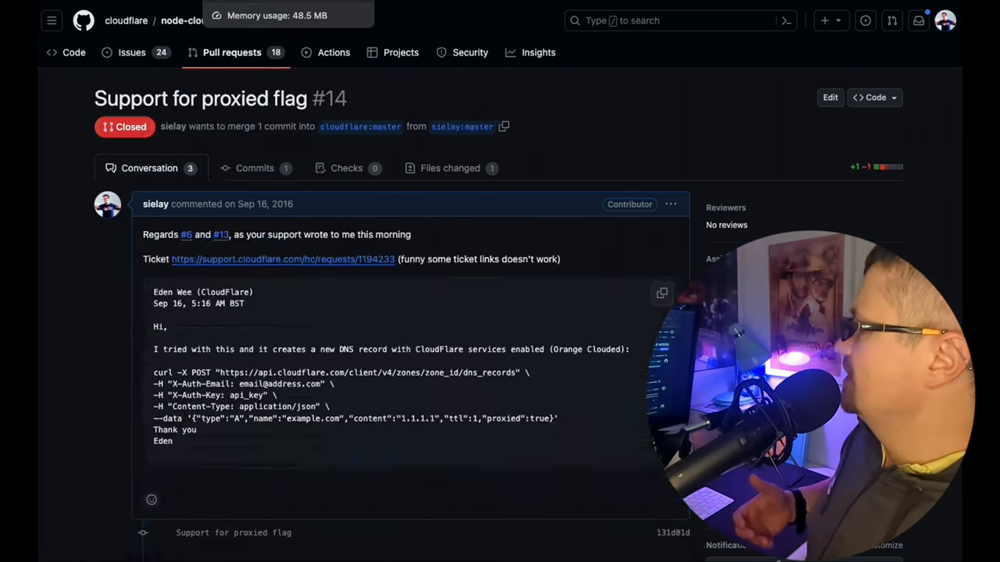
mouse_move(240, 147)
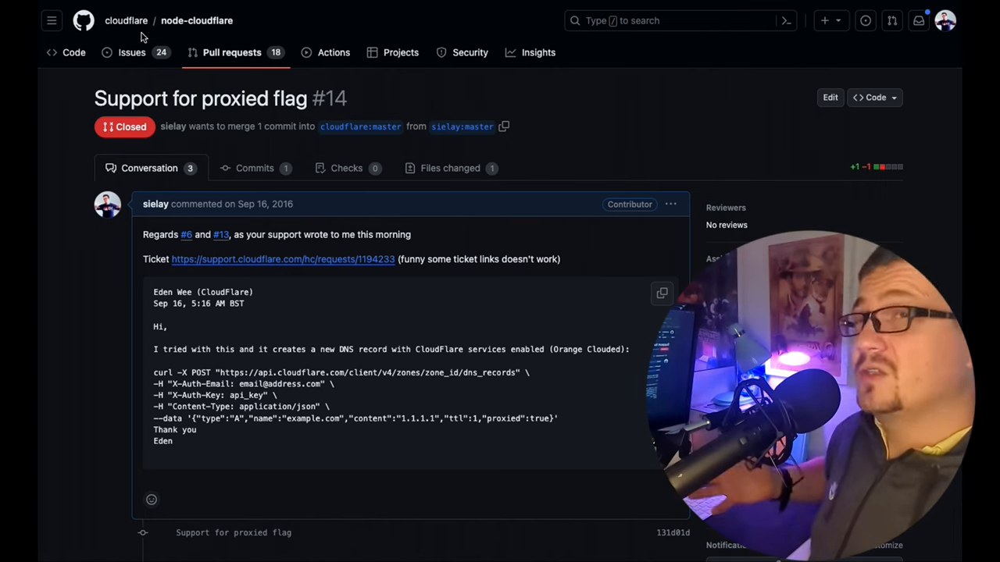
Step: Scroll node-cloudflare PR #14's thread down to its closed notice
scroll(down, 3)
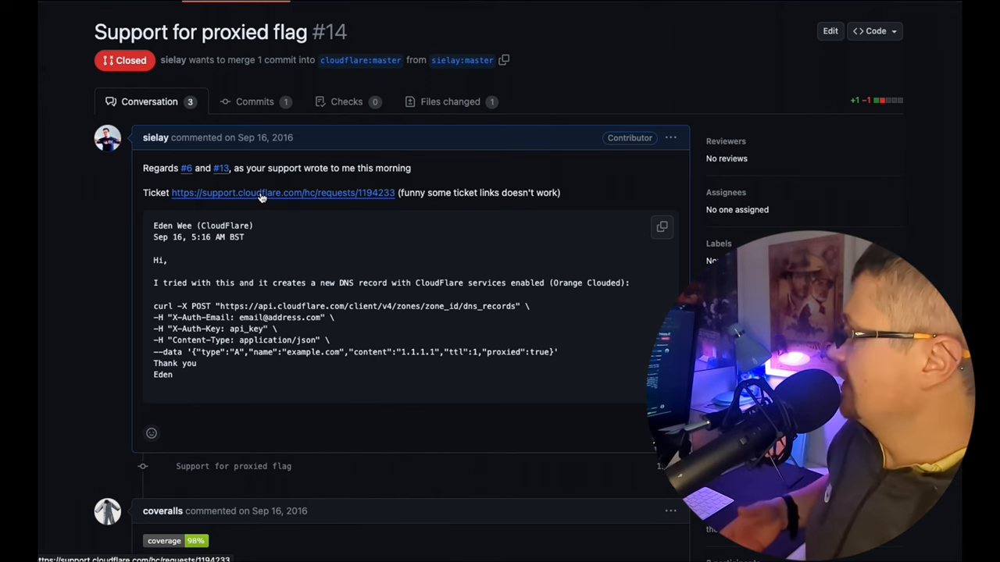
scroll(down, 3)
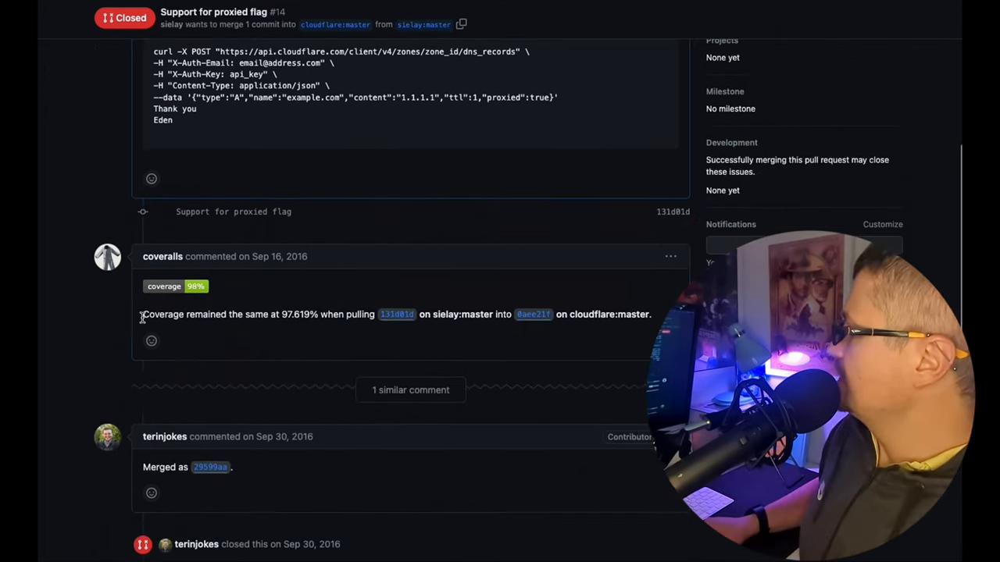
scroll(down, 3)
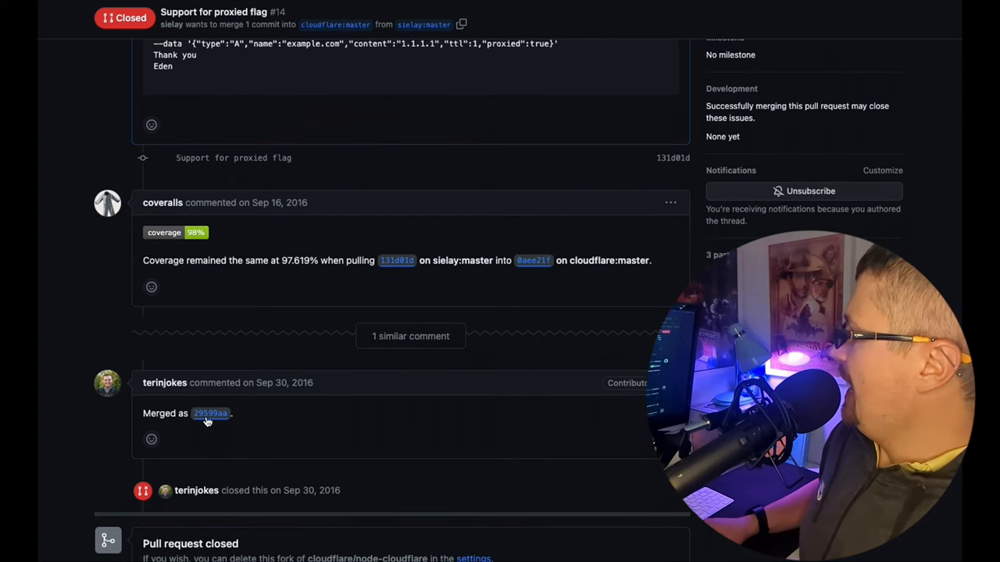
scroll(down, 3)
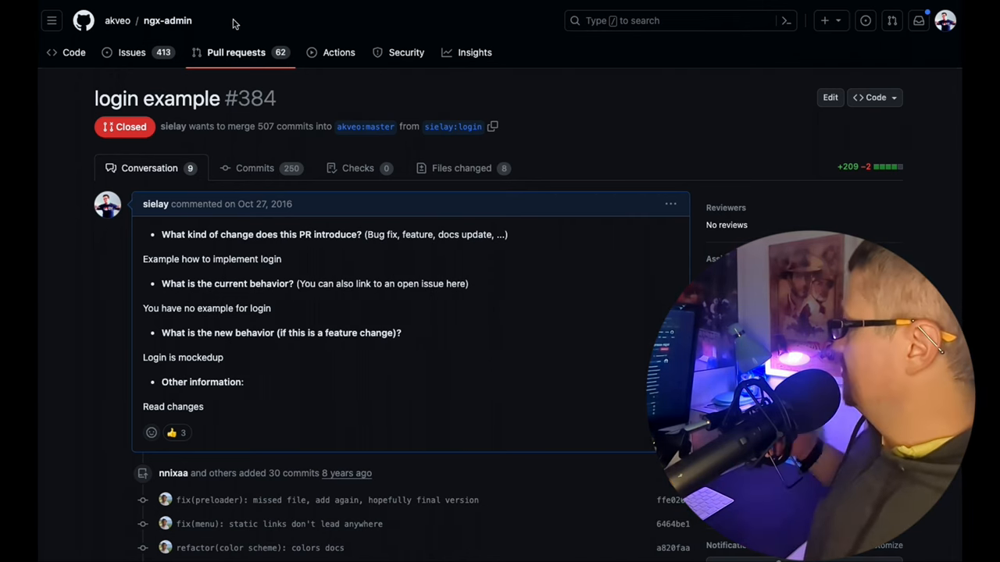
Step: Read through ngx-admin PR #384's comments, then scroll back toward the top
scroll(down, 3)
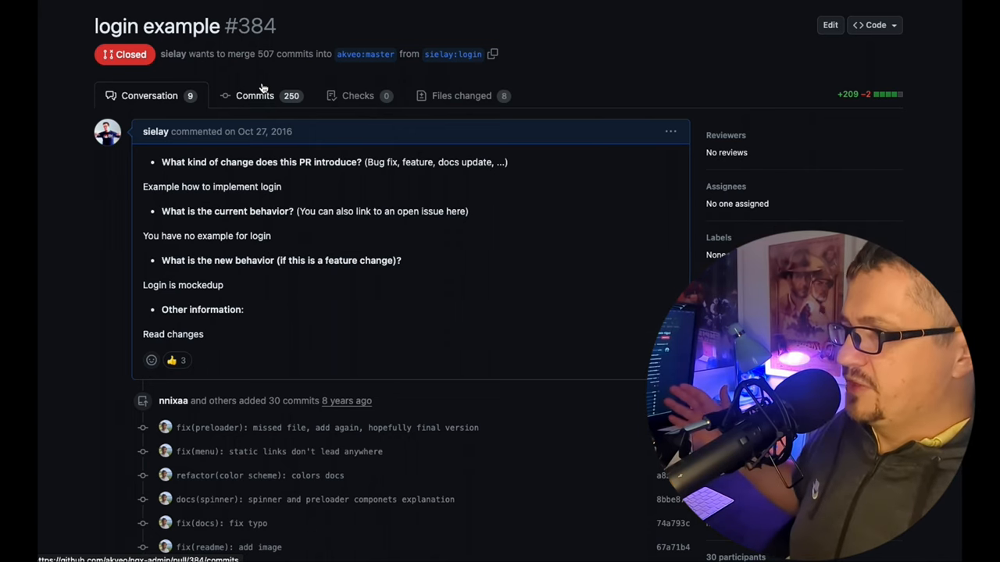
scroll(down, 3)
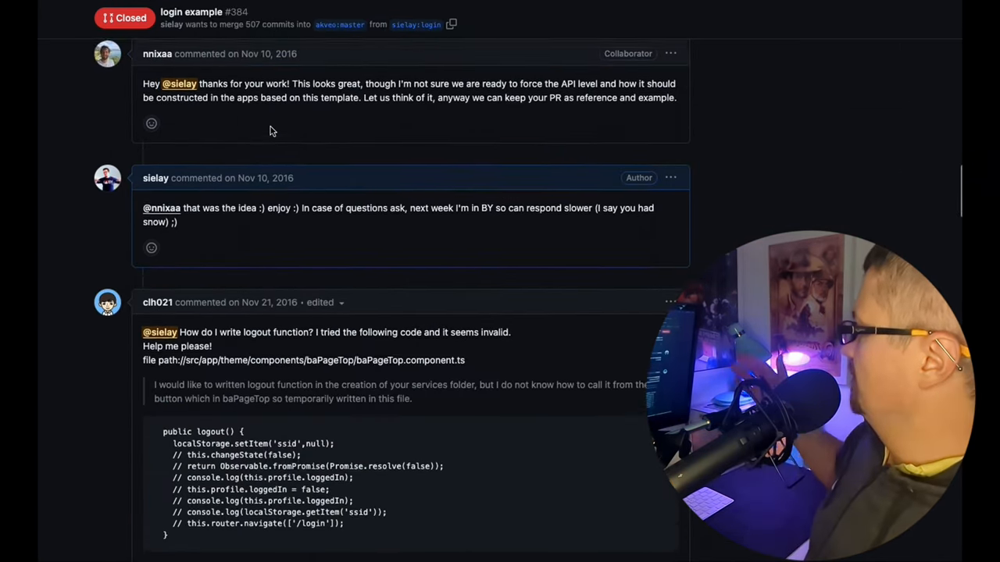
scroll(down, 3)
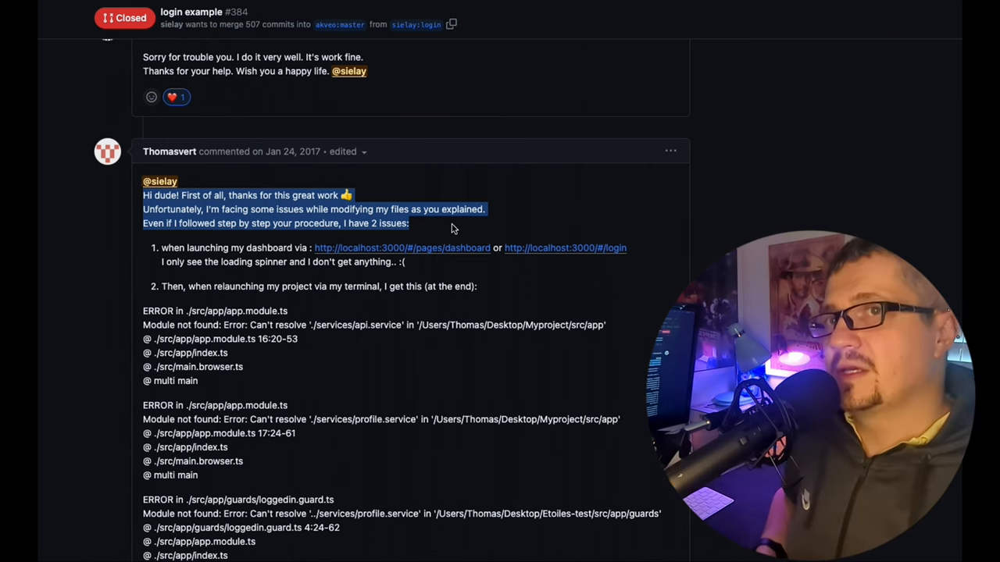
scroll(down, 3)
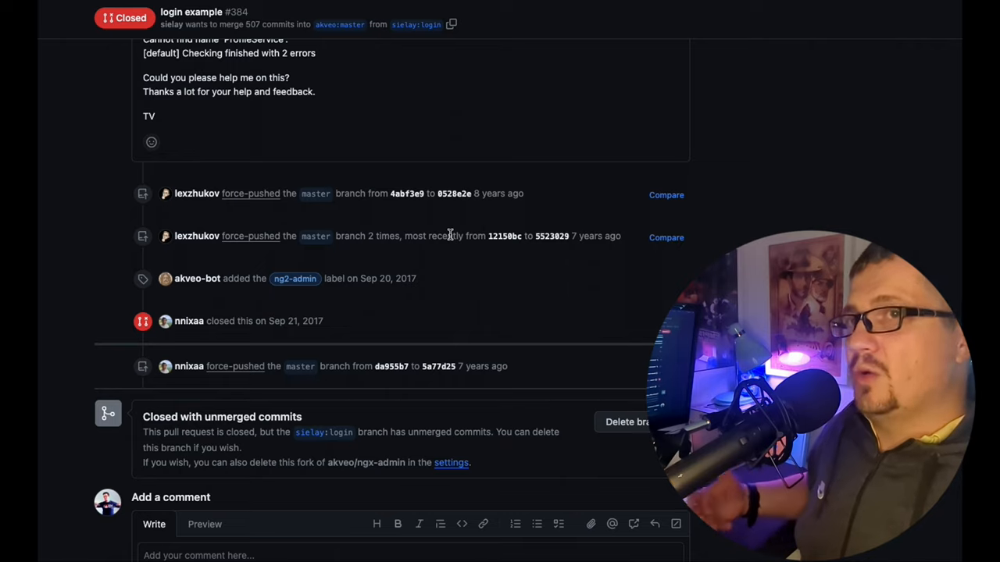
mouse_move(340, 56)
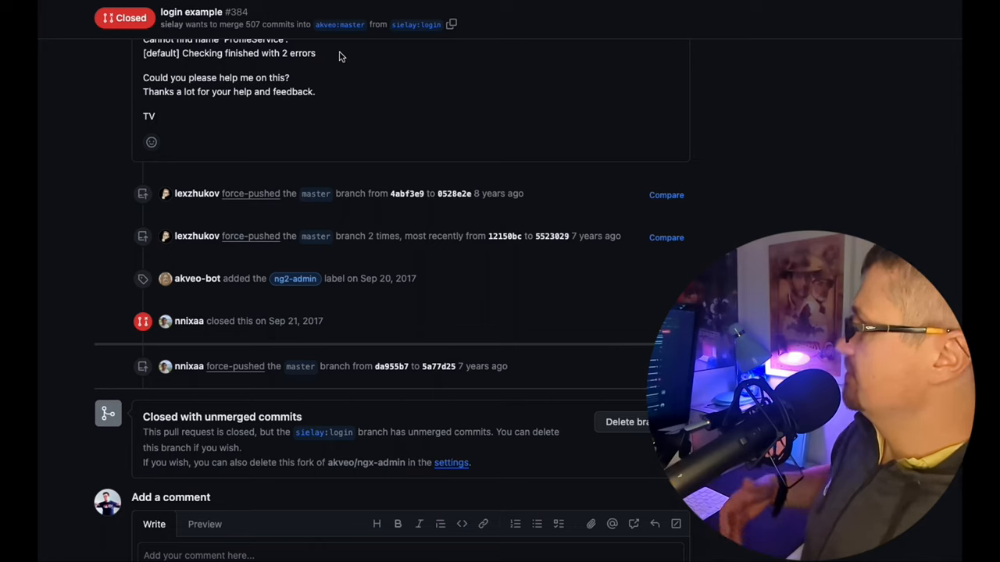
scroll(up, 3)
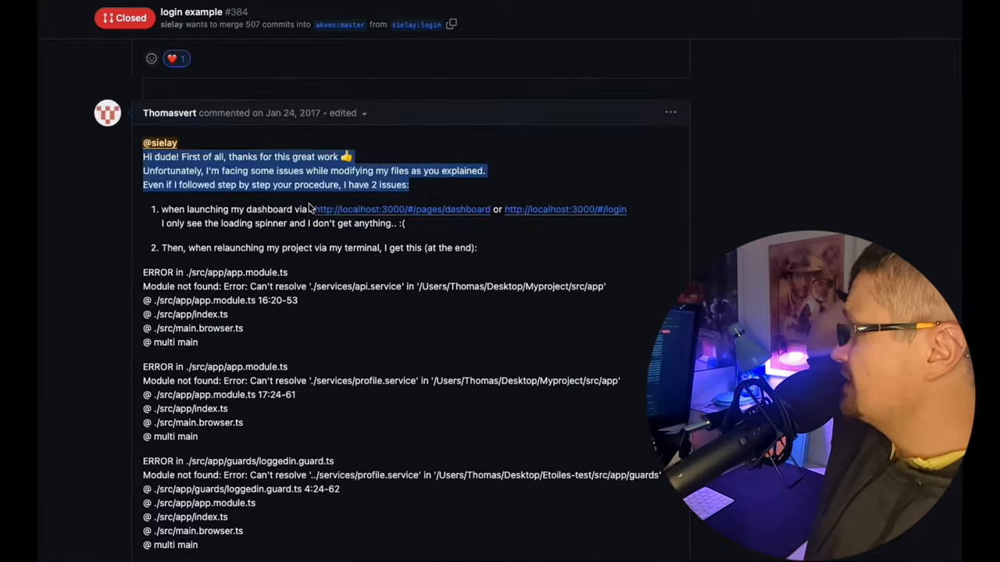
scroll(up, 3)
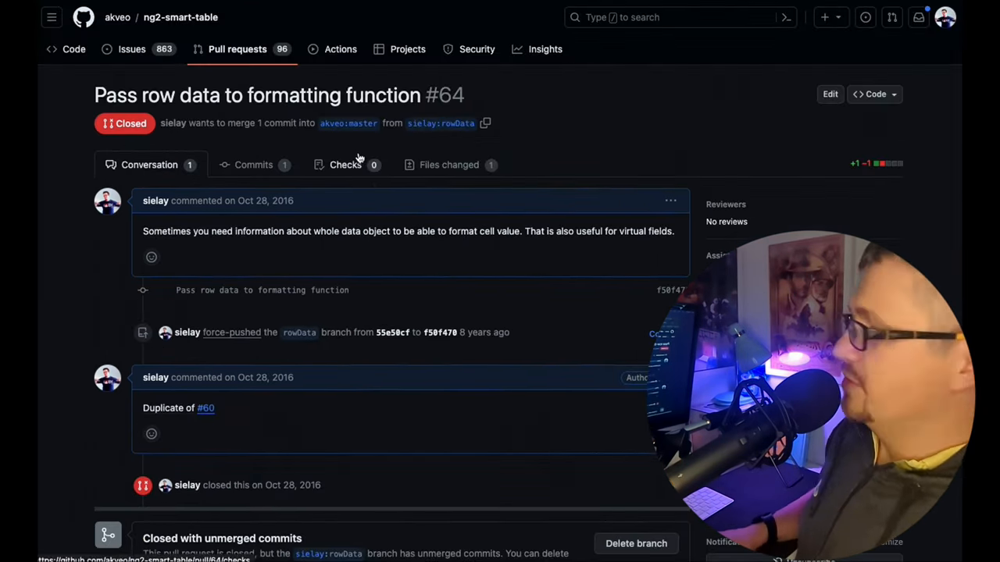
Step: Skim angular2-busy PR #15, then scroll MFE-starter PR #1281 down to its closed notice
scroll(down, 3)
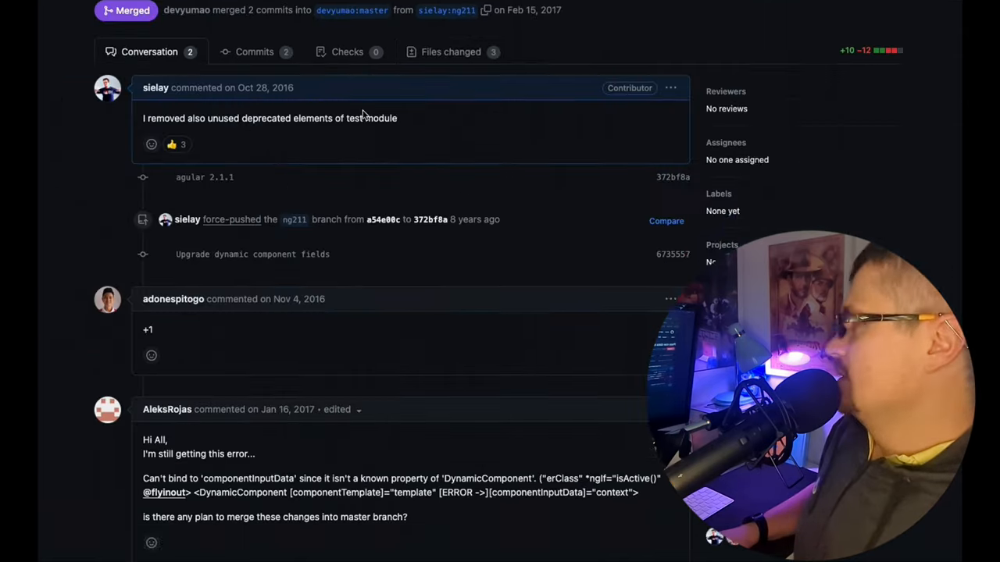
scroll(up, 3)
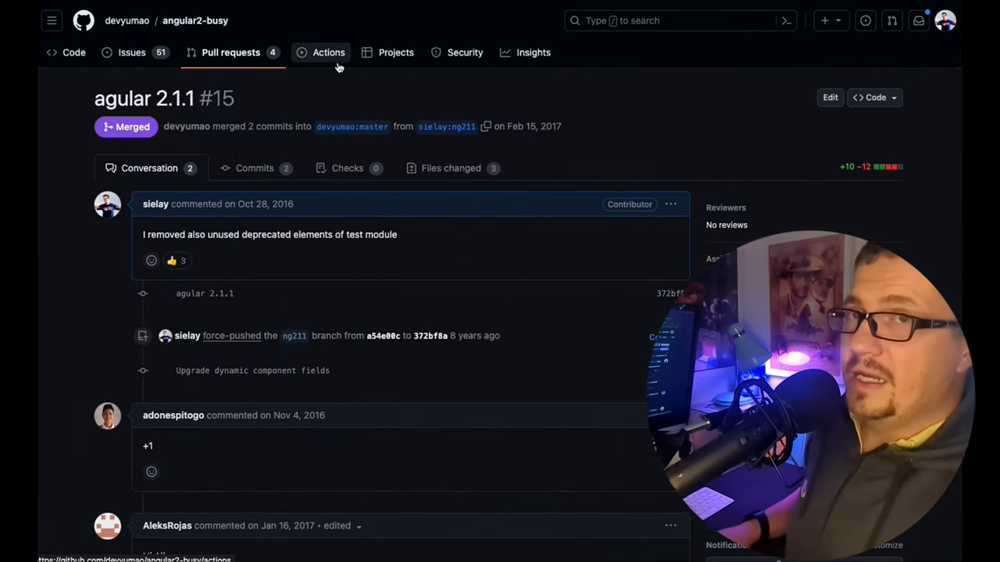
mouse_move(325, 115)
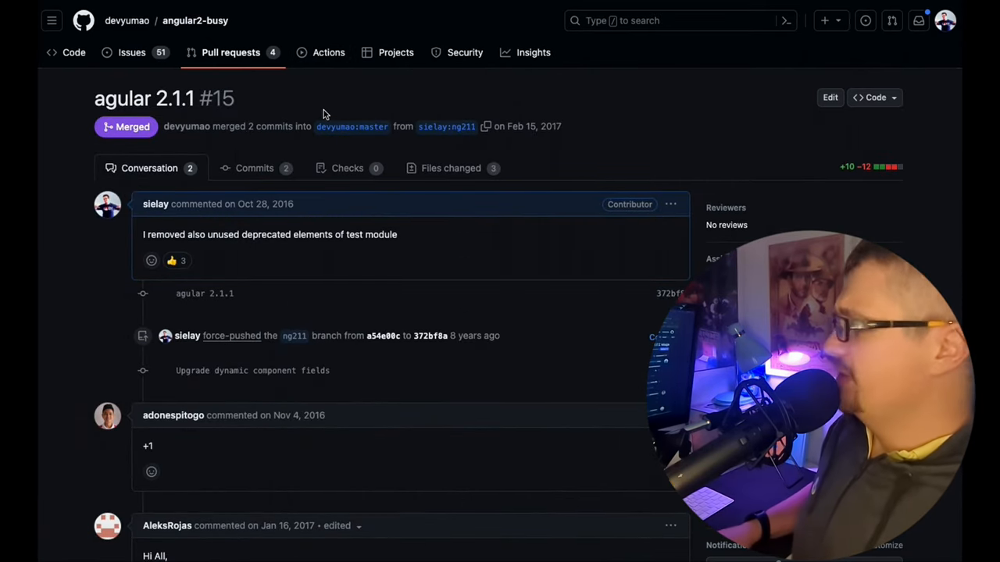
scroll(down, 3)
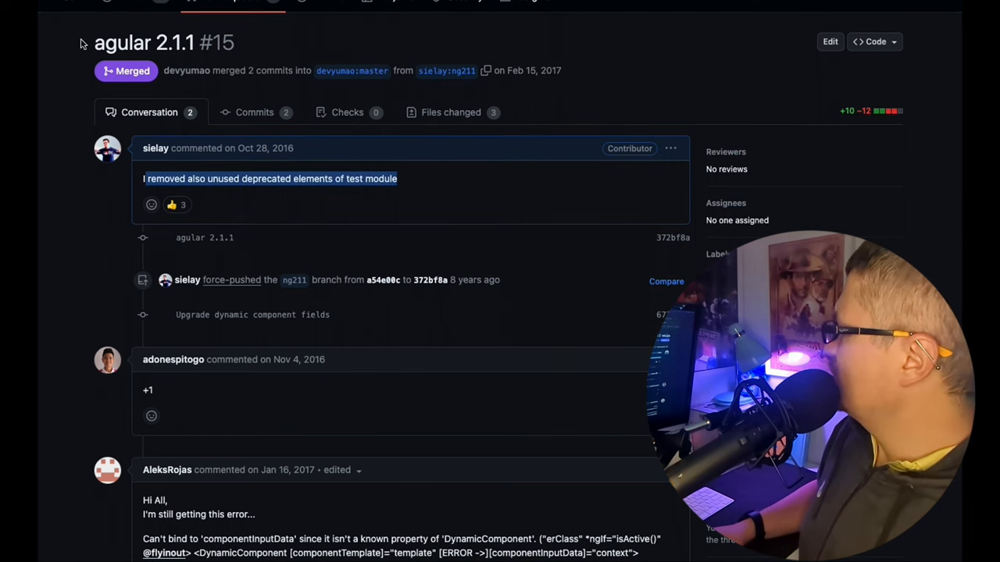
scroll(down, 3)
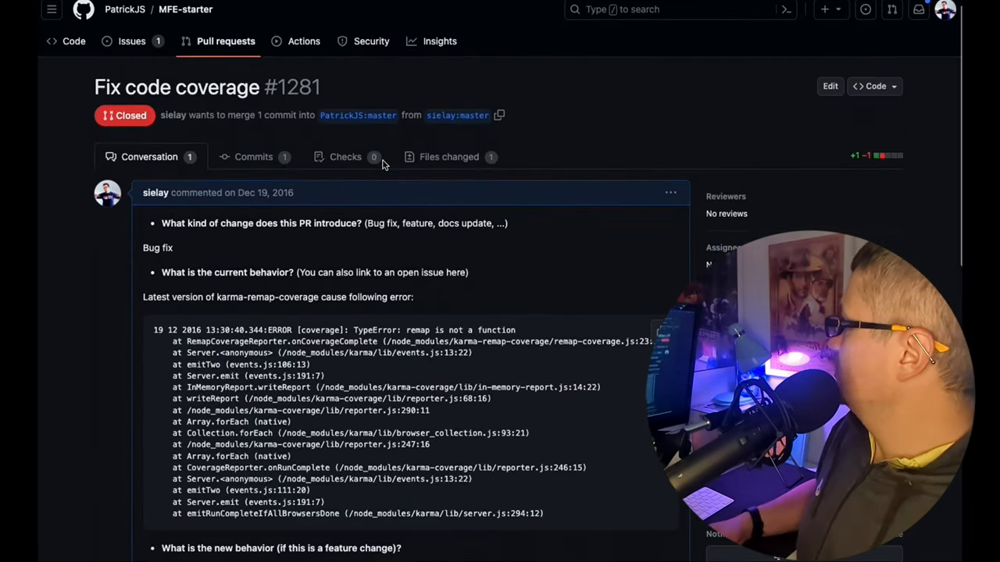
scroll(down, 3)
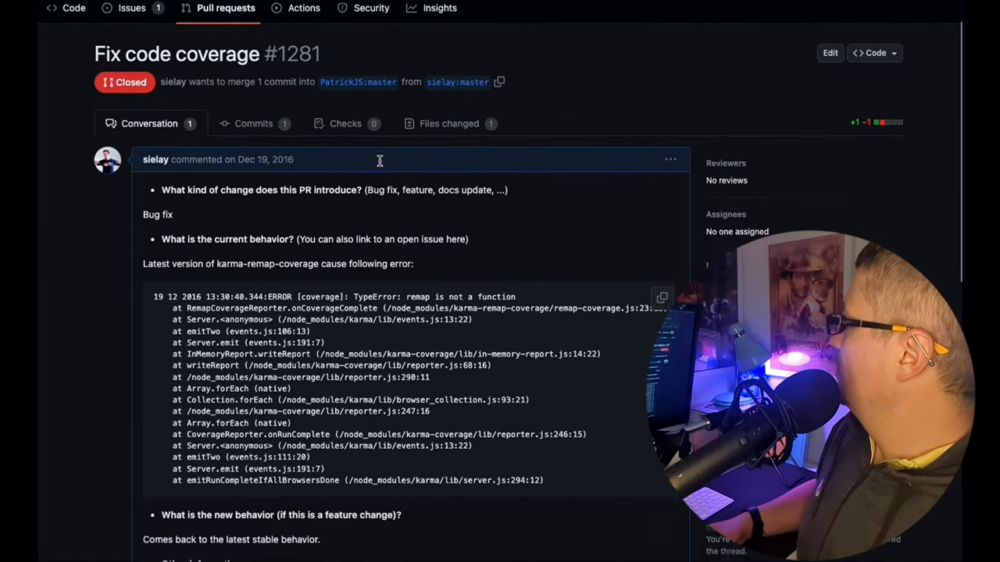
scroll(down, 3)
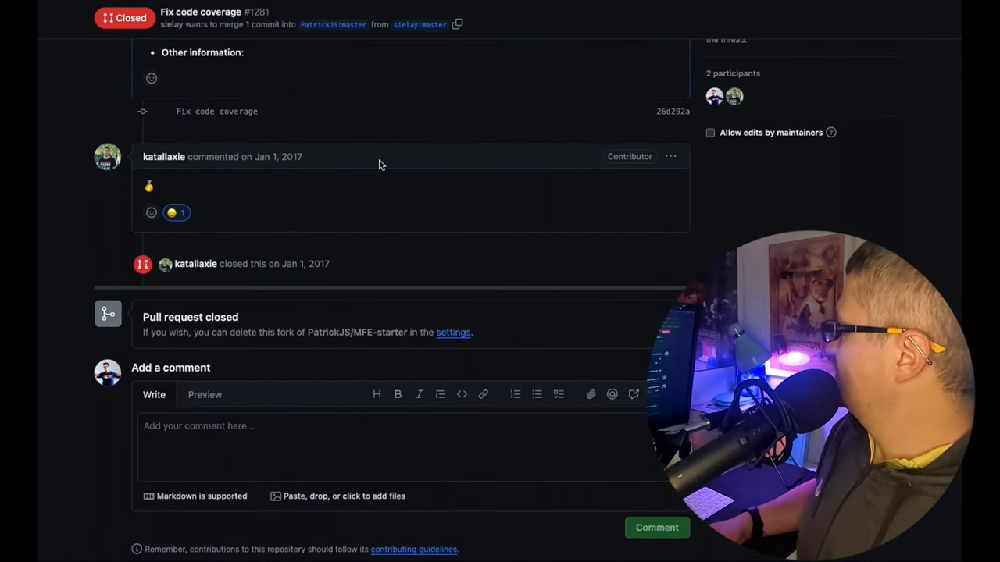
mouse_move(250, 252)
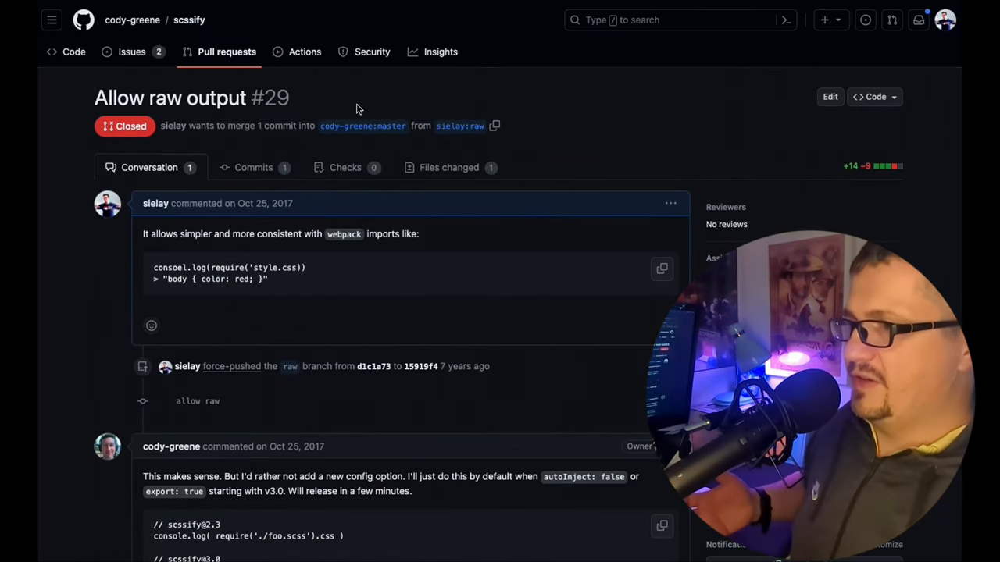
Step: Read up and down the closed Fix bom for buffers #282 conversation
scroll(down, 3)
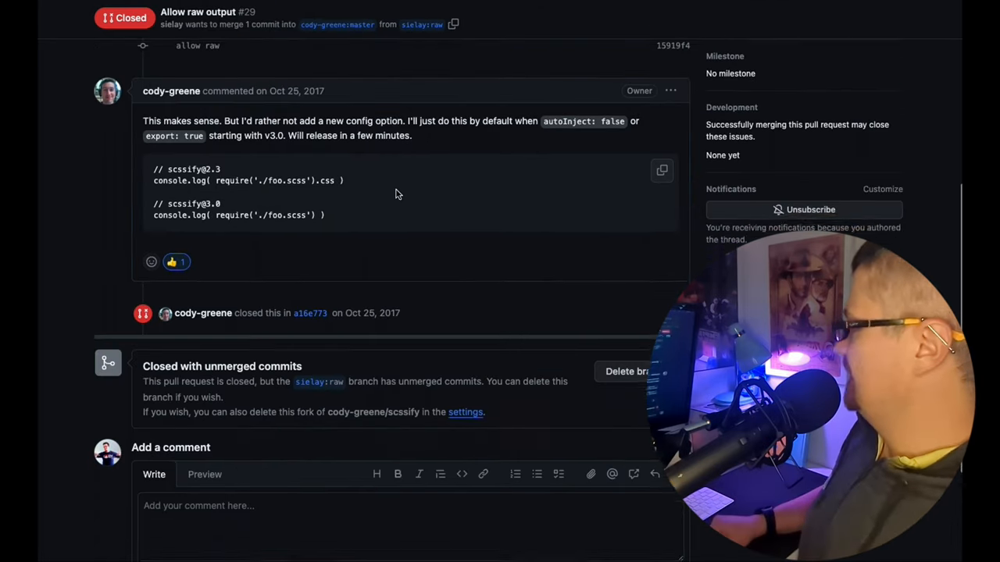
scroll(up, 3)
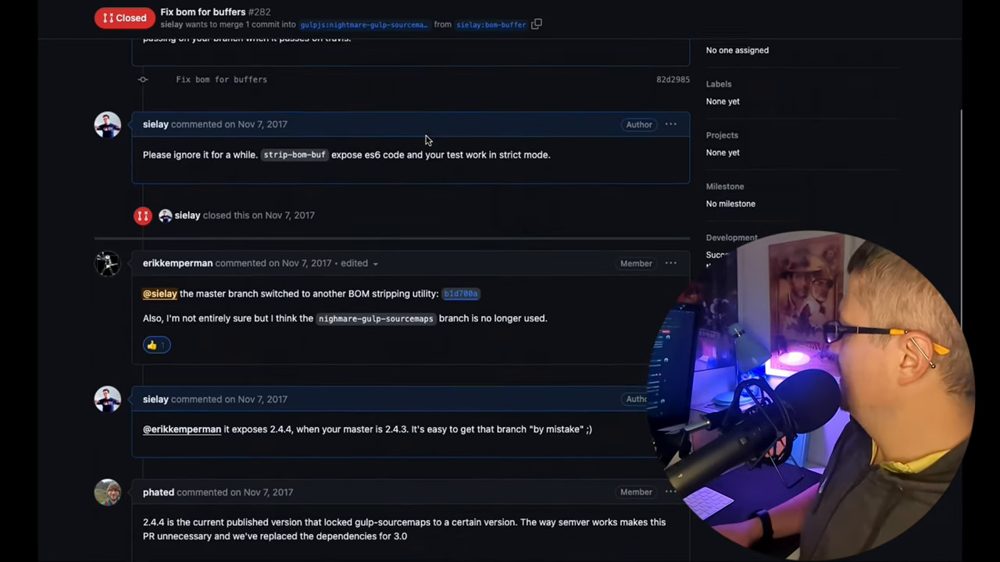
scroll(up, 3)
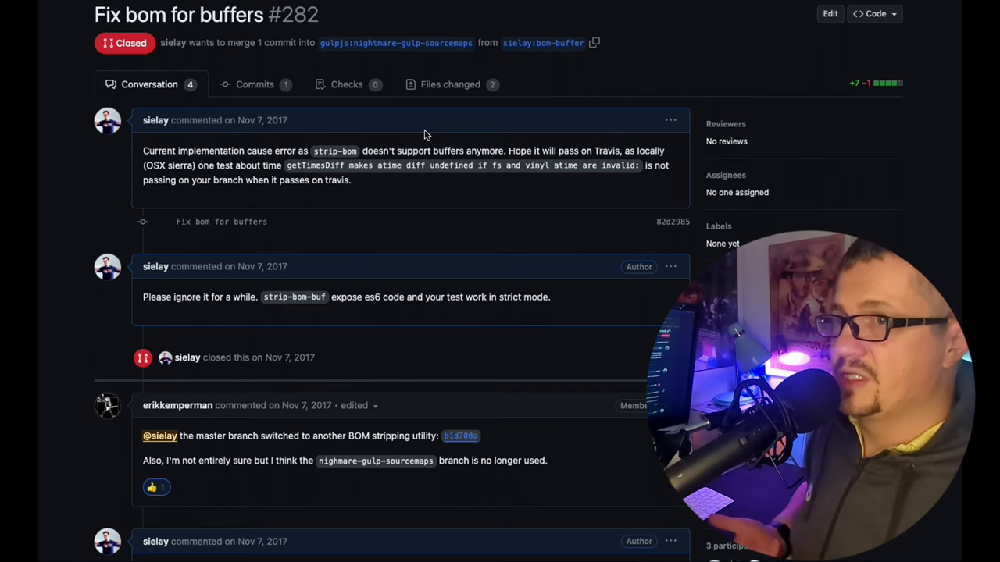
scroll(down, 3)
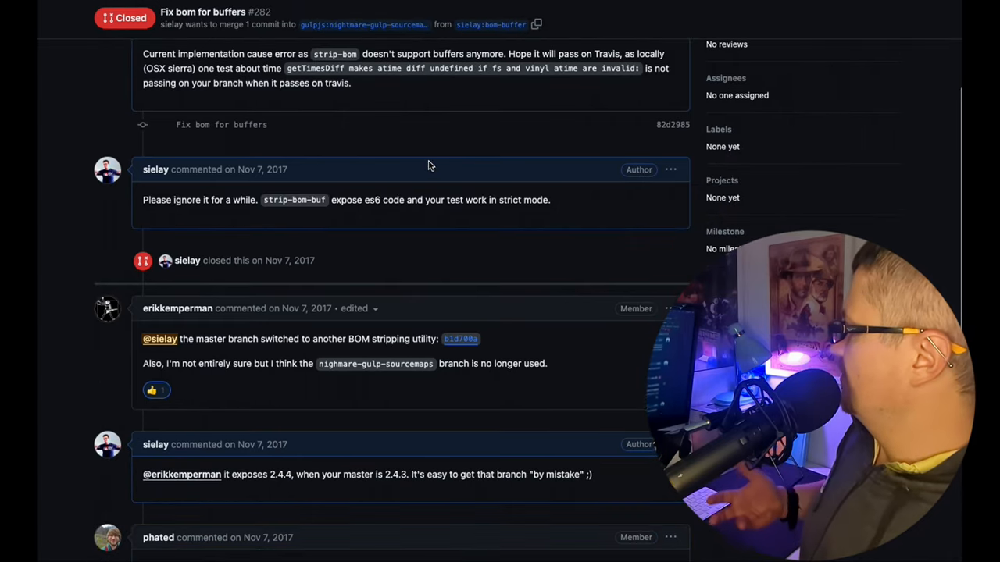
scroll(down, 3)
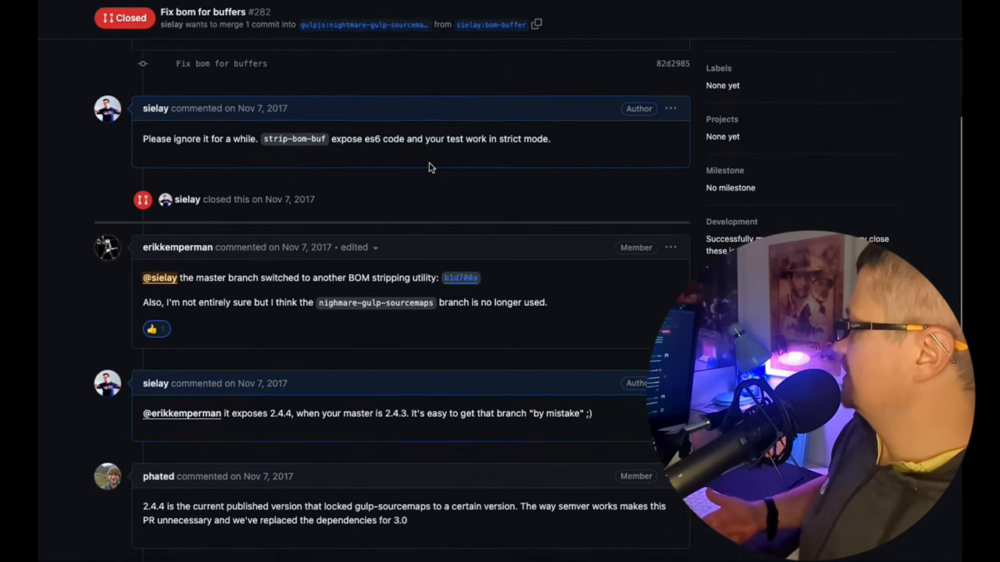
scroll(down, 3)
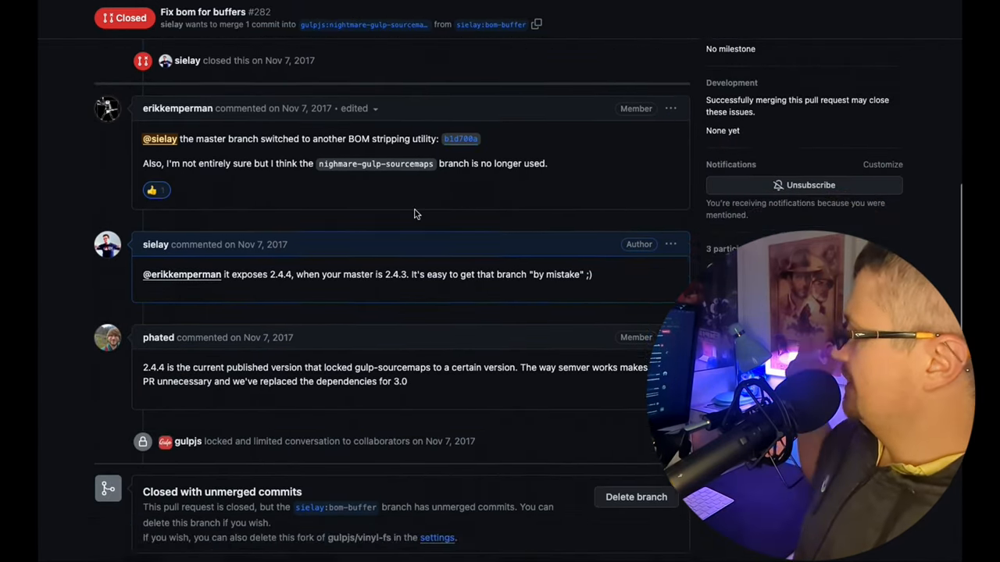
scroll(down, 3)
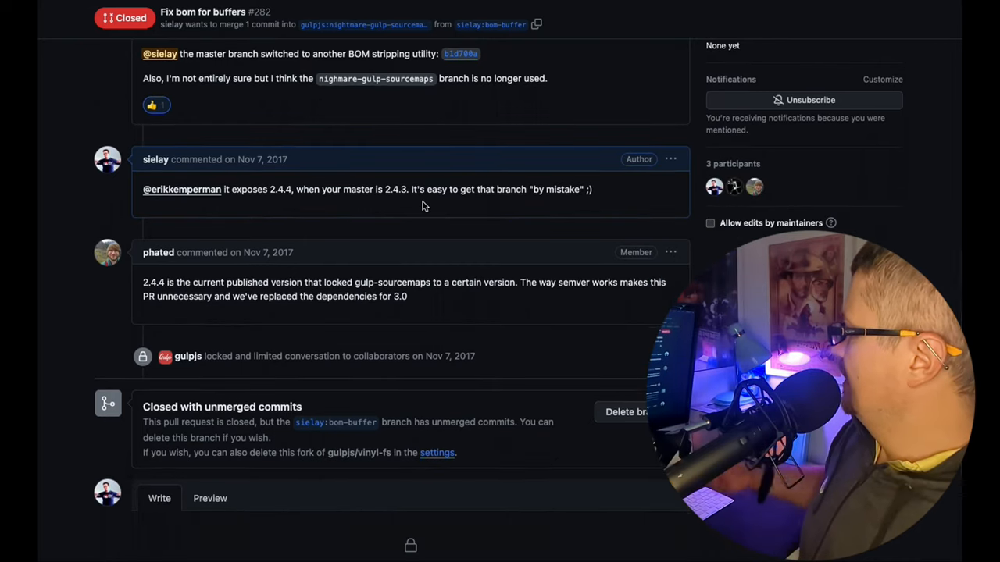
scroll(up, 3)
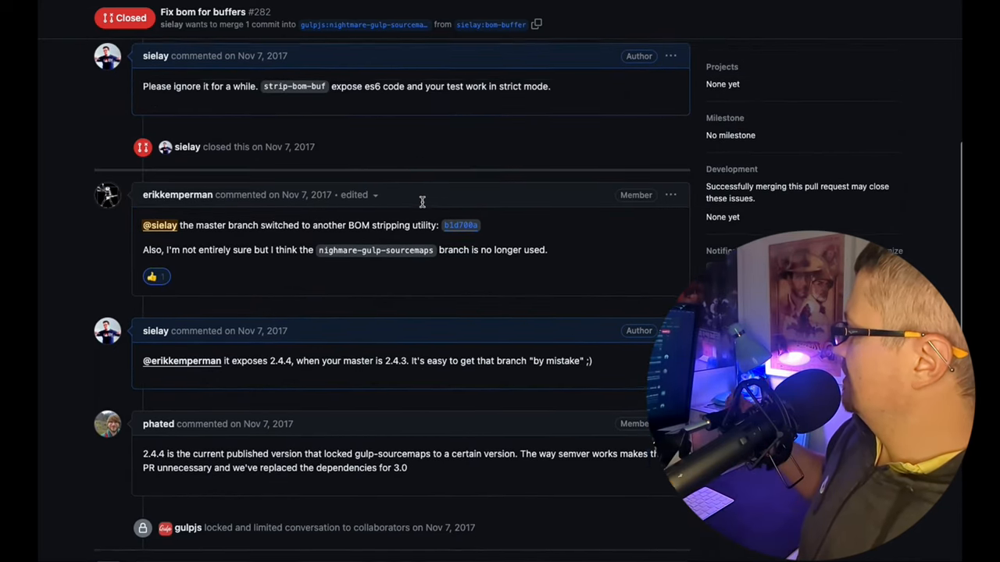
scroll(down, 3)
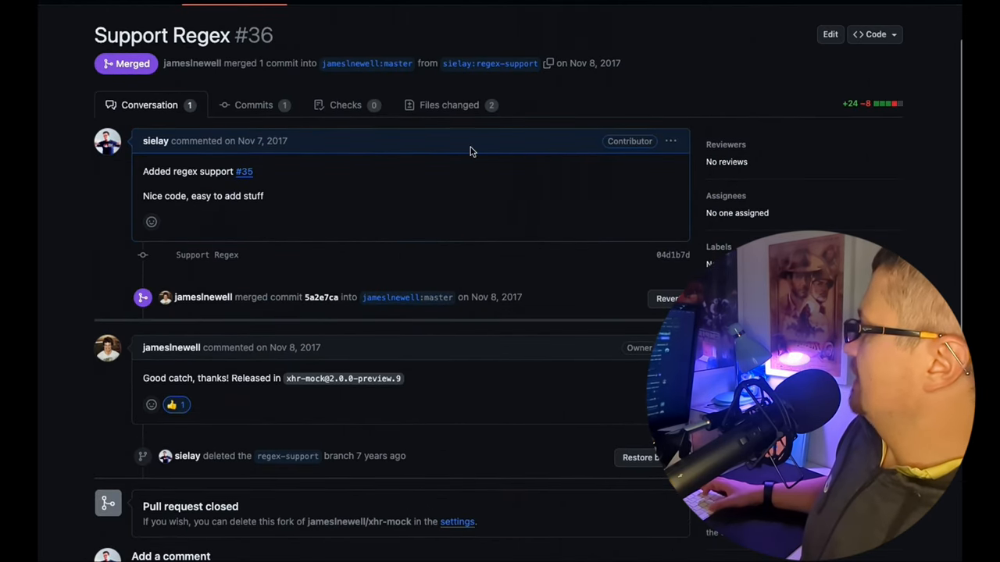
mouse_move(568, 181)
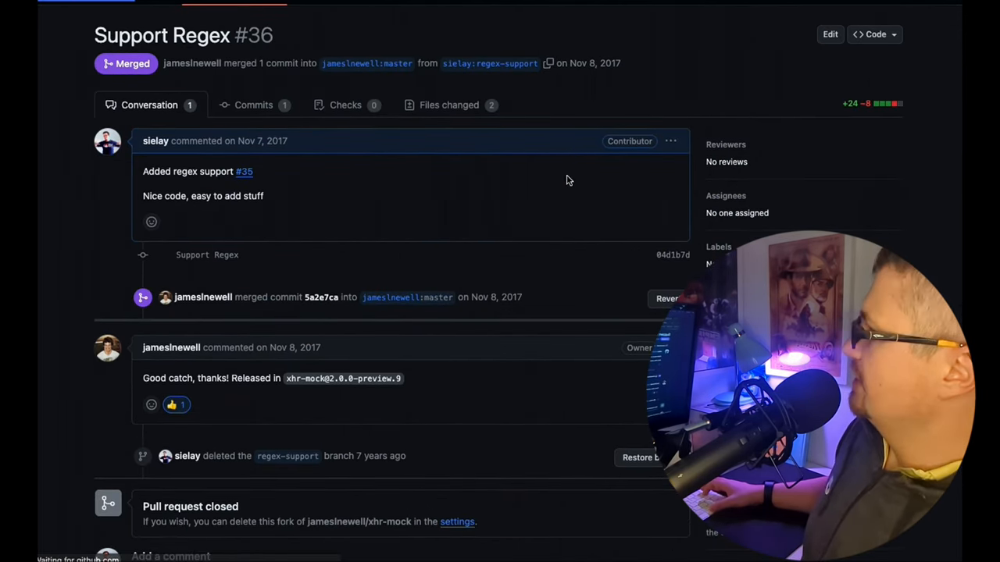
Step: View Support Regex #36's diffs, then scroll the Disableguard #42 discussion
click(449, 104)
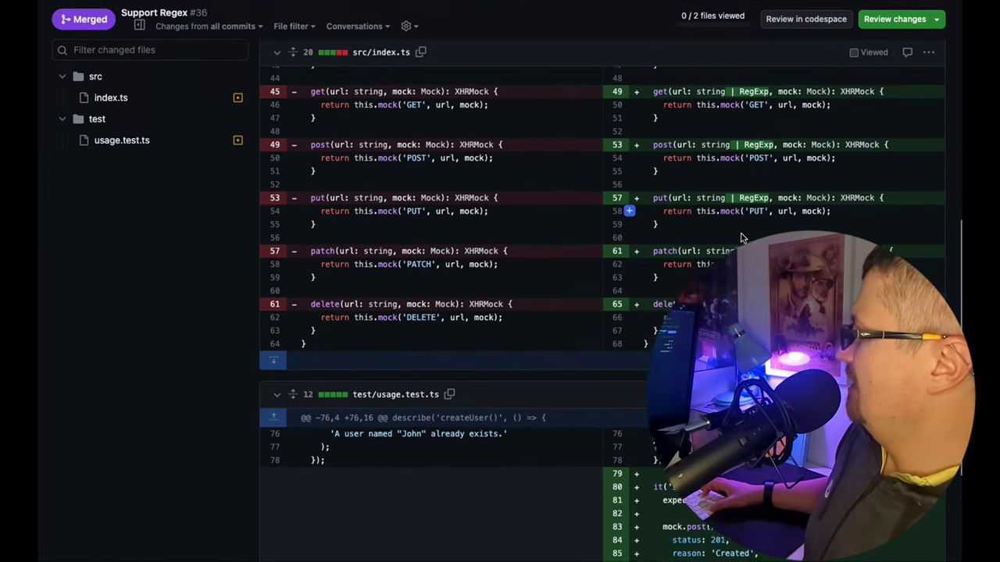
scroll(down, 3)
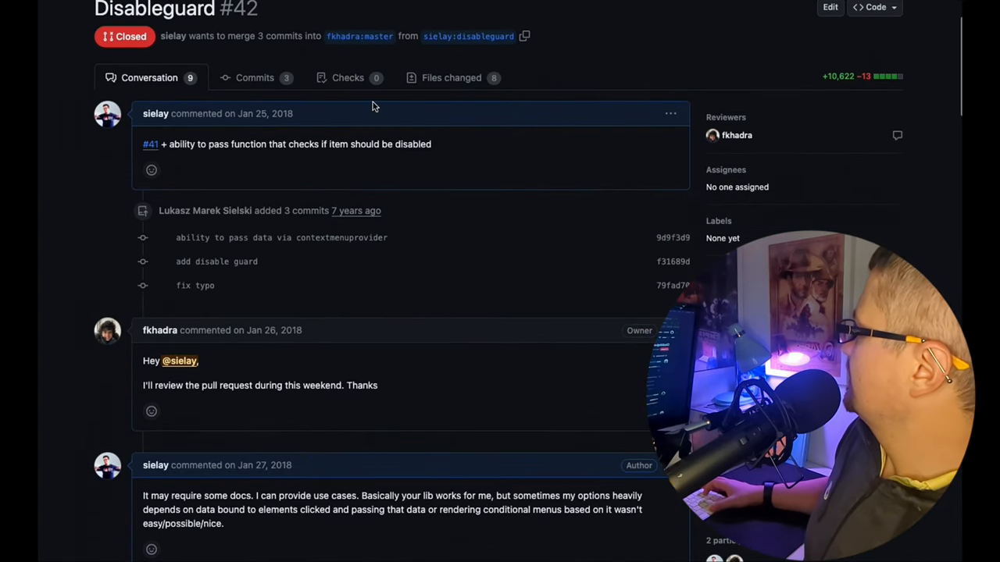
scroll(down, 3)
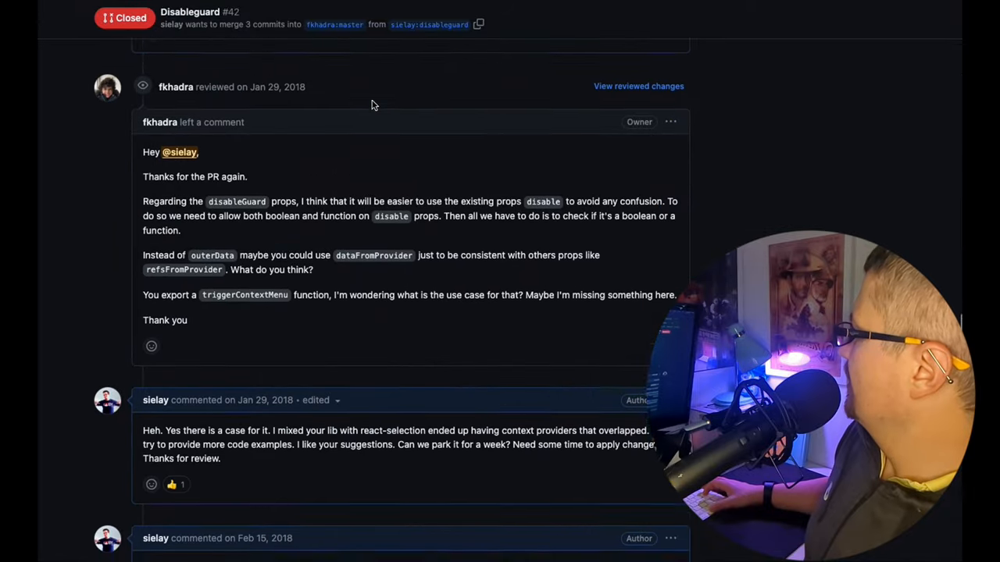
scroll(down, 3)
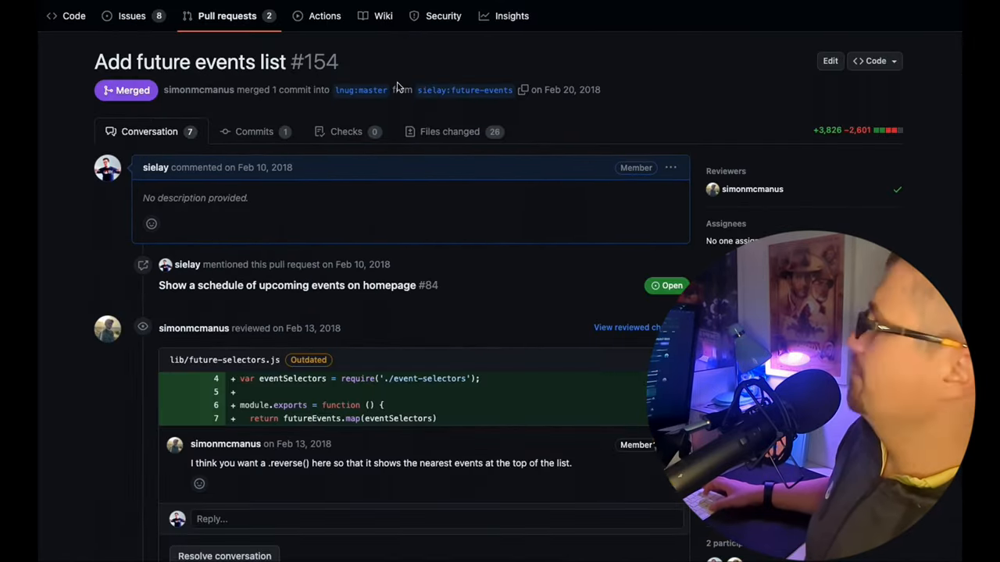
Step: Scroll up on PR #154 before moving to gatsby's Expose GraphQL errors #4618
scroll(up, 3)
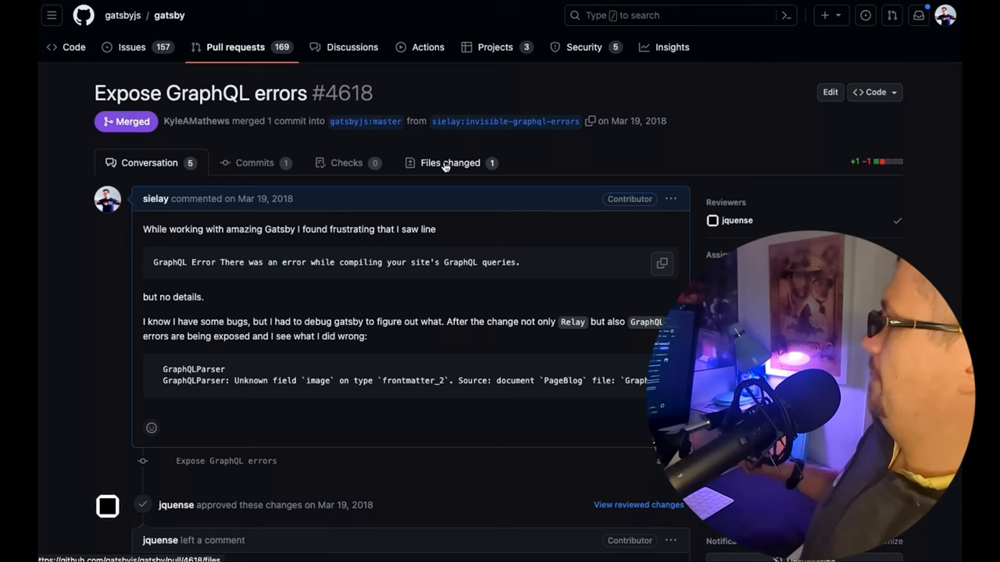
Step: Return to PR #4618's Conversation view and read down through the full Expose GraphQL errors thread
click(449, 162)
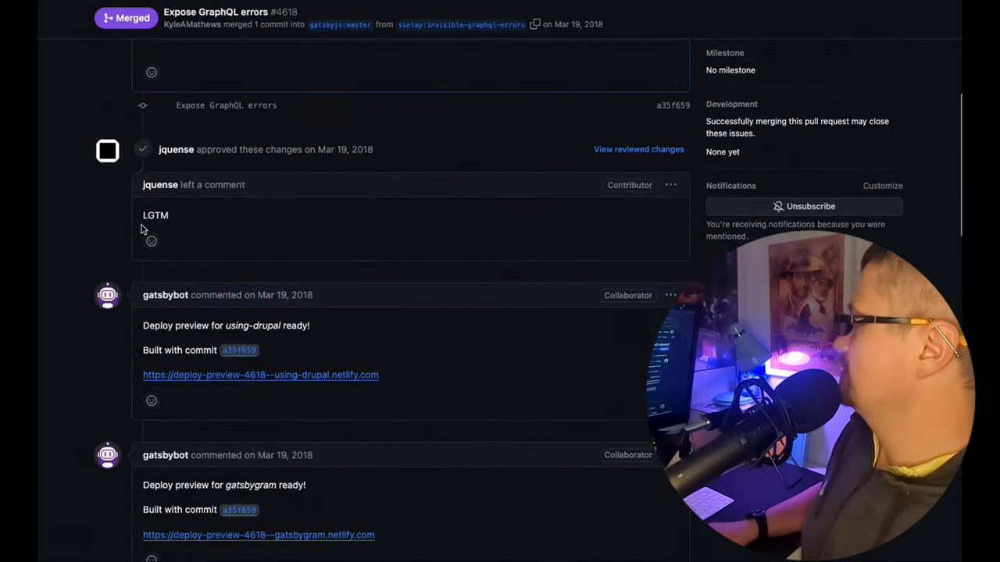
scroll(down, 3)
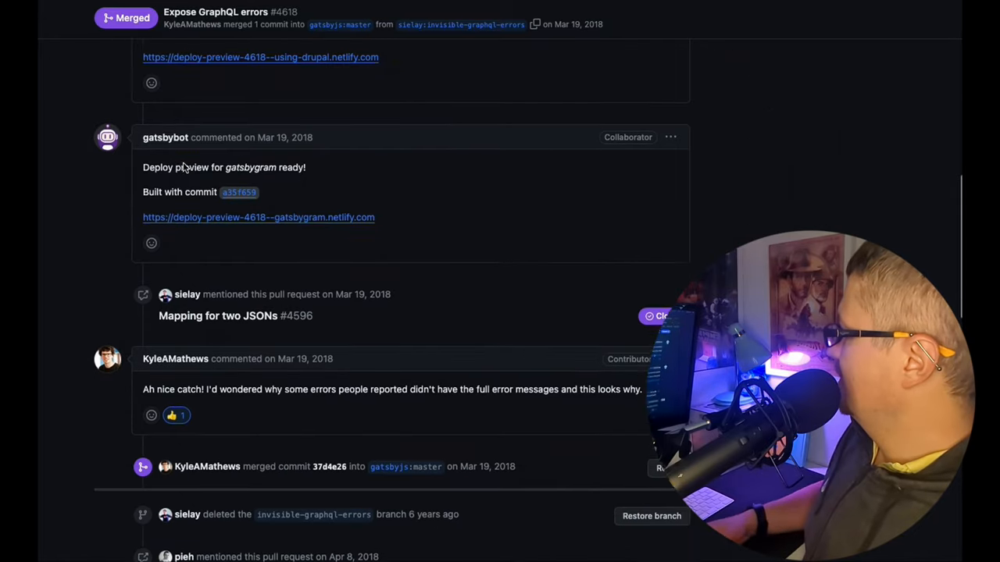
scroll(down, 3)
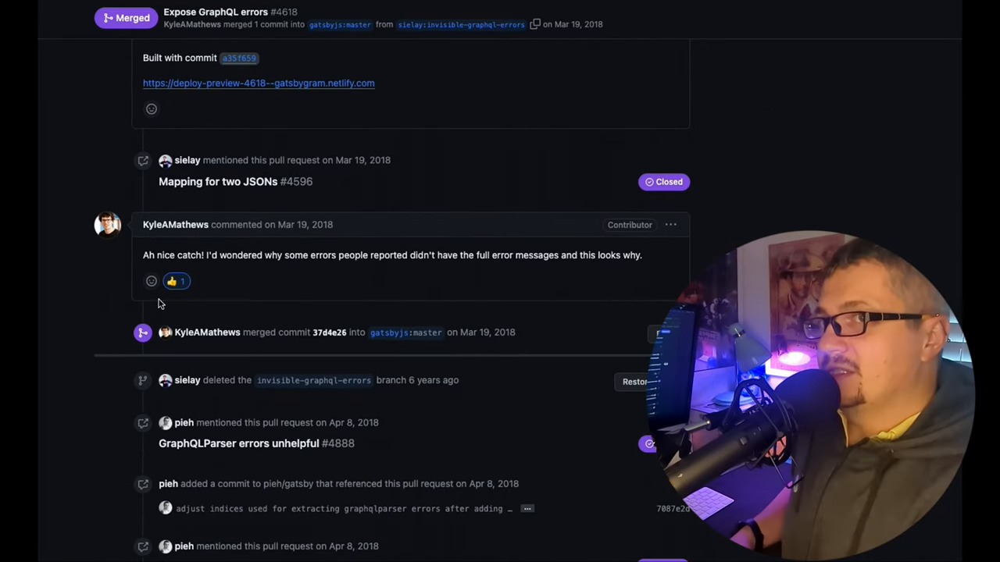
scroll(down, 3)
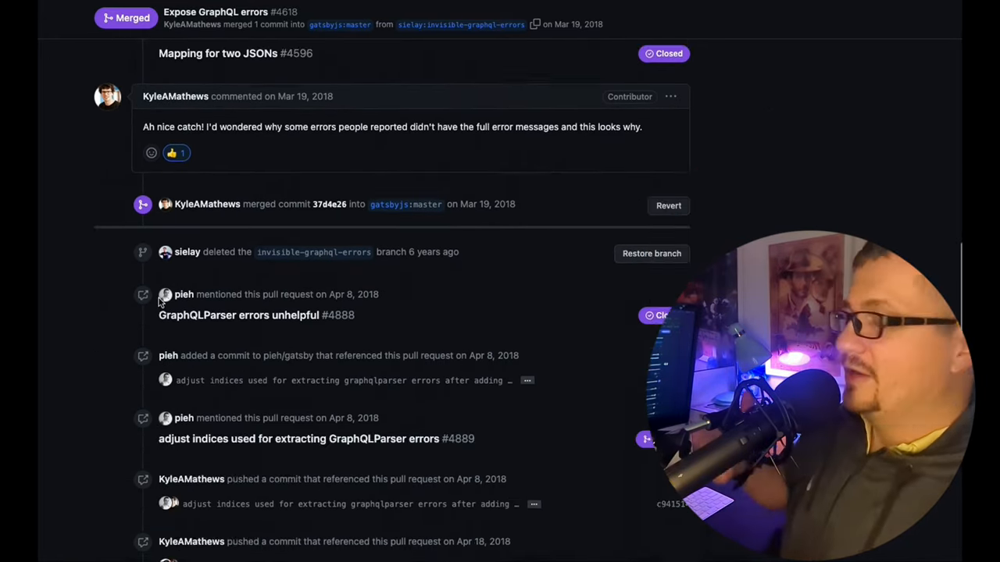
scroll(down, 3)
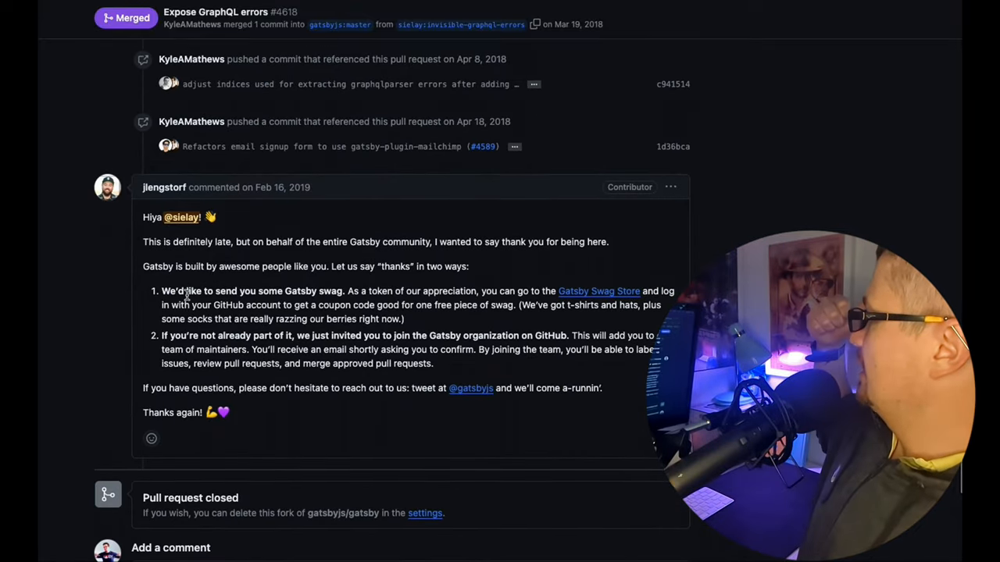
scroll(down, 3)
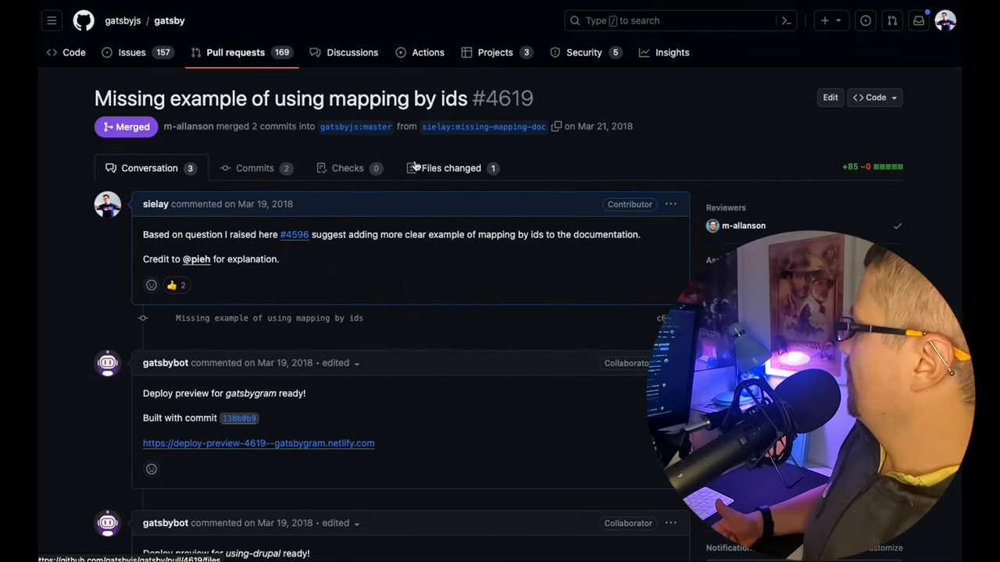
Step: Review PR #4619's Files changed diff showing the mapping-by-ids documentation additions
click(450, 168)
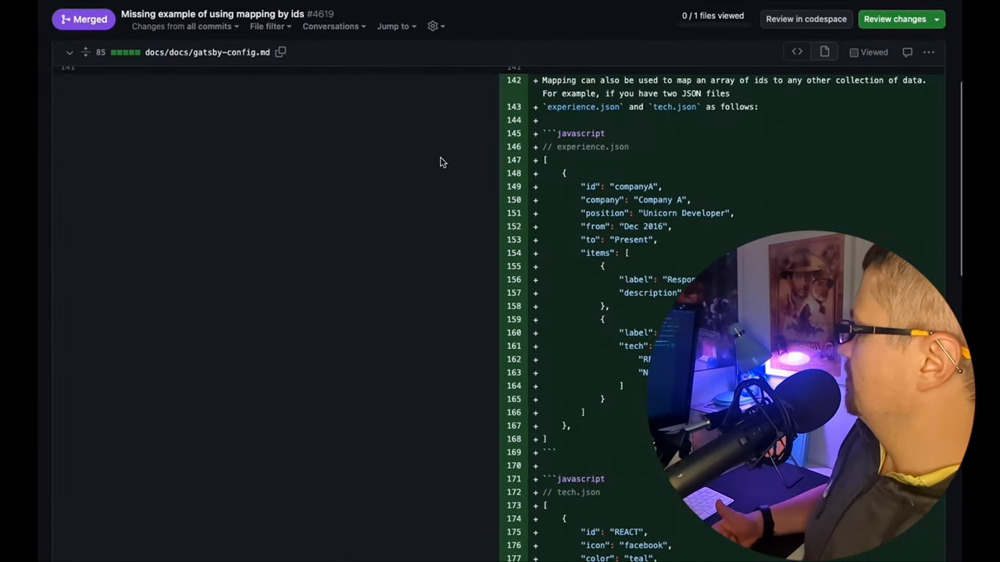
scroll(down, 3)
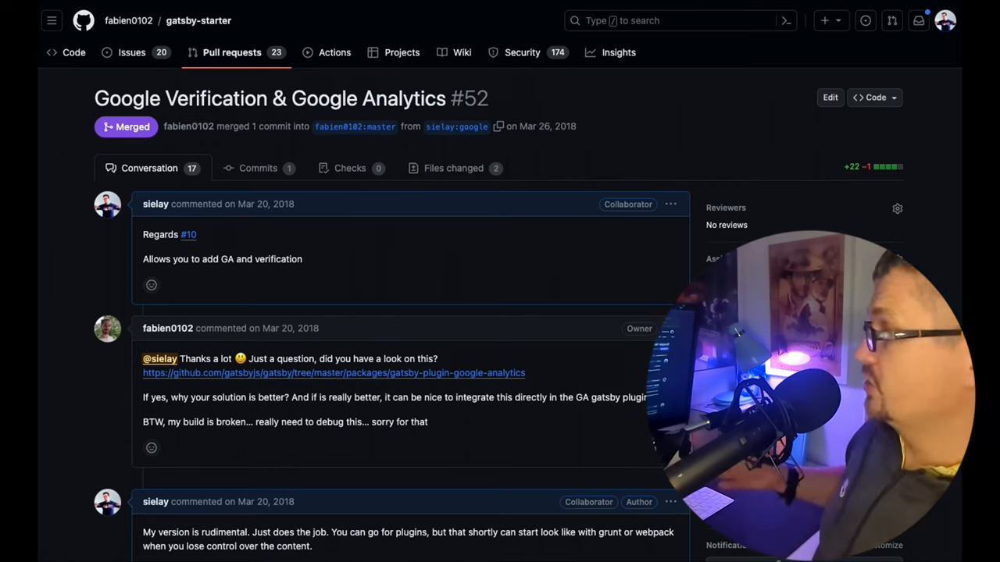
Step: Read through the conversation of gatsby-starter PR #52, Google Verification & Google Analytics
scroll(down, 3)
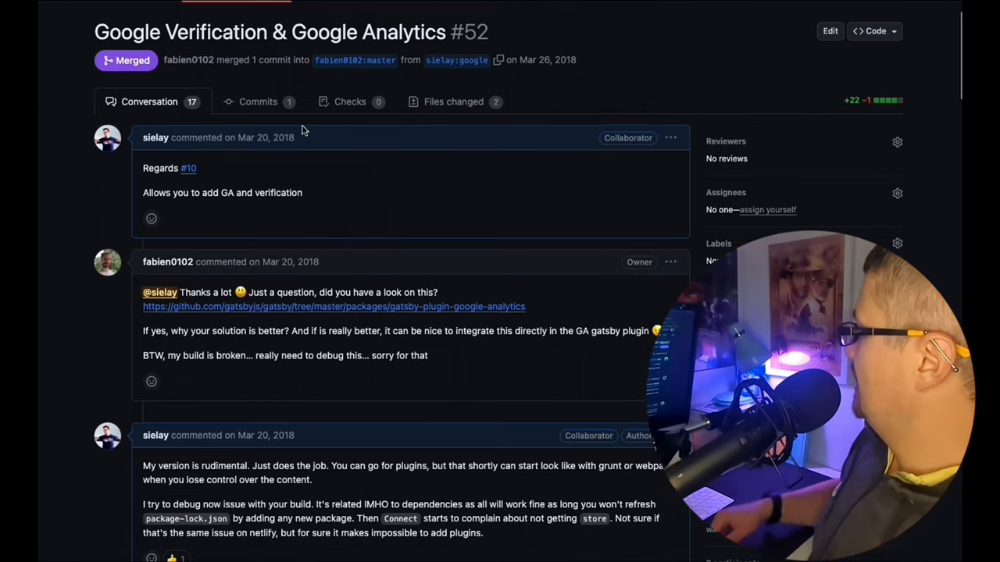
scroll(down, 3)
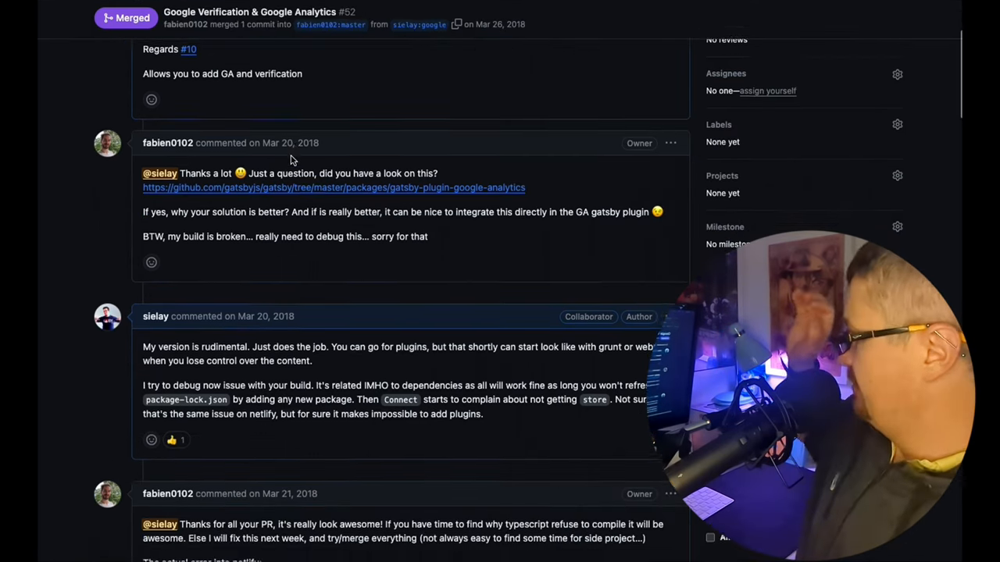
scroll(up, 3)
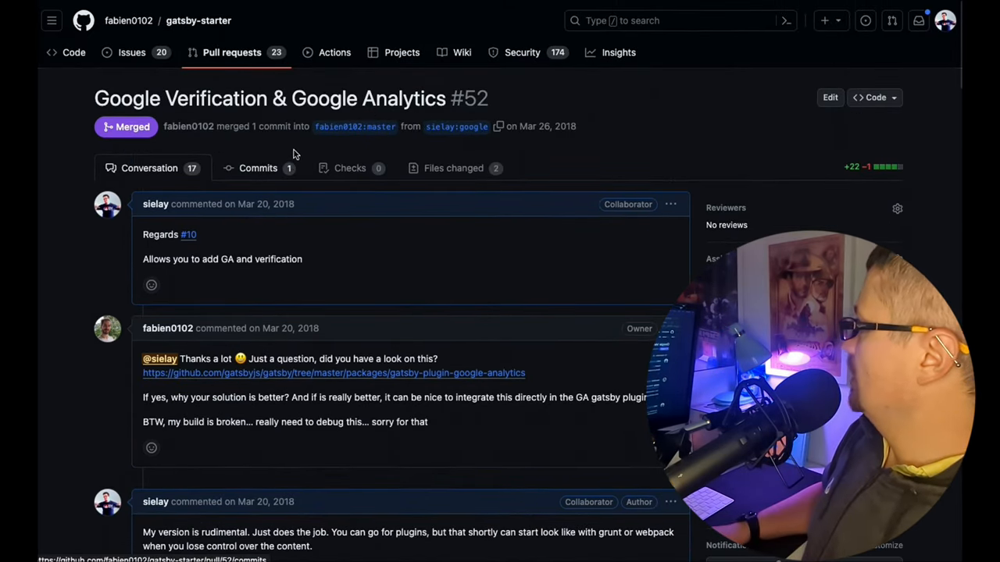
scroll(down, 3)
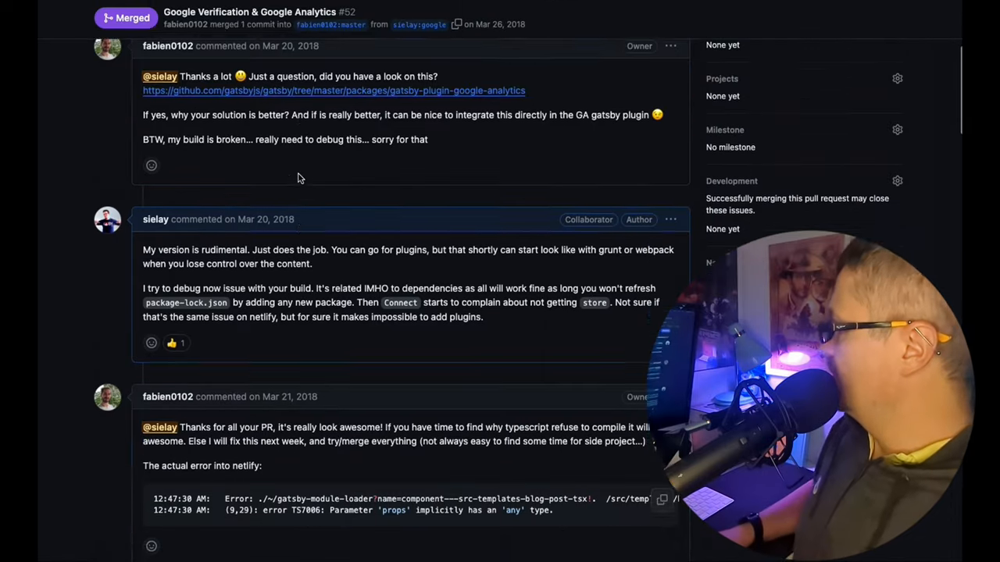
scroll(down, 3)
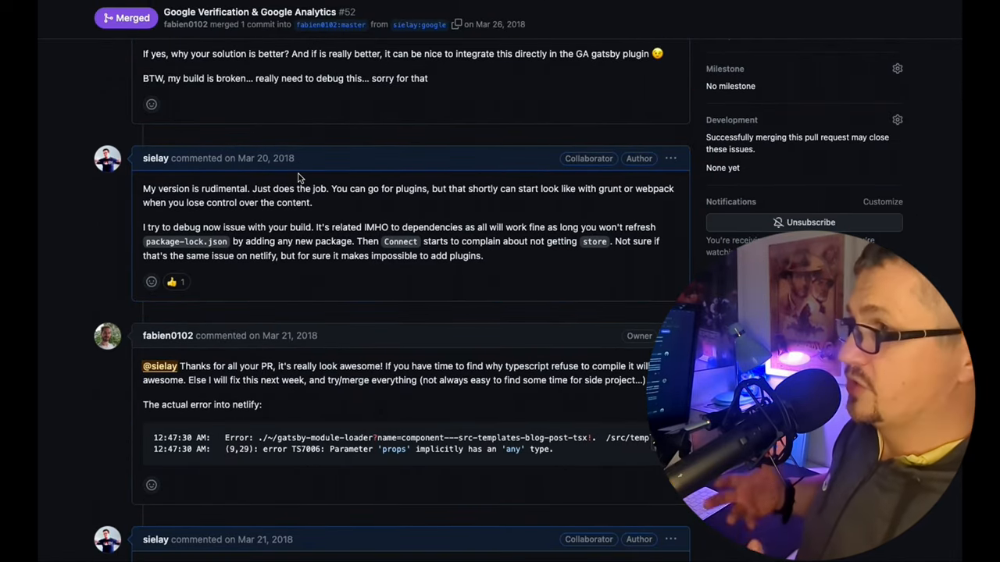
scroll(up, 3)
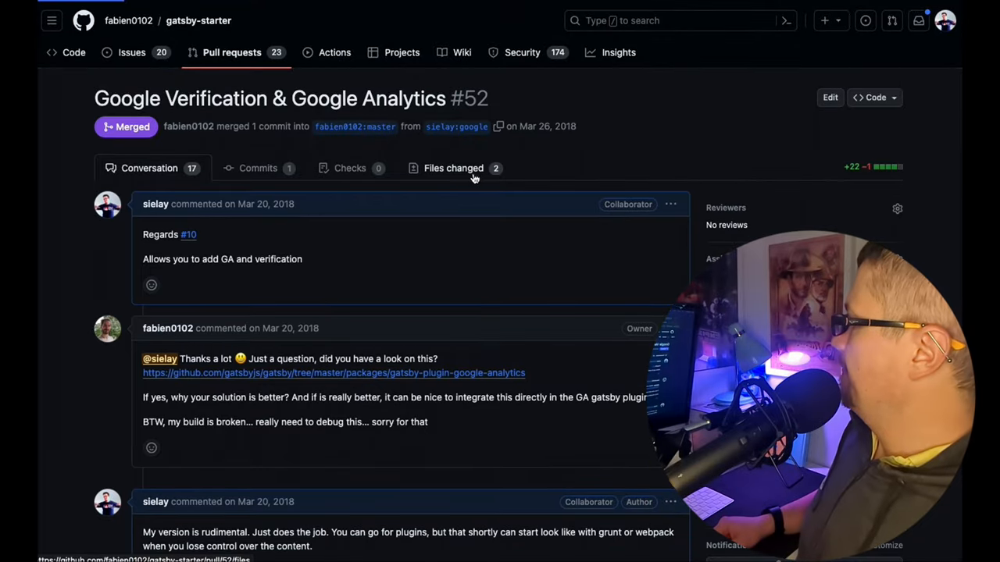
Step: Review PR #52's Files changed diff for the analytics and verification code
click(453, 169)
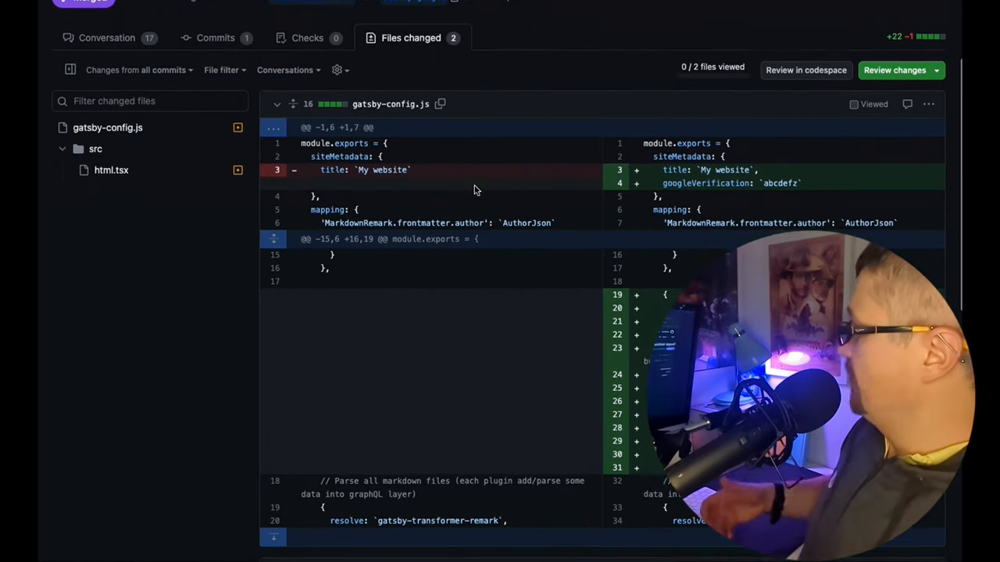
scroll(down, 3)
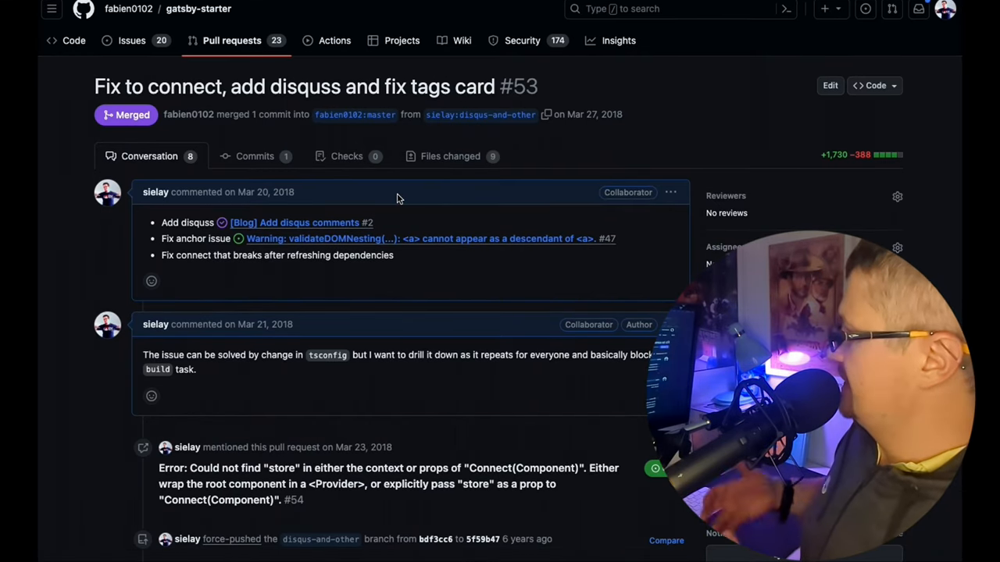
Step: Look through PR #4634's file diffs before moving on to gatsby PR #4667
scroll(down, 3)
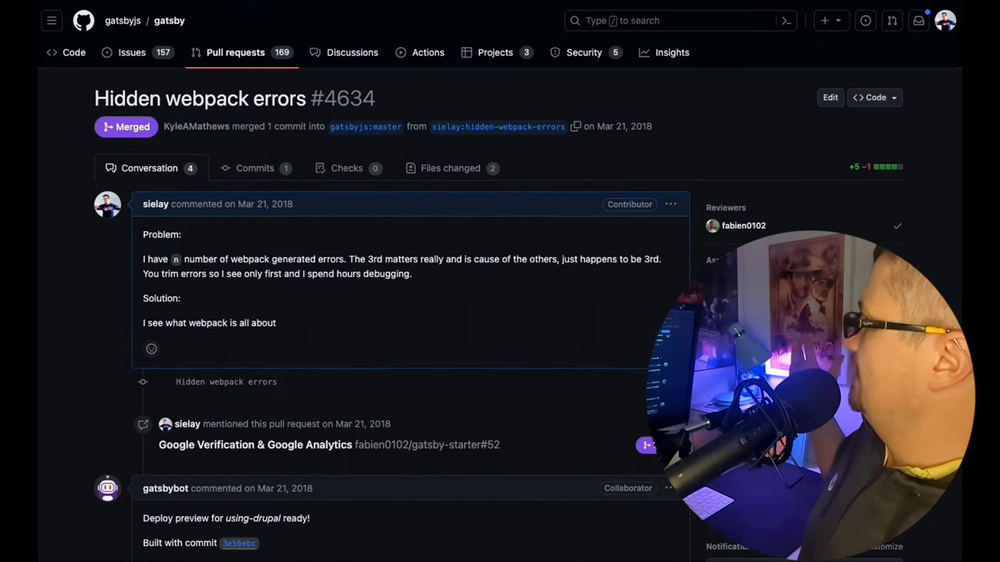
mouse_move(450, 168)
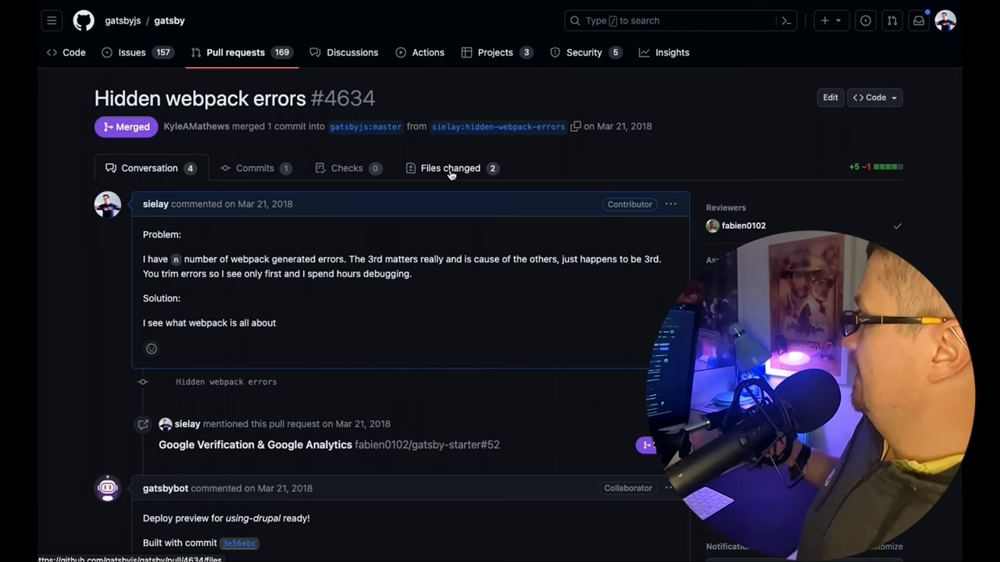
scroll(down, 3)
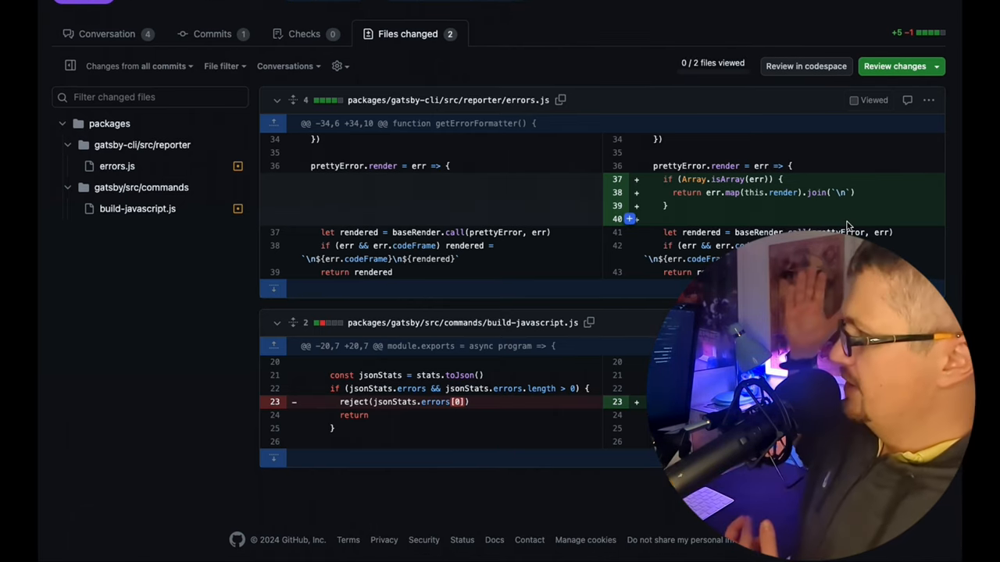
mouse_move(597, 186)
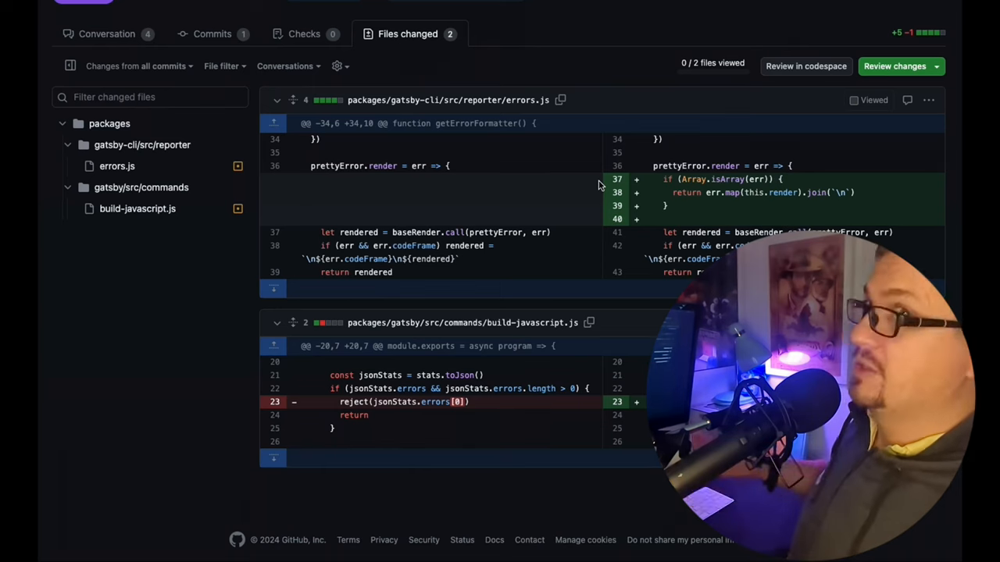
scroll(up, 3)
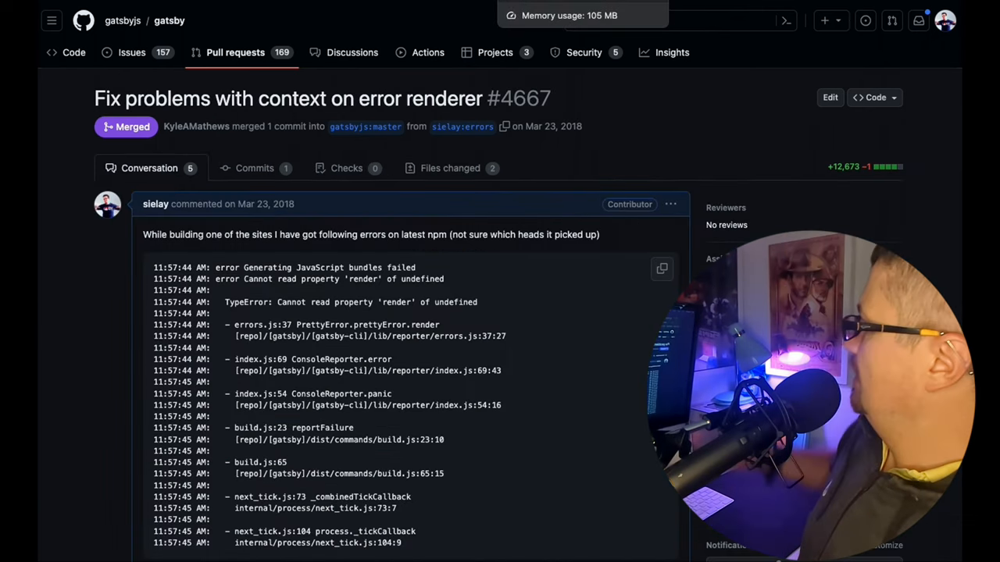
Step: Read through Prebid.js PR #3275's thread, then move on toward eleventy PR #1255
scroll(down, 3)
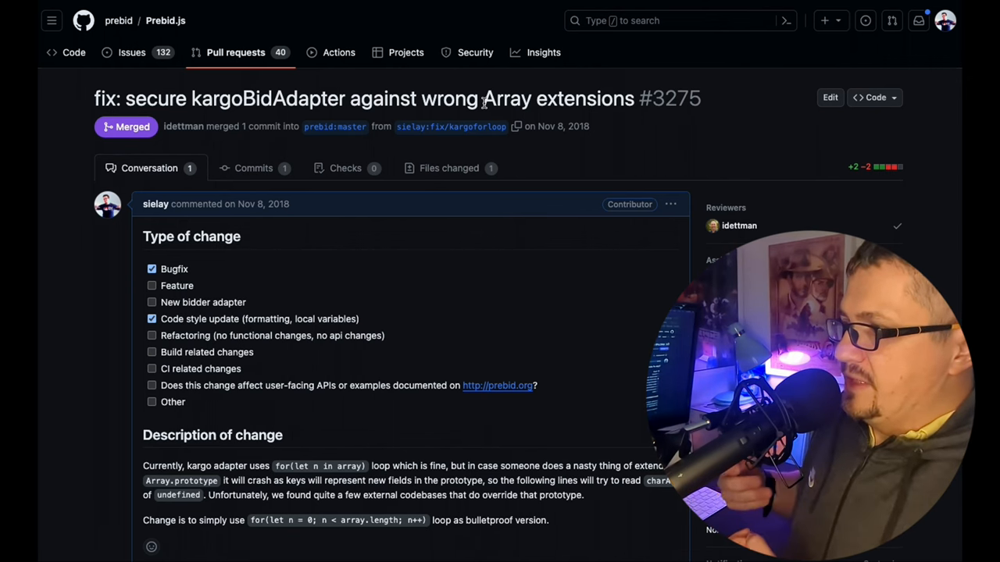
scroll(down, 3)
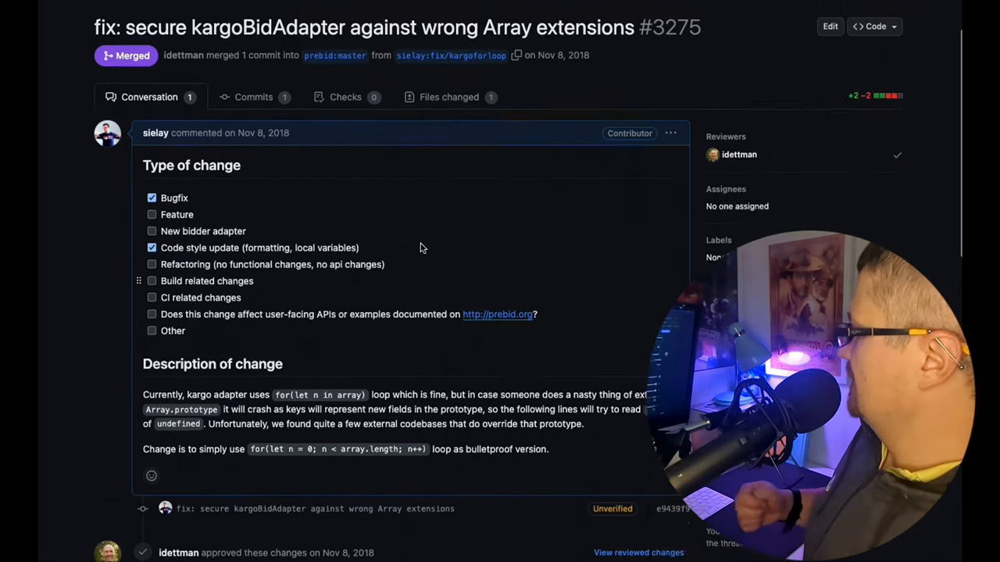
scroll(up, 3)
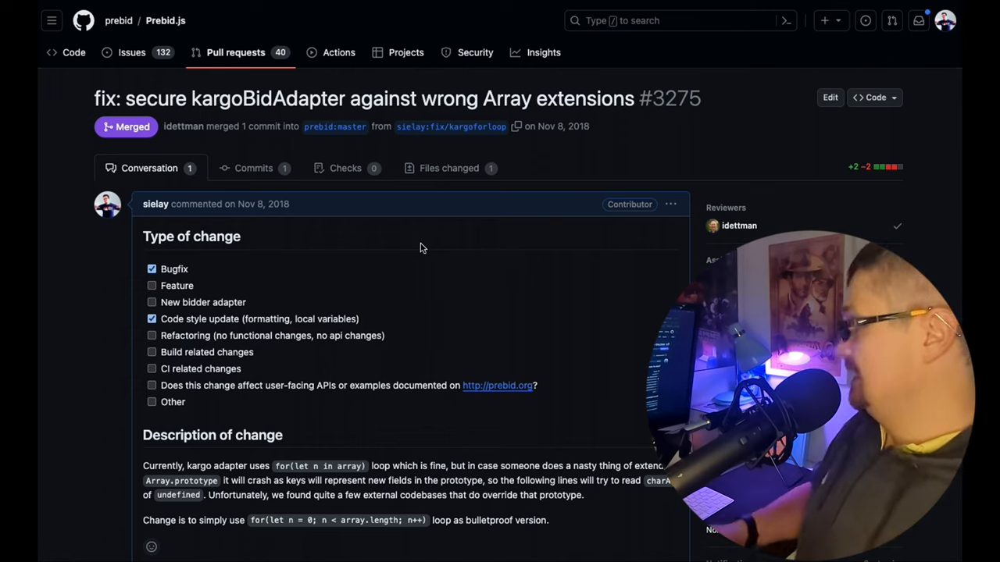
scroll(down, 3)
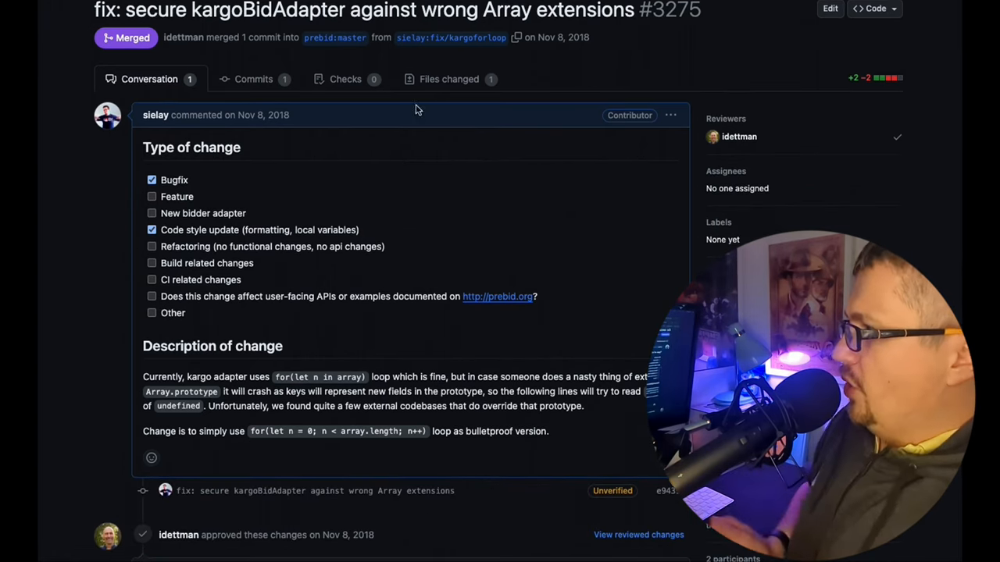
click(448, 78)
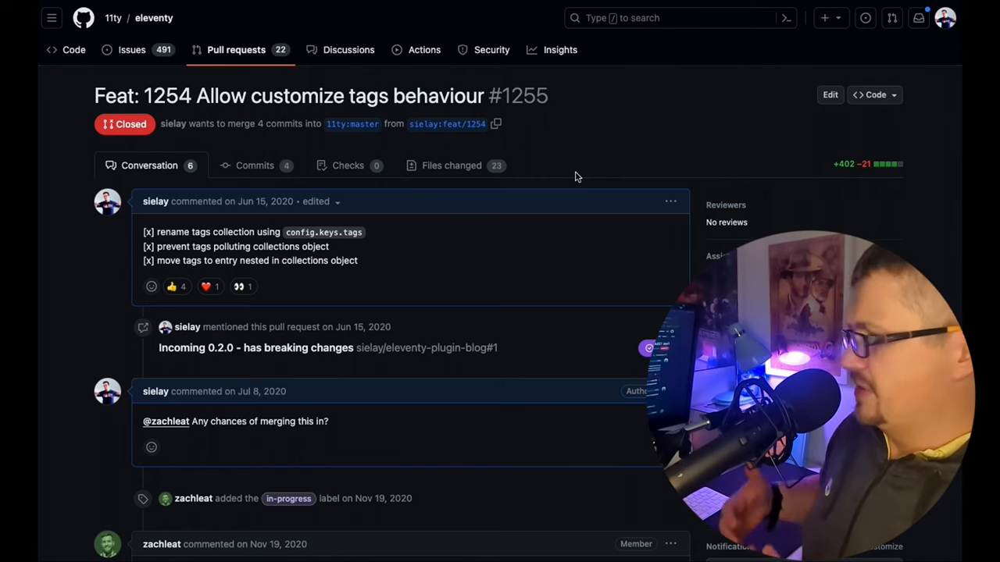
Step: Read down eleventy PR #1255's conversation timeline about customizing tags behaviour and back up
scroll(down, 3)
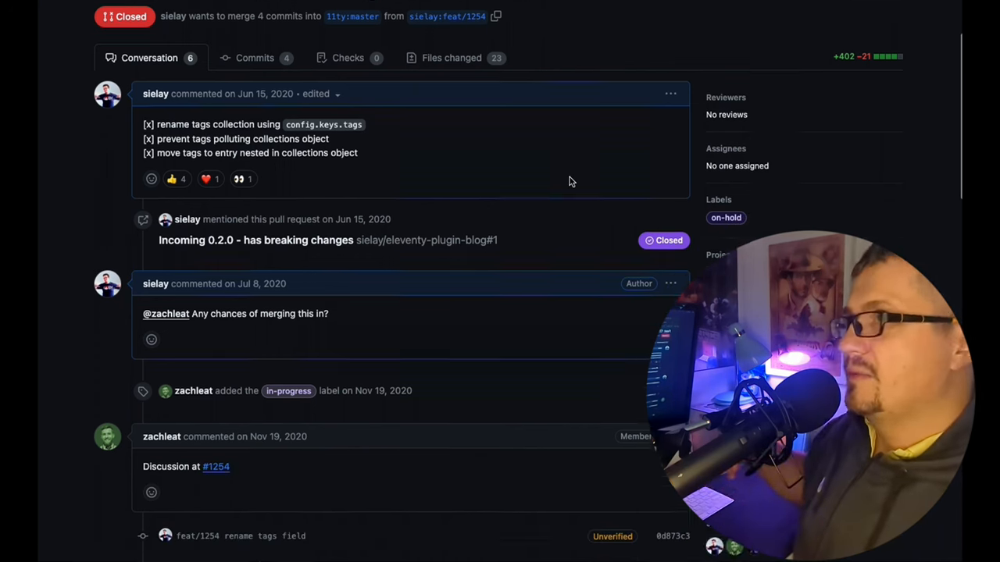
scroll(down, 3)
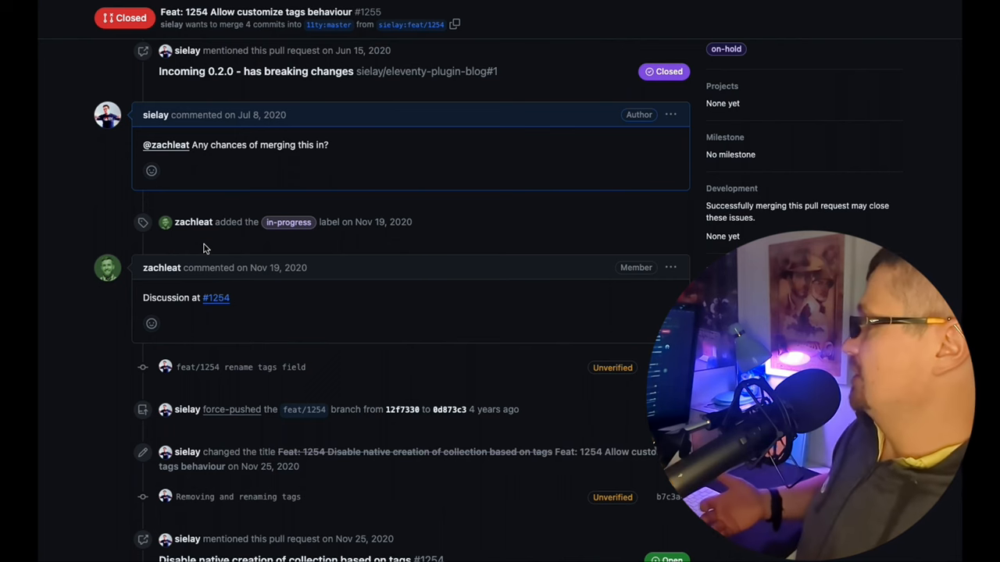
scroll(down, 3)
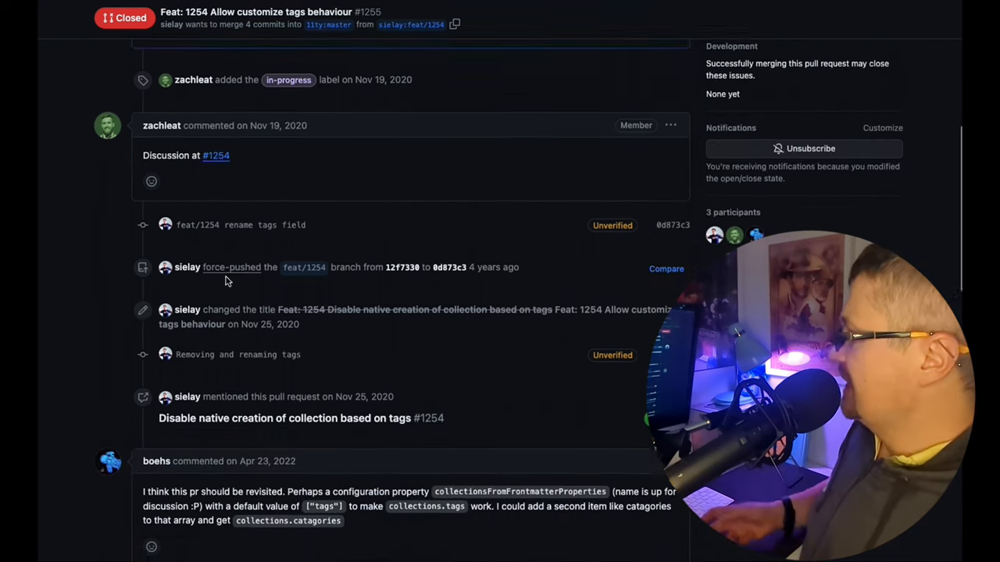
scroll(down, 3)
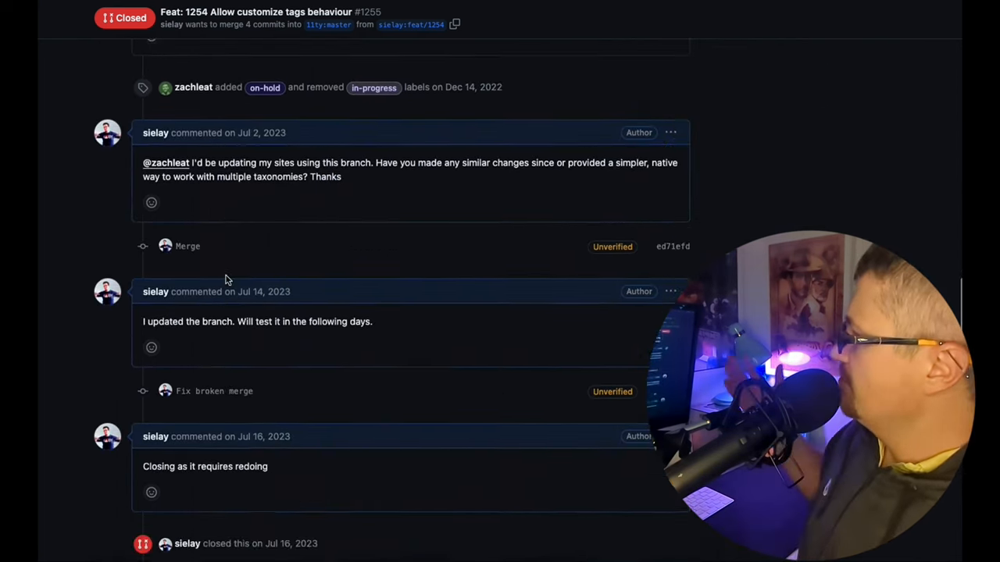
scroll(up, 3)
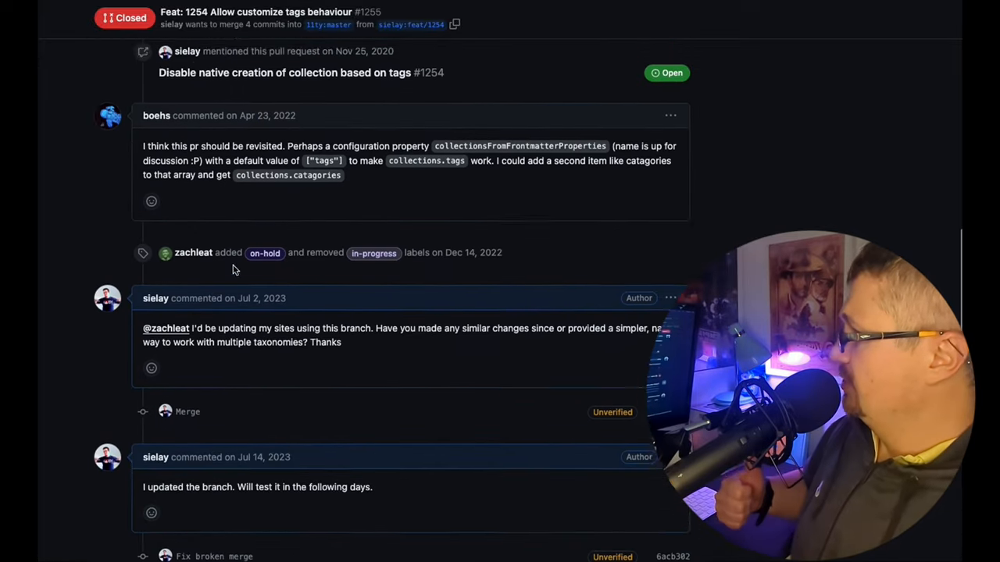
scroll(up, 3)
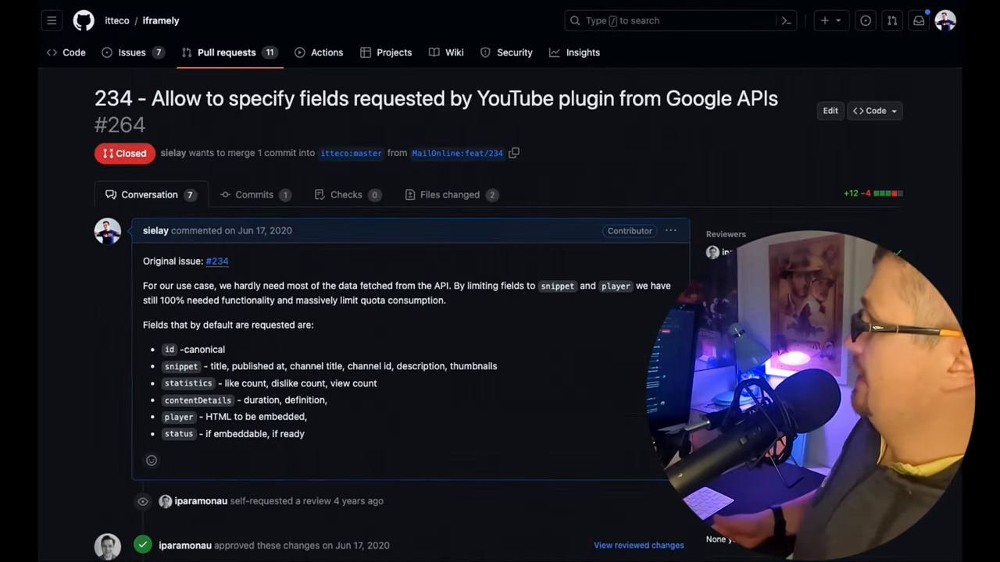
mouse_move(552, 186)
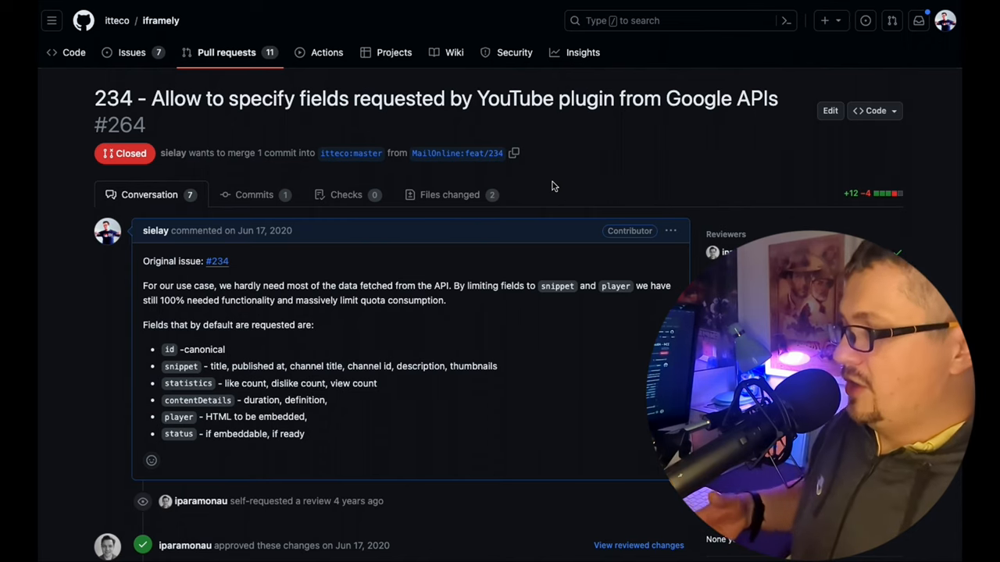
Step: Read through the comments on iframely PR #264 about YouTube plugin fields
scroll(down, 3)
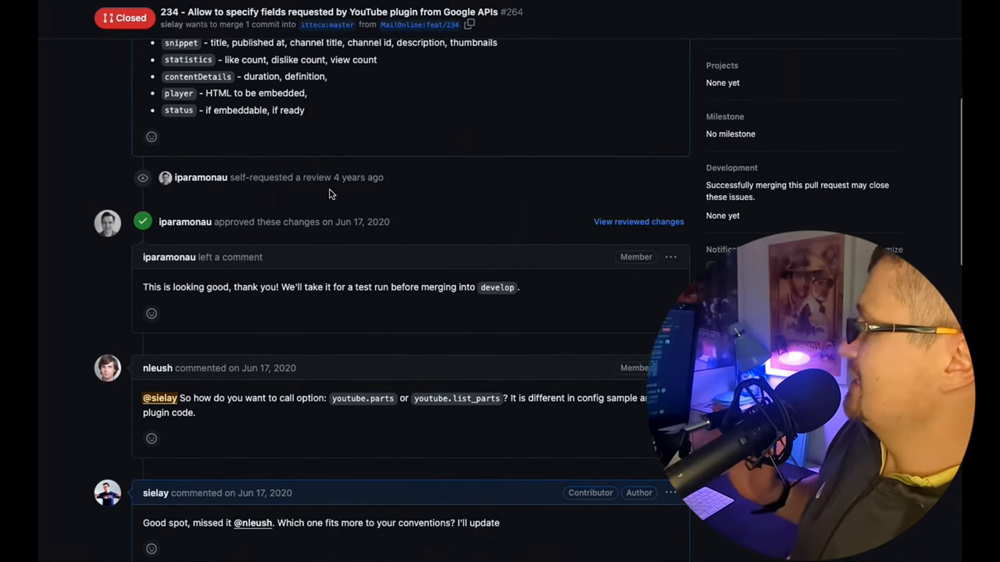
mouse_move(312, 394)
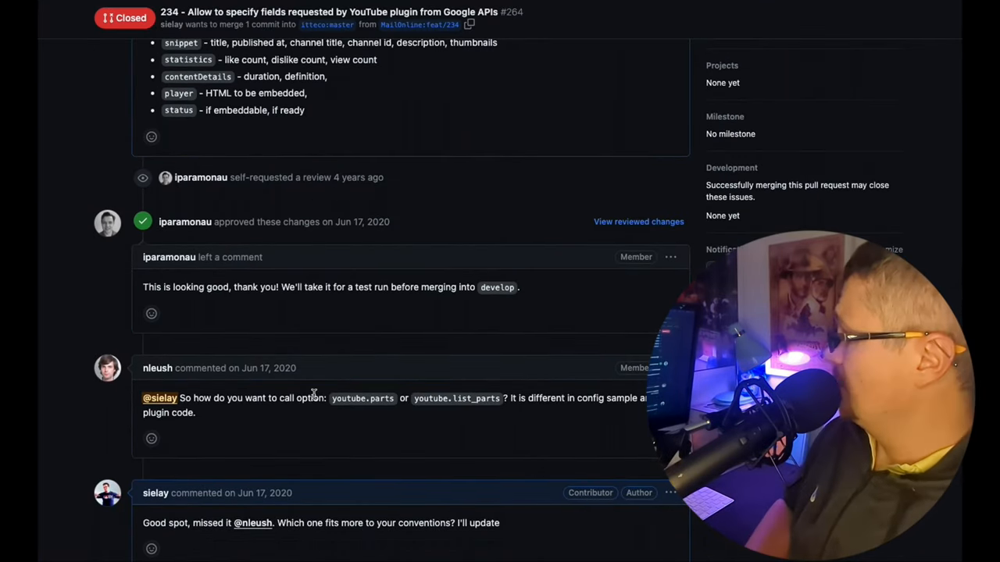
scroll(down, 3)
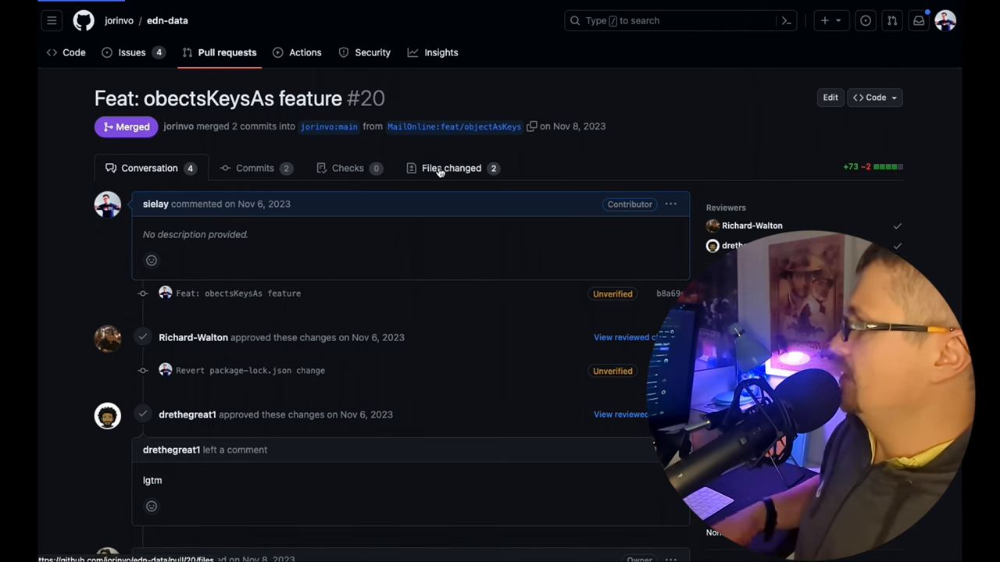
Step: Review PR #20's Files changed diff of src/parse.ts and parse.test.ts for the obectsKeysAs feature
click(452, 169)
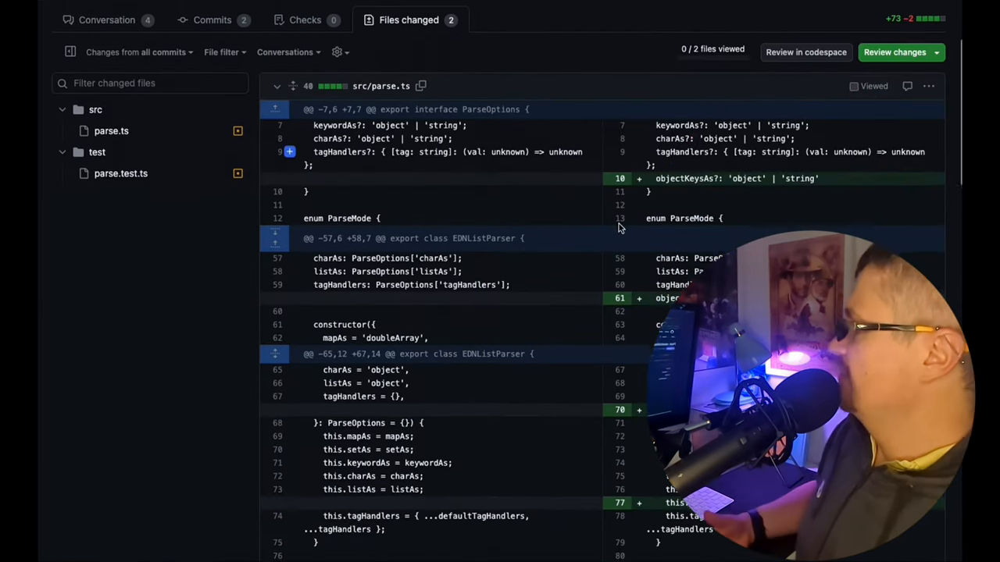
scroll(down, 3)
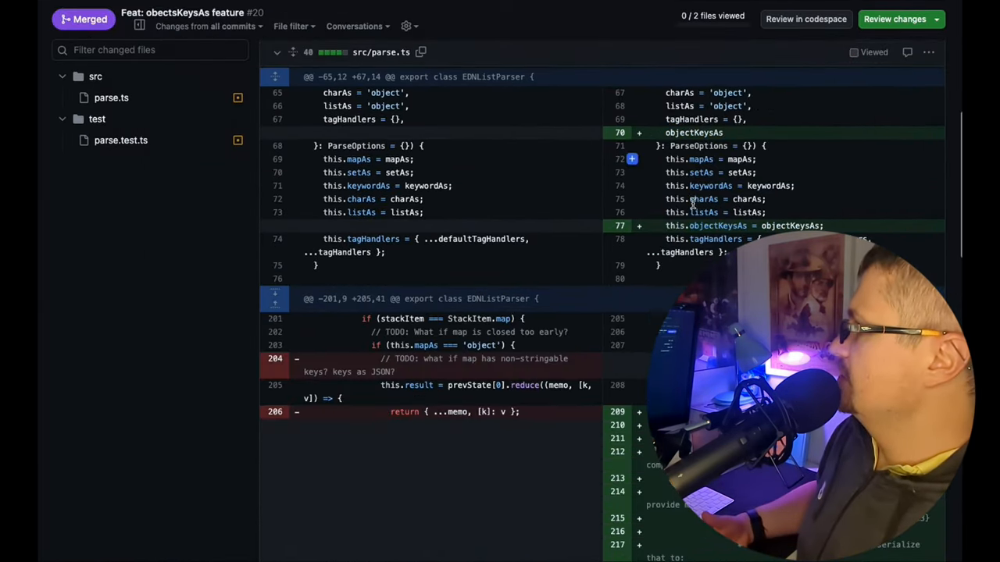
scroll(down, 3)
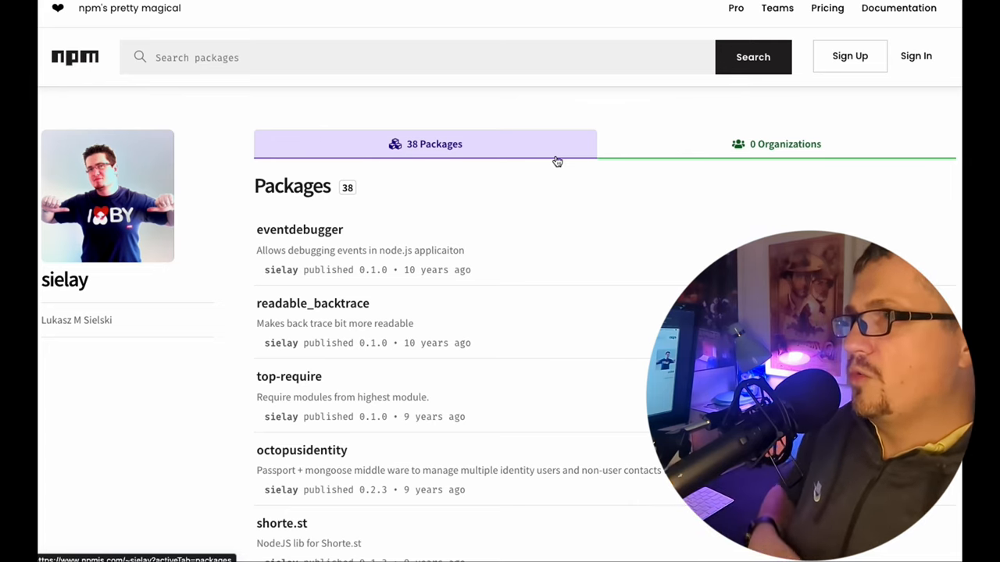
mouse_move(570, 158)
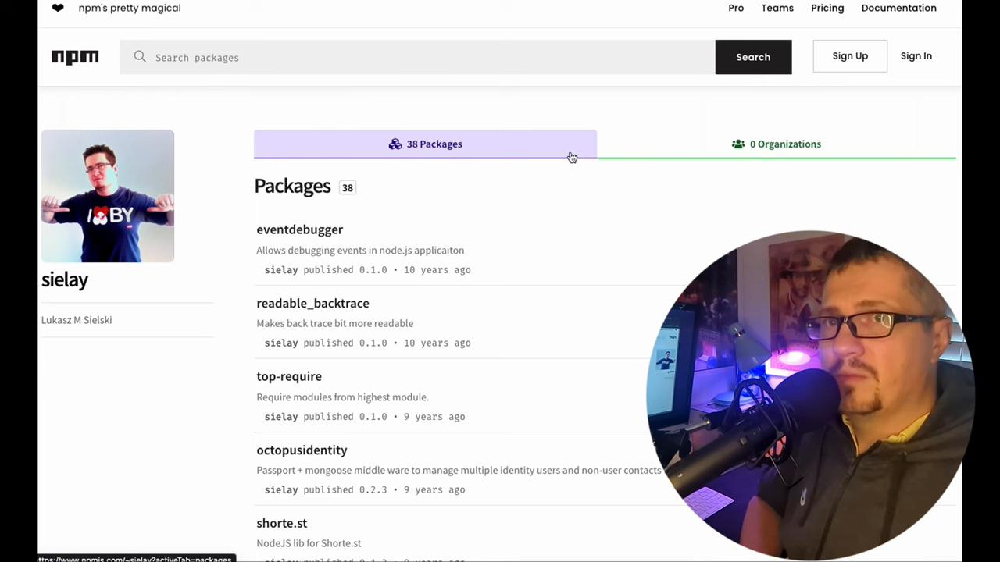
Step: From the npm profile listing 38 packages, go to the eventdebugger package page
click(300, 228)
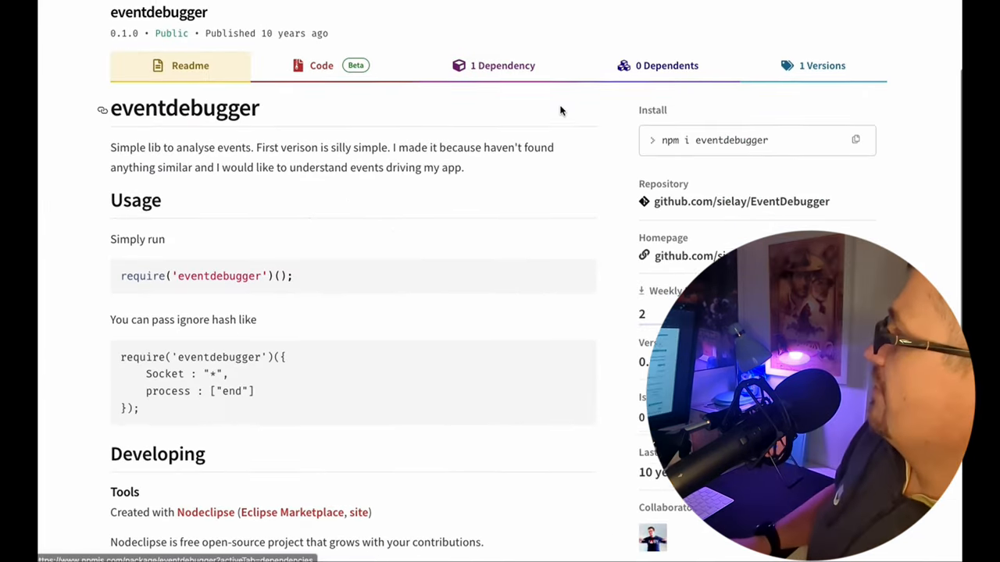
Step: Read through the eventdebugger readme with its install command and repository link
scroll(down, 3)
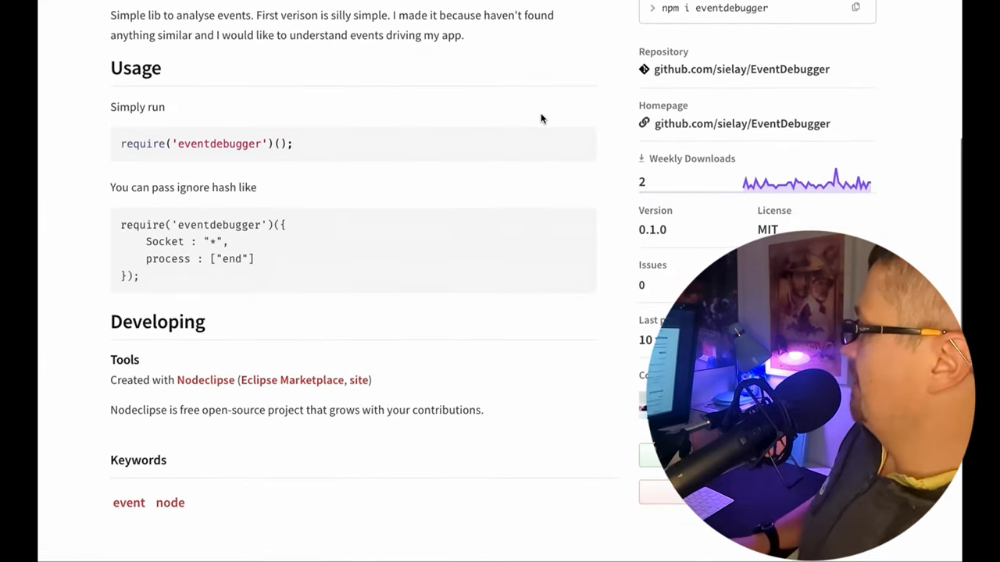
scroll(up, 3)
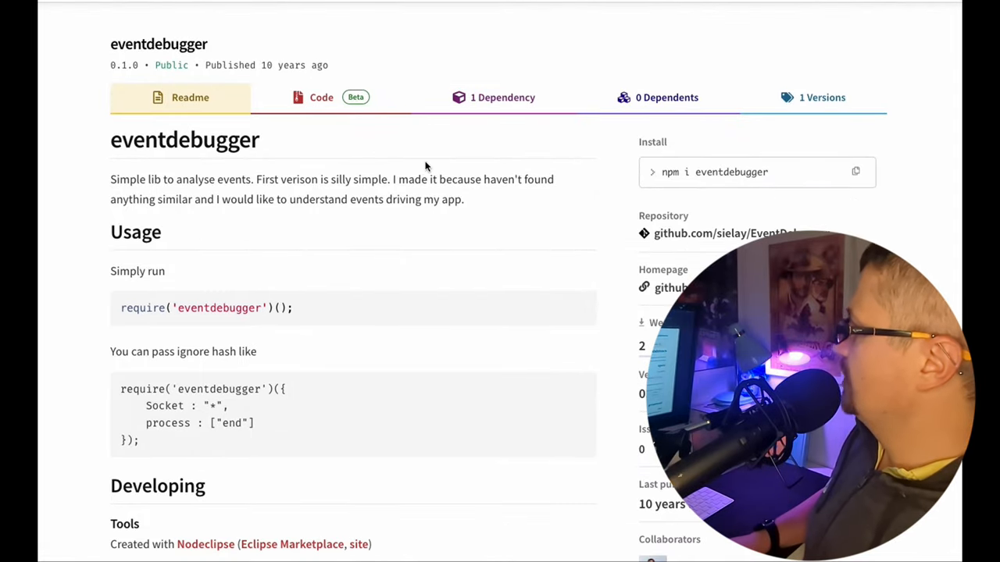
scroll(down, 3)
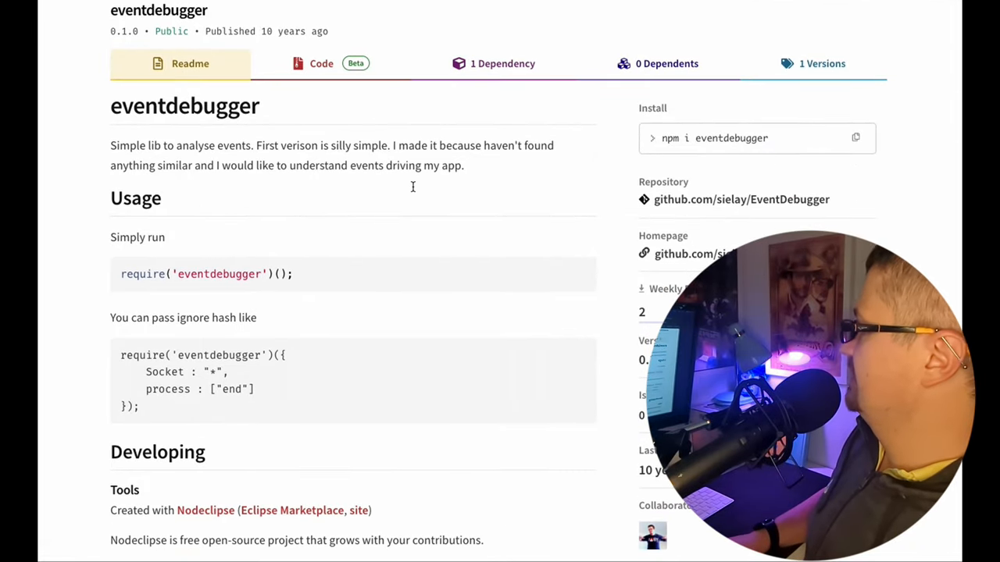
scroll(up, 3)
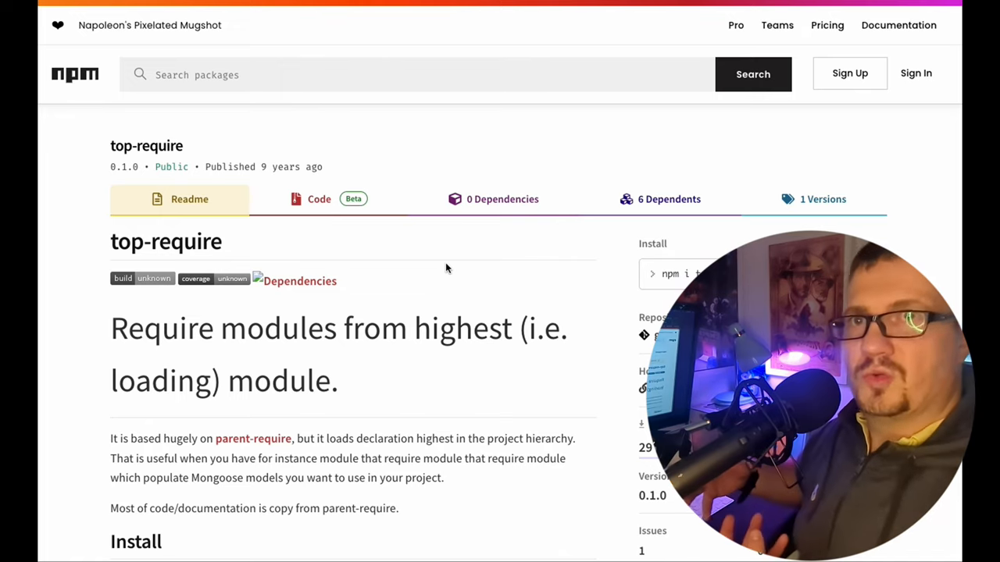
mouse_move(496, 260)
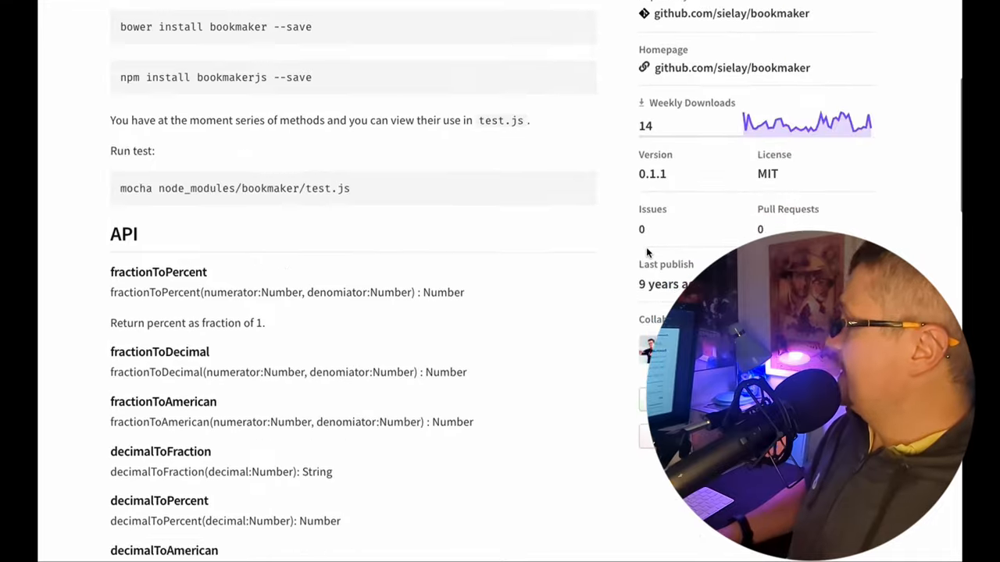
Step: Scroll through the bookmakerjs readme and its API methods section
scroll(down, 3)
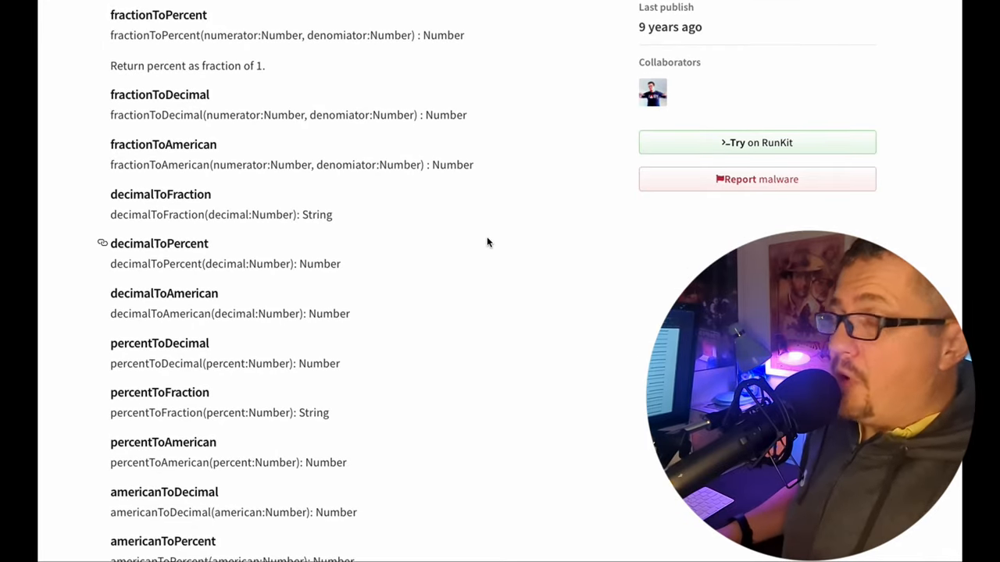
scroll(up, 3)
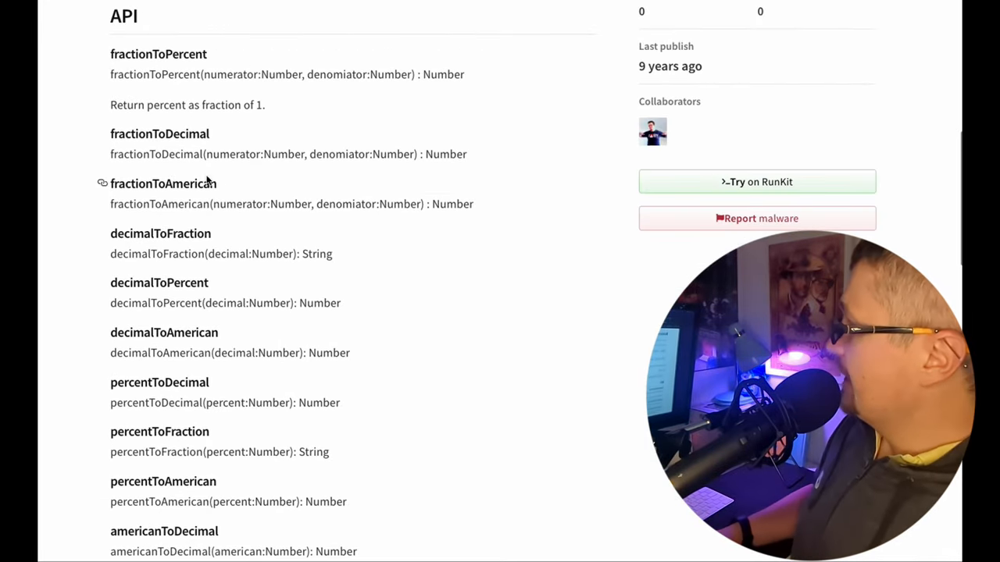
scroll(down, 3)
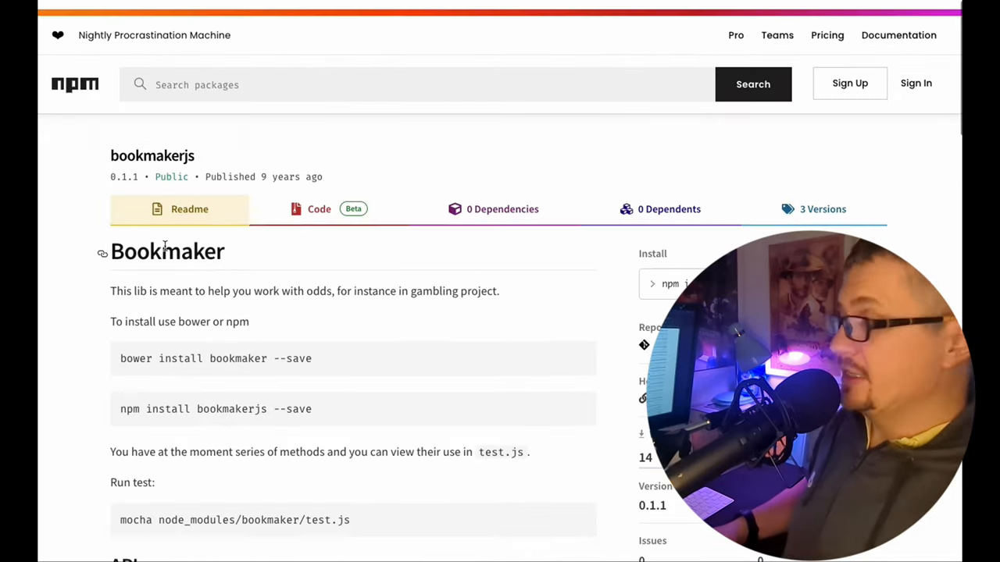
scroll(down, 3)
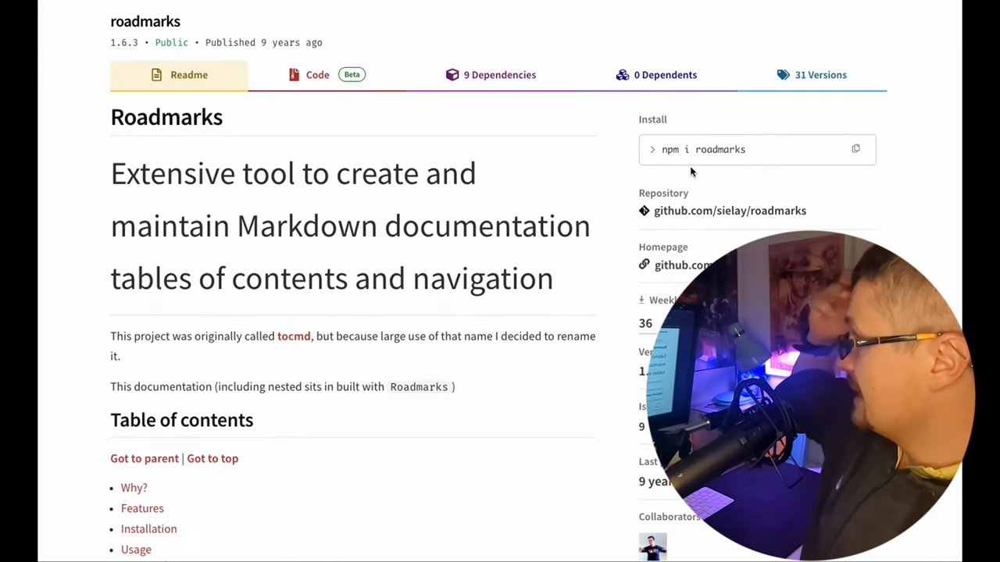
Step: Scroll through the roadmarks readme covering usage and markup
scroll(down, 3)
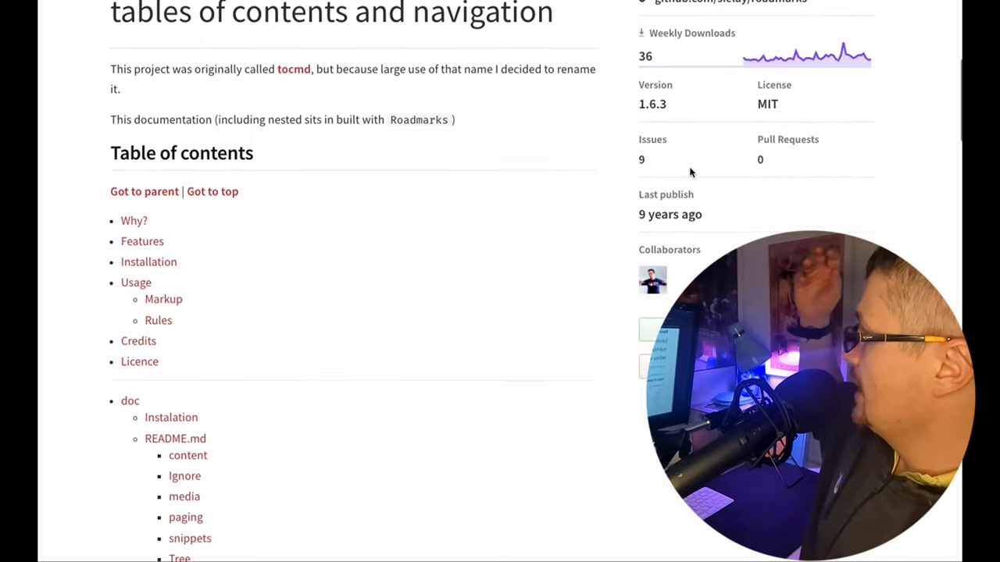
scroll(up, 3)
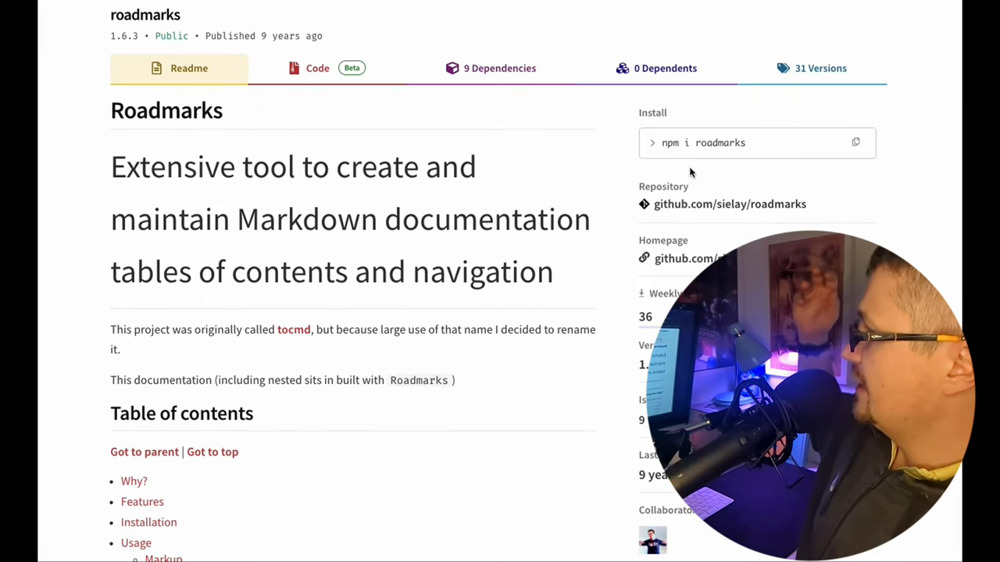
scroll(down, 3)
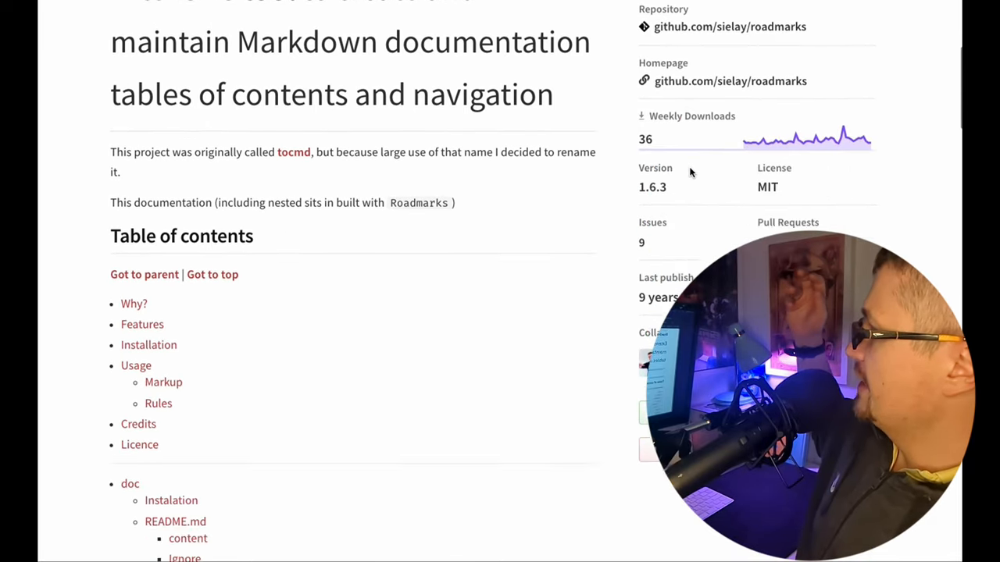
scroll(down, 3)
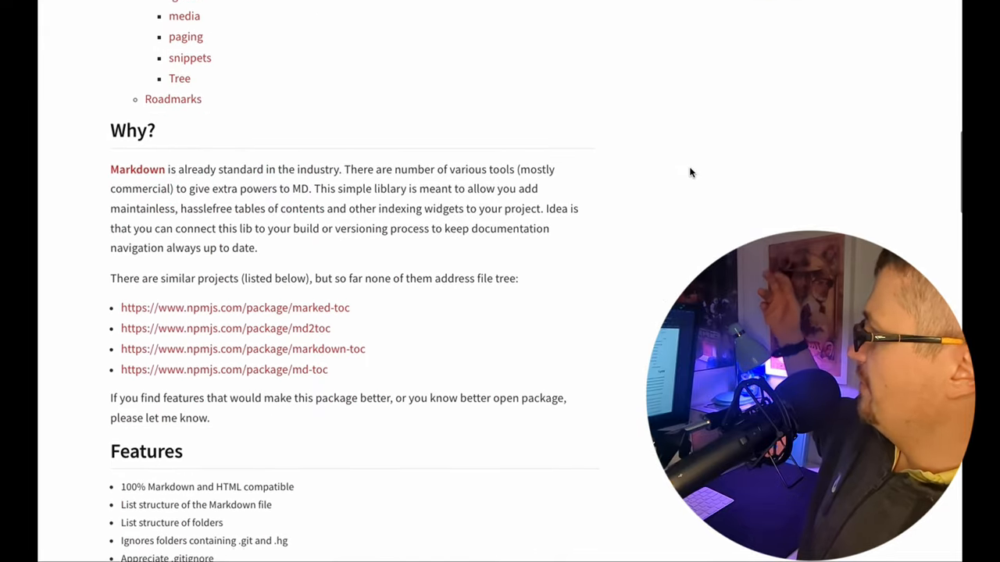
scroll(down, 3)
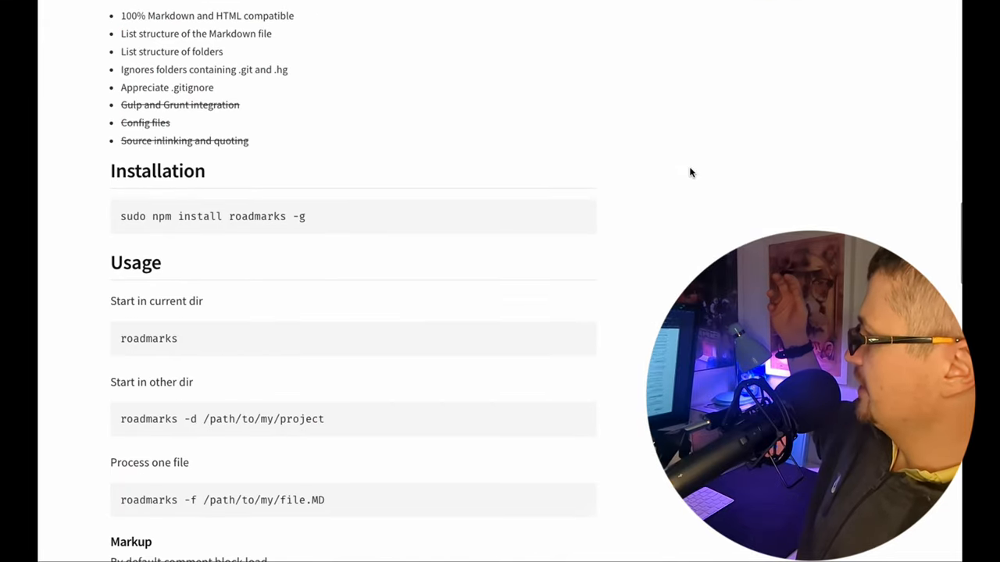
scroll(down, 3)
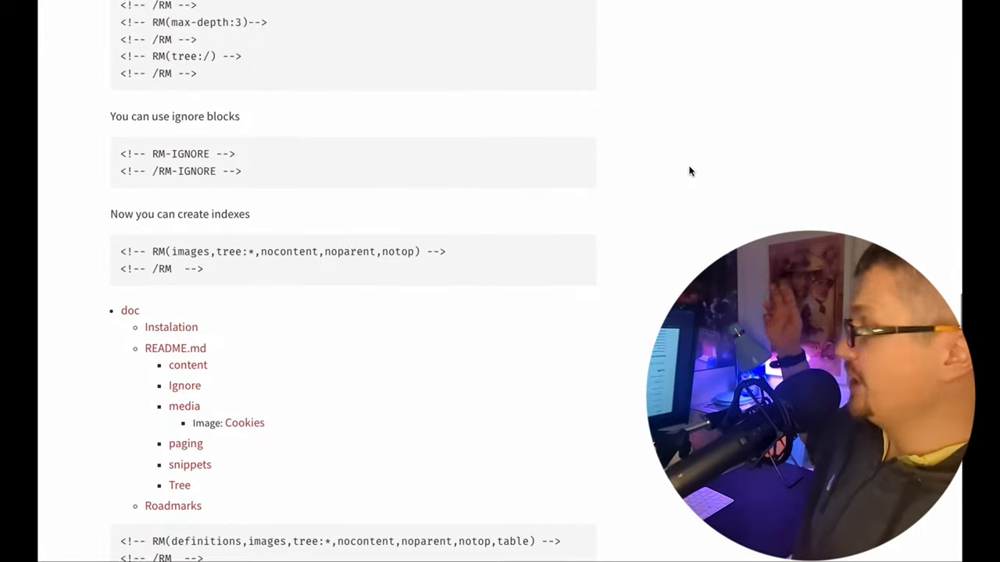
scroll(up, 3)
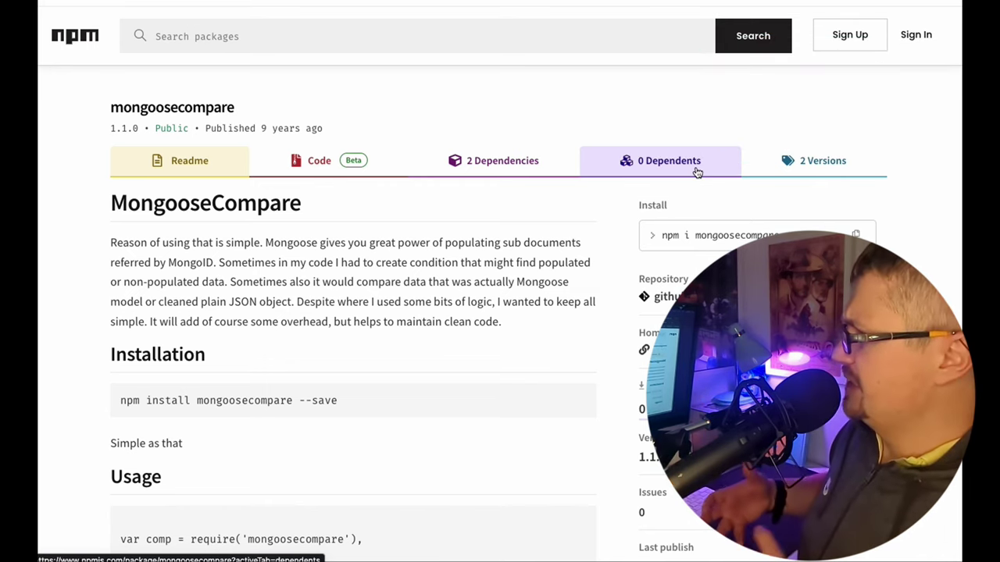
mouse_move(669, 160)
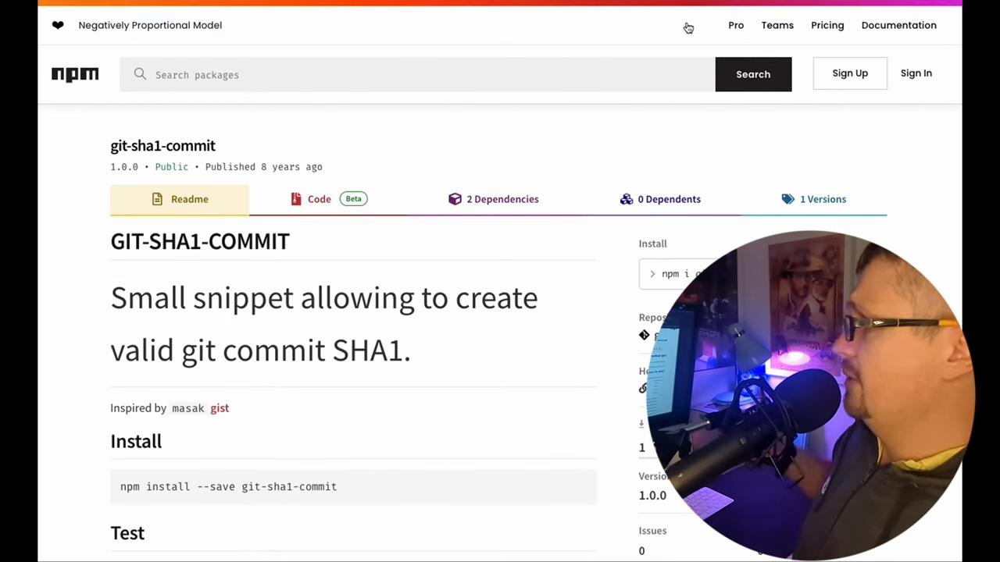
mouse_move(615, 138)
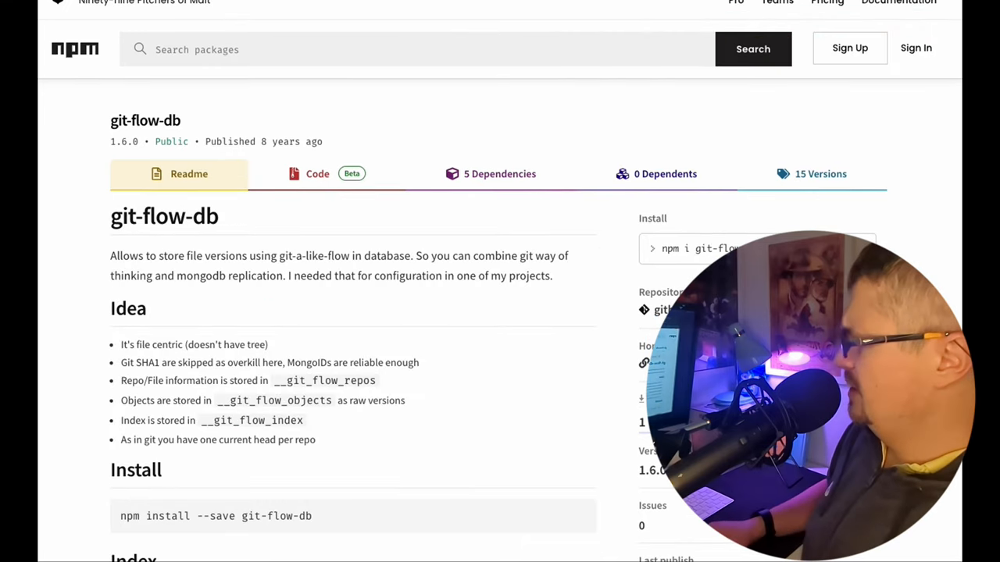
Step: Scroll back up the git-flow-db readme before moving on
scroll(up, 3)
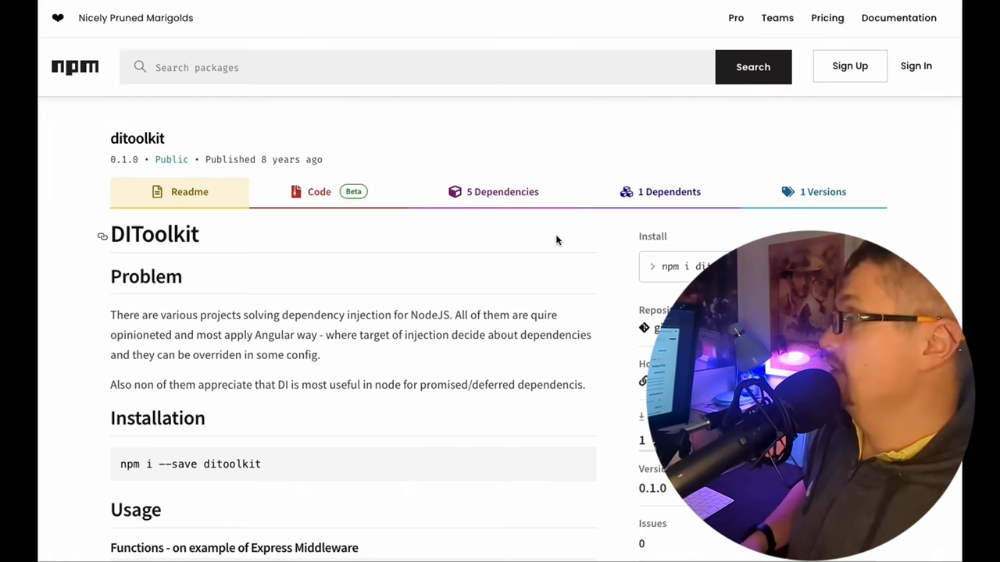
mouse_move(668, 190)
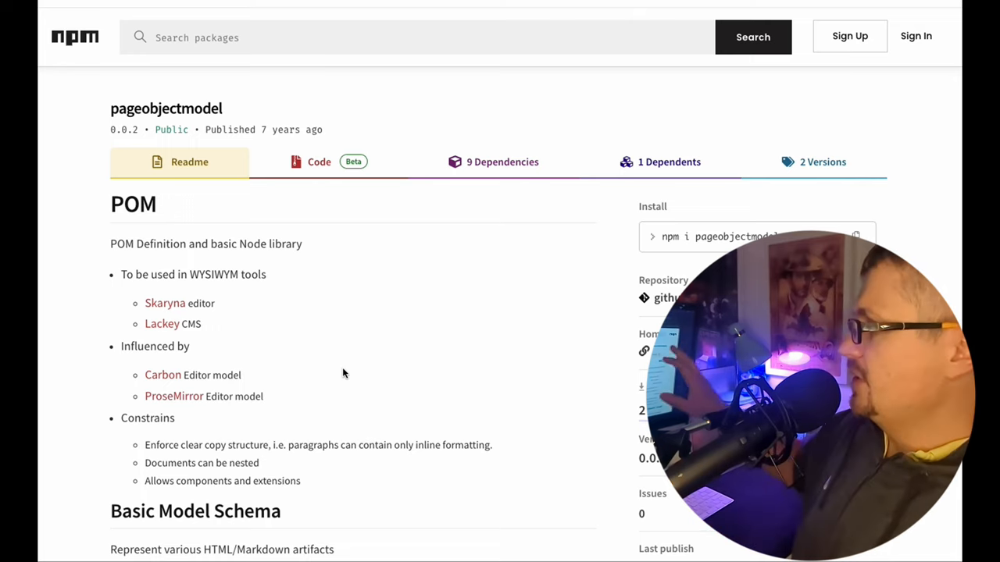
mouse_move(378, 315)
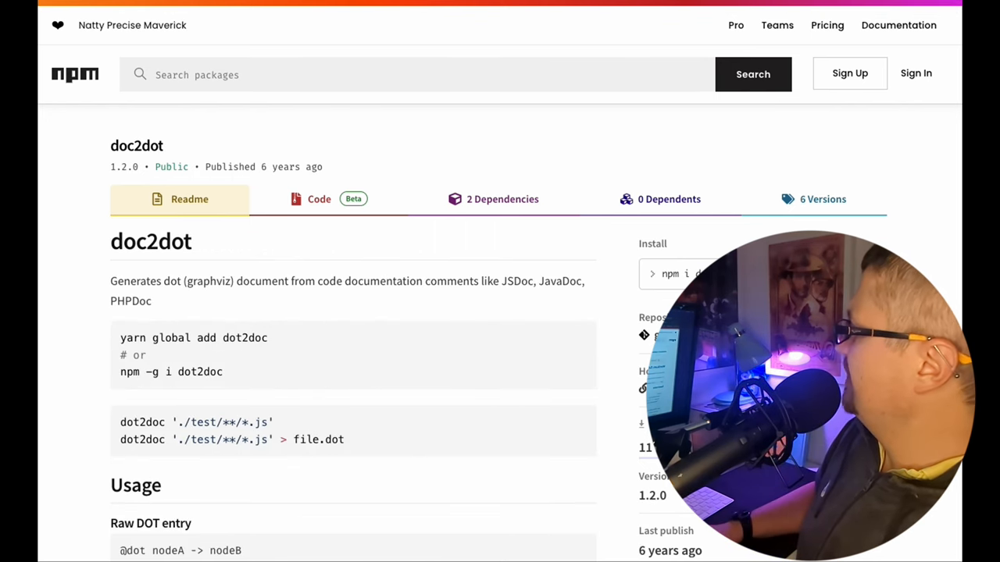
mouse_move(409, 400)
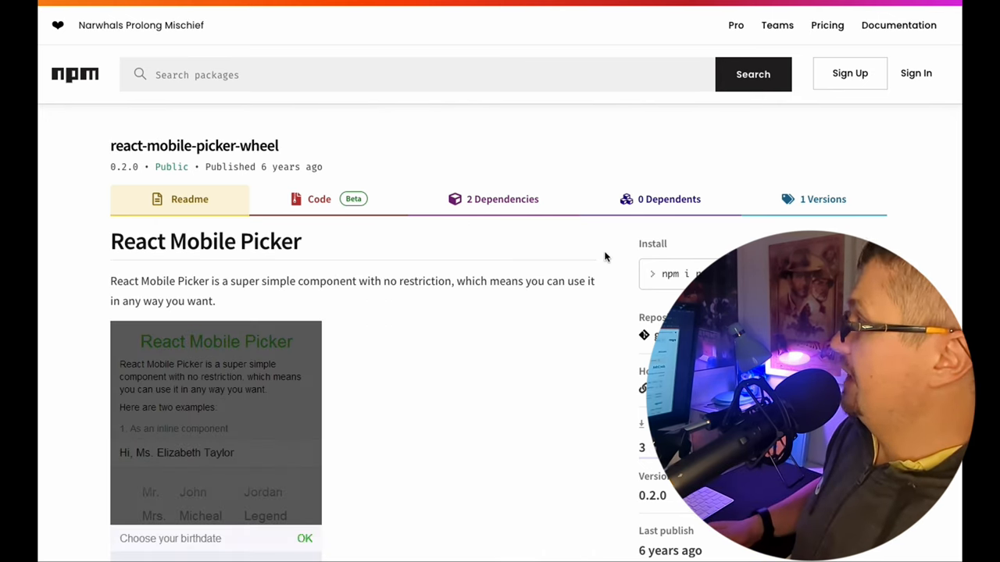
Step: Scroll to the demo and show the Birthdate picker with year, month and day wheels
scroll(down, 3)
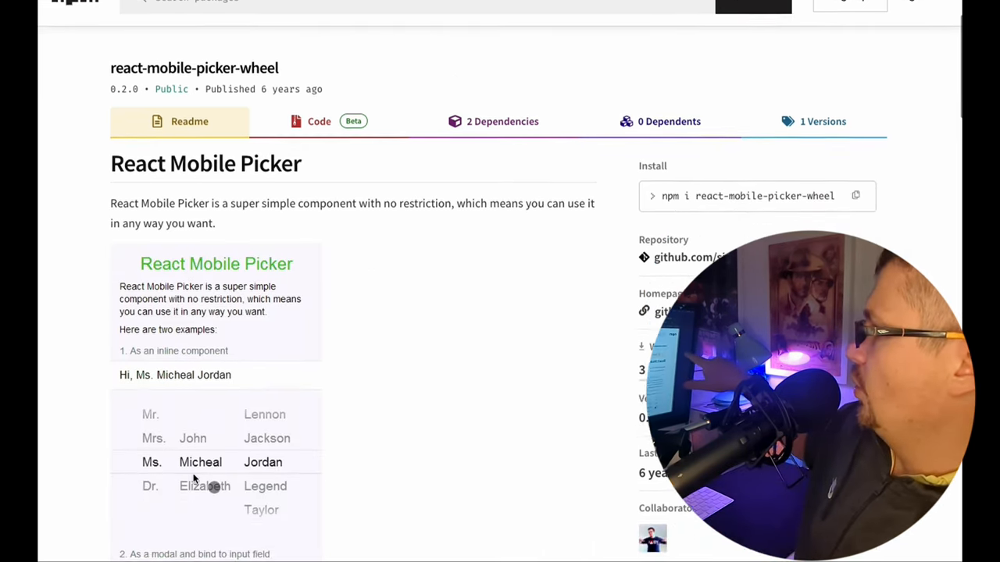
scroll(down, 3)
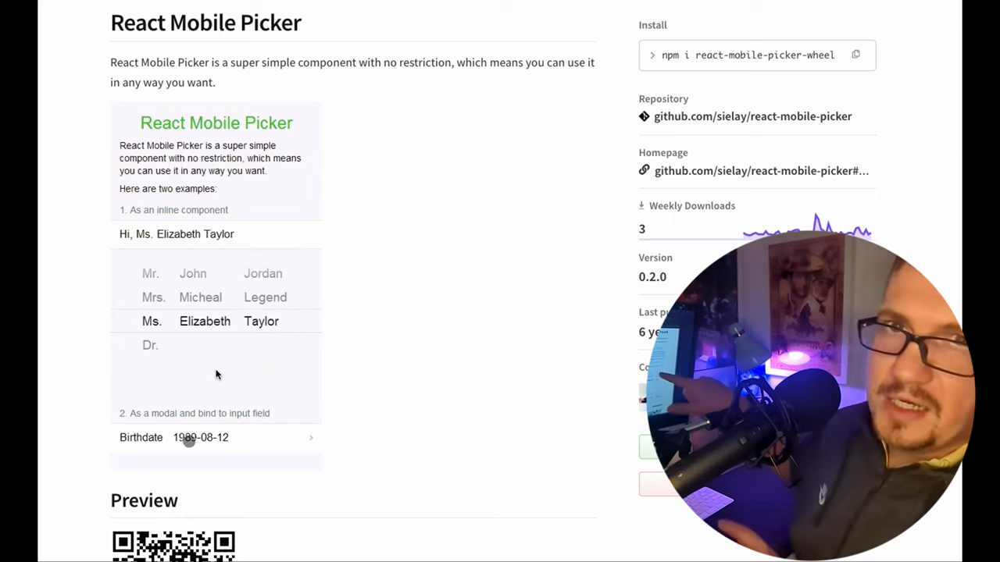
click(200, 437)
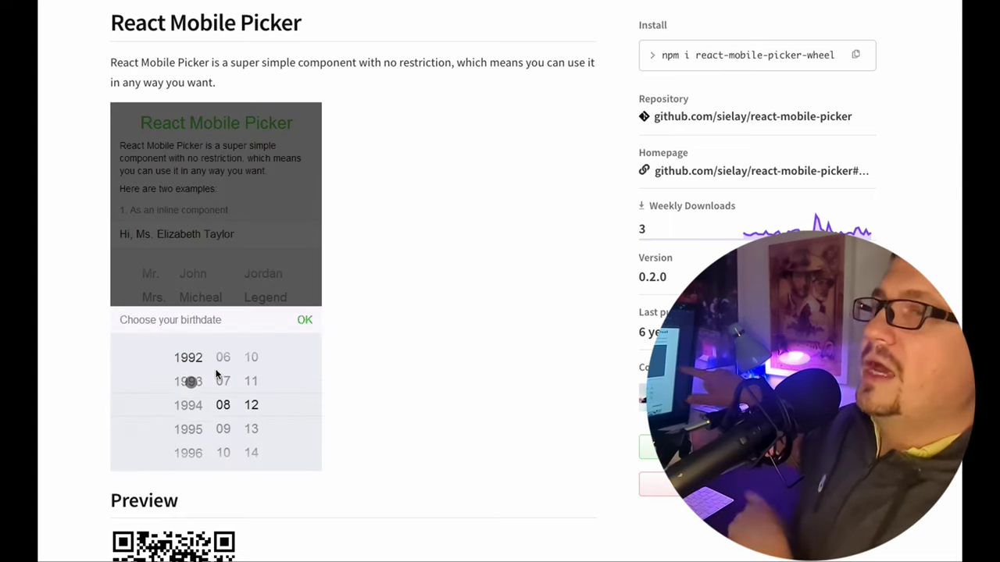